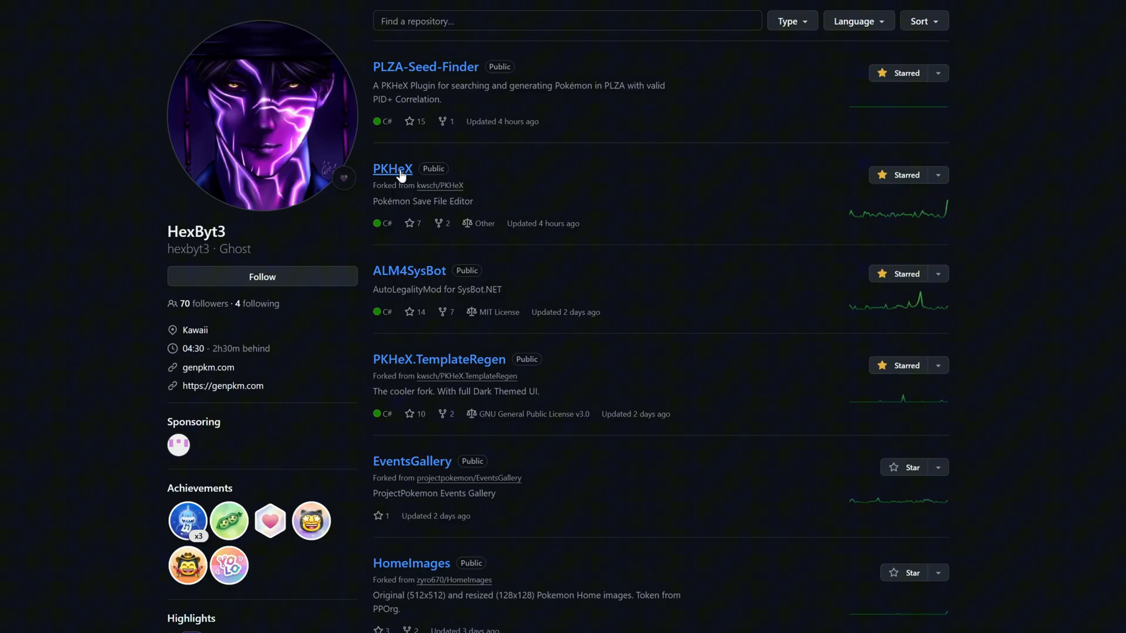
# Open the PKHeX 10.26.25 Dev Build and PLZA Seed Finder release pages on GitHub.
pyautogui.click(393, 168)
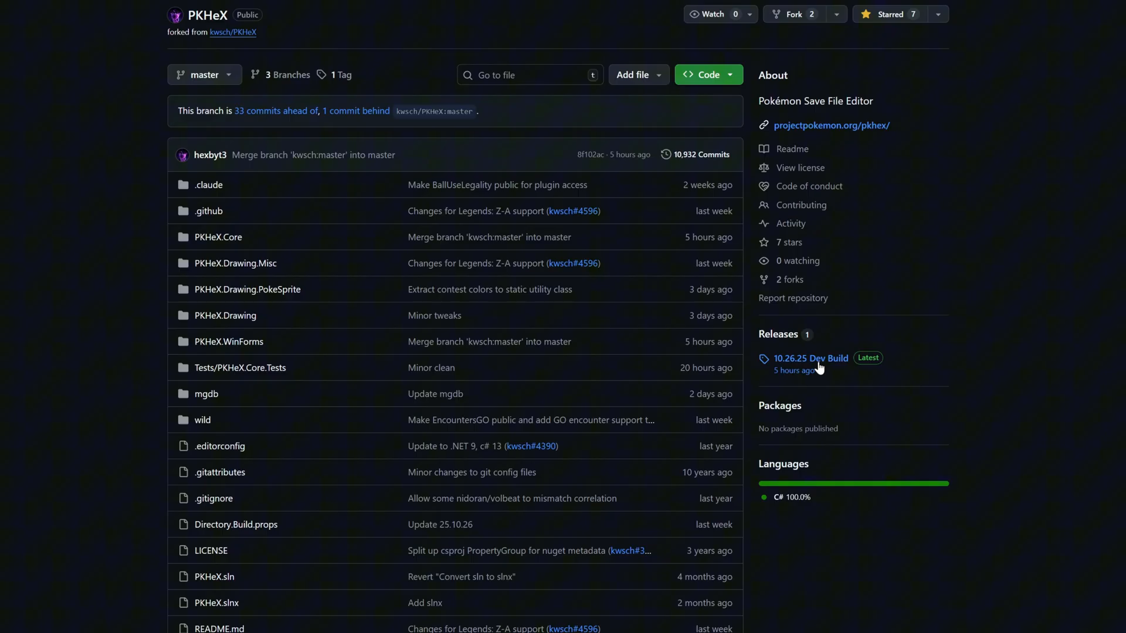
pyautogui.click(810, 359)
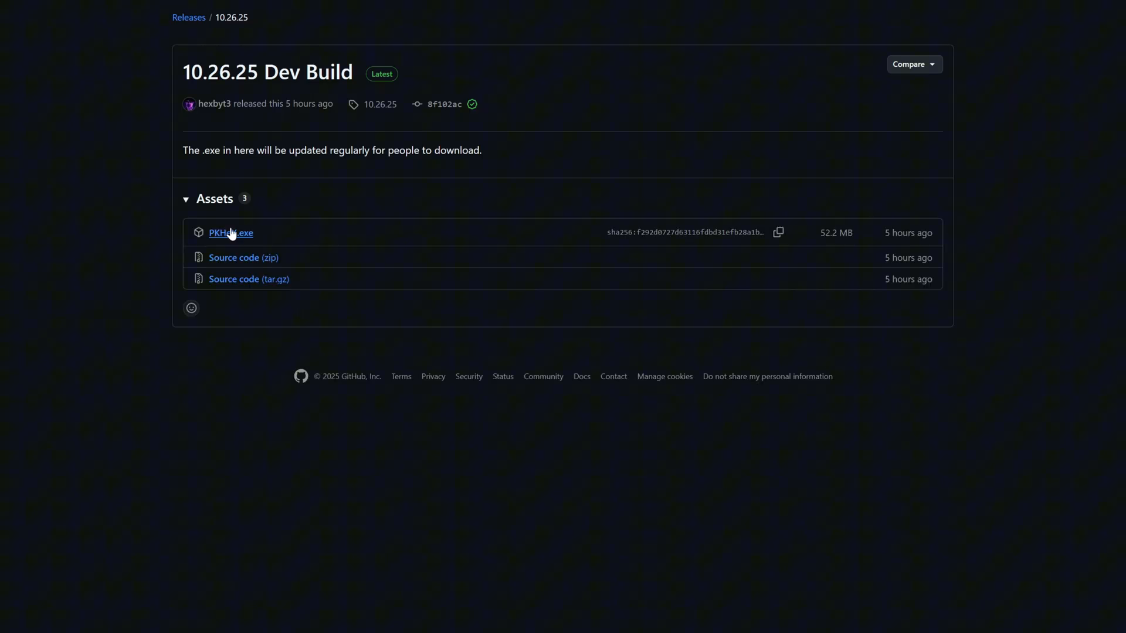
pyautogui.moveTo(232, 239)
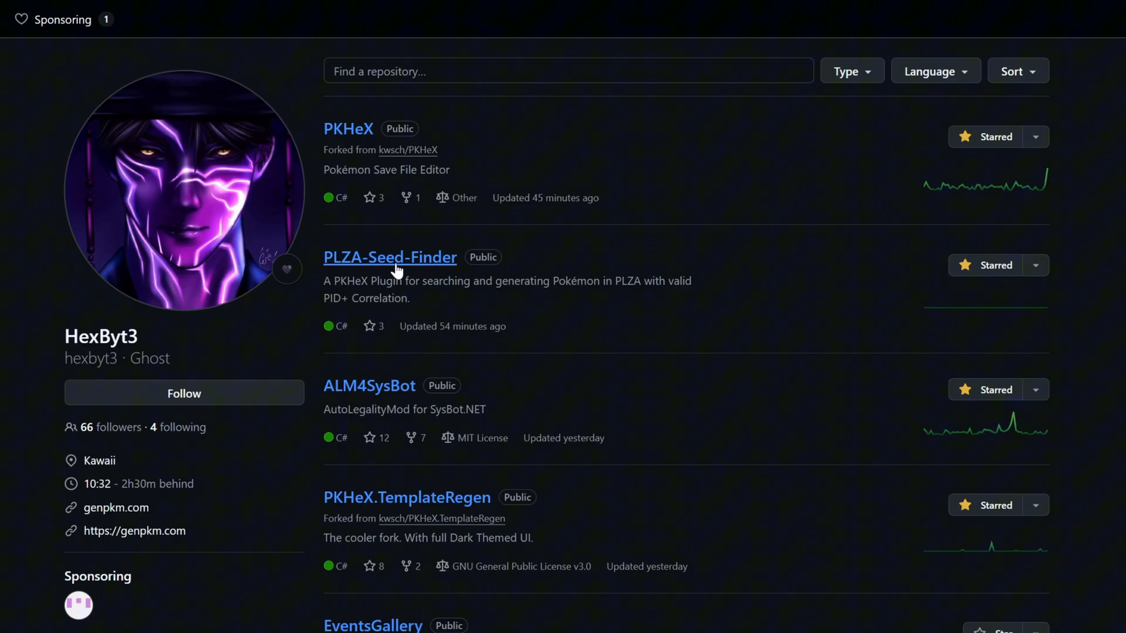
pyautogui.click(390, 256)
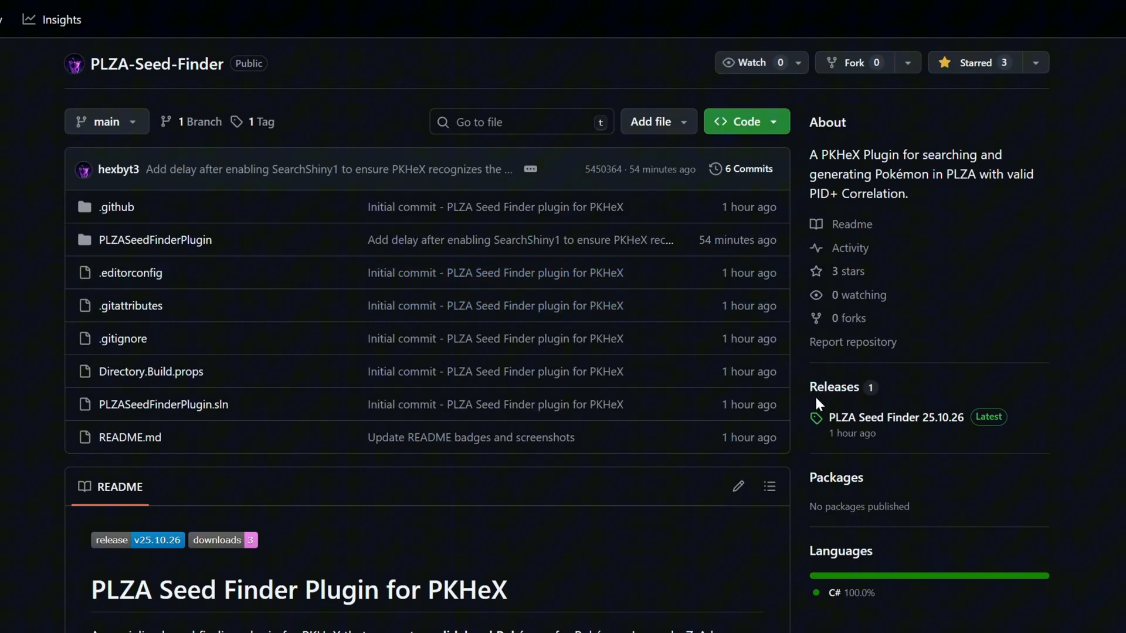
pyautogui.click(897, 417)
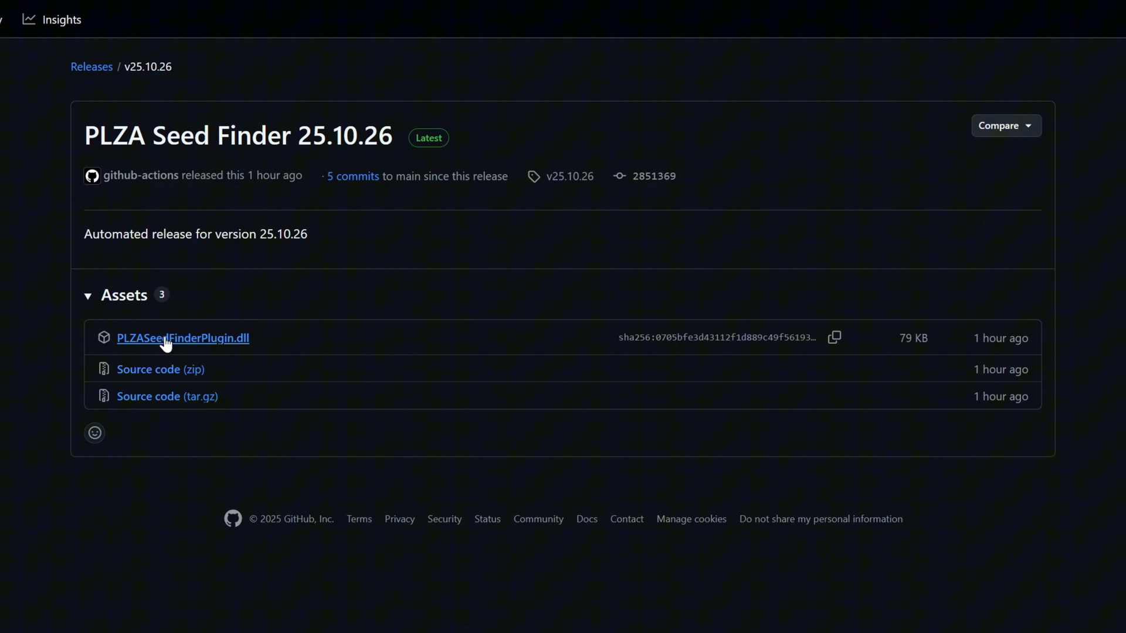
pyautogui.moveTo(140, 342)
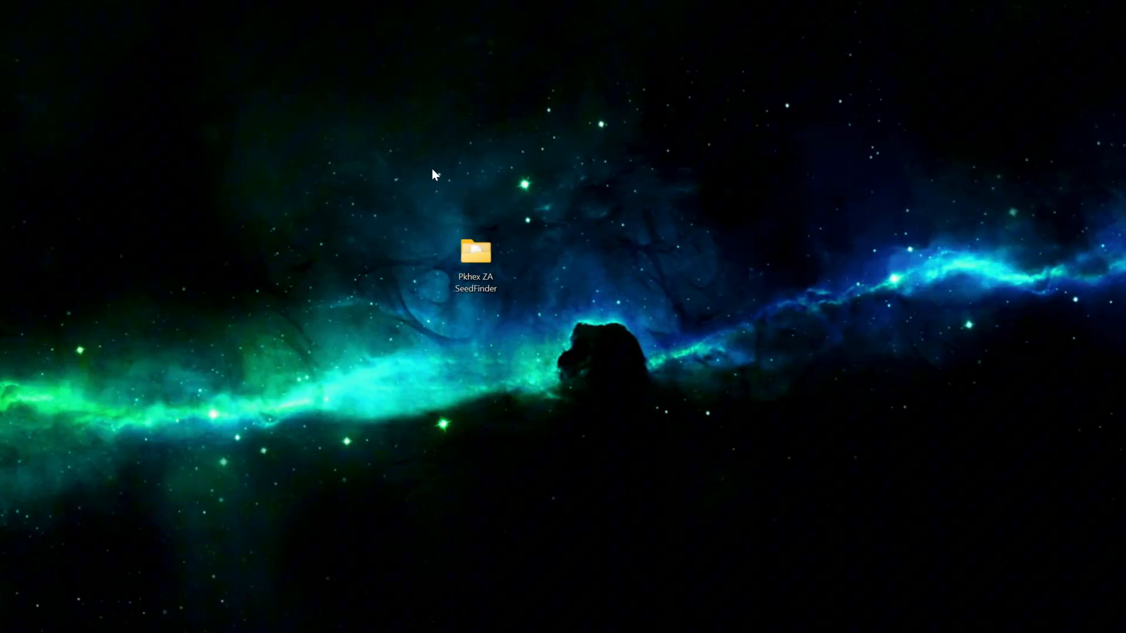
pyautogui.moveTo(393, 167)
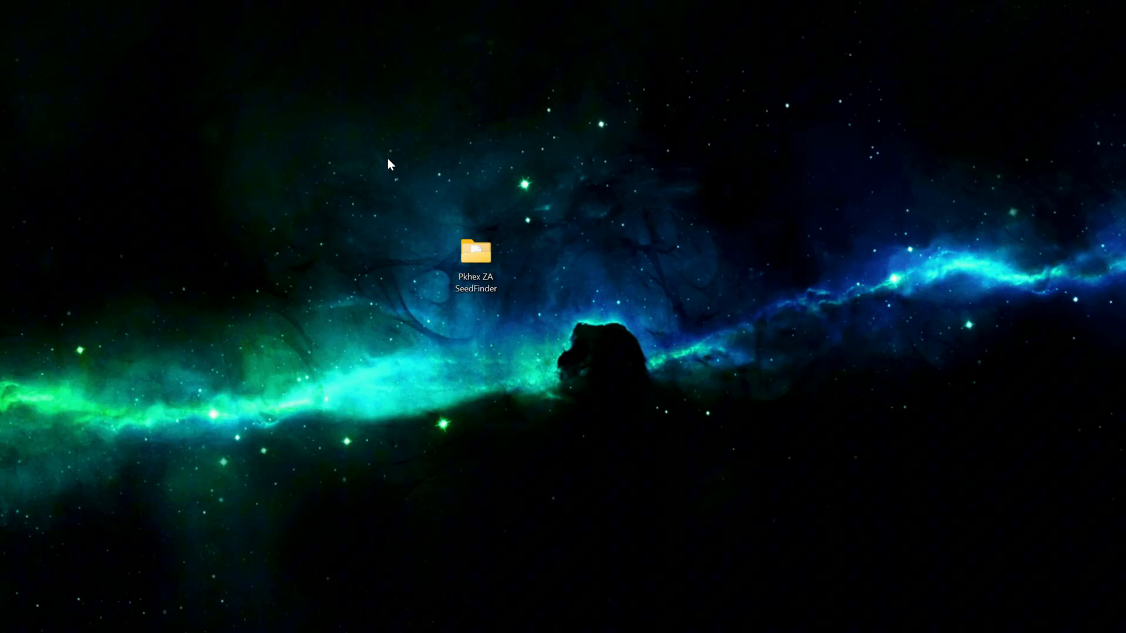
pyautogui.moveTo(404, 190)
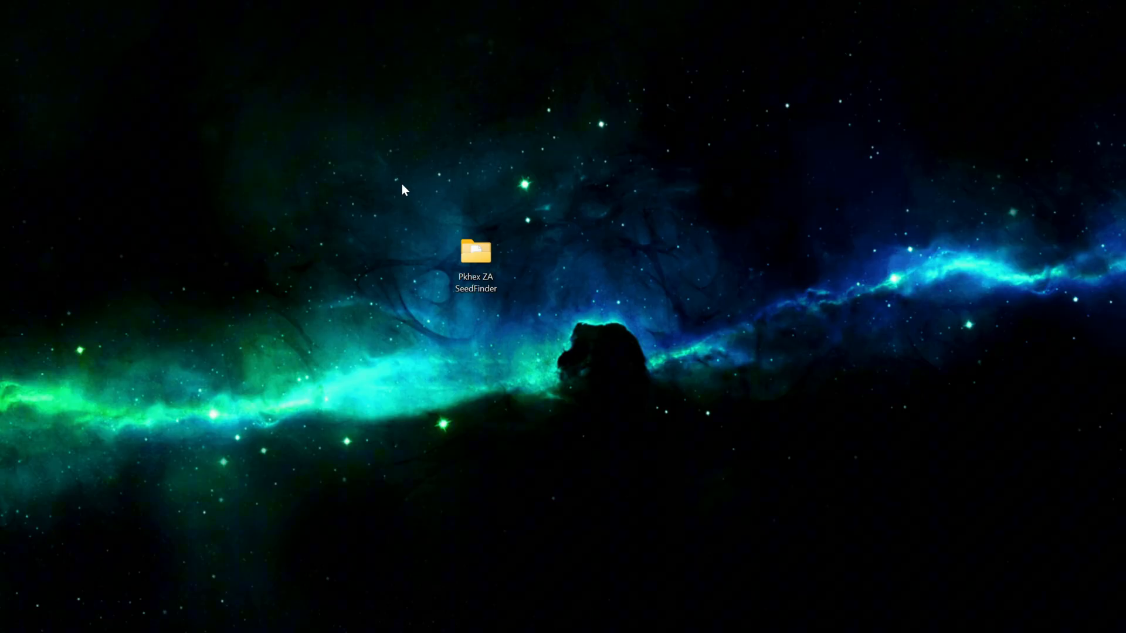
# Open the Pkhex ZA SeedFinder folder and check its plugins folder for PLZASeedFinderPlugin.dll.
pyautogui.doubleClick(475, 252)
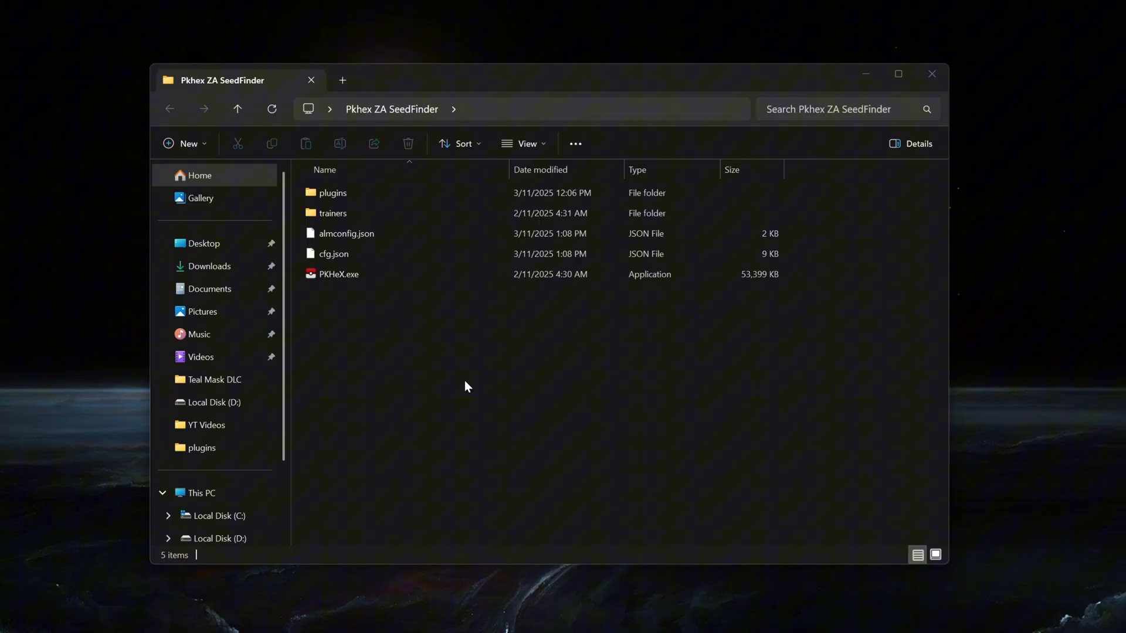
pyautogui.moveTo(378, 203)
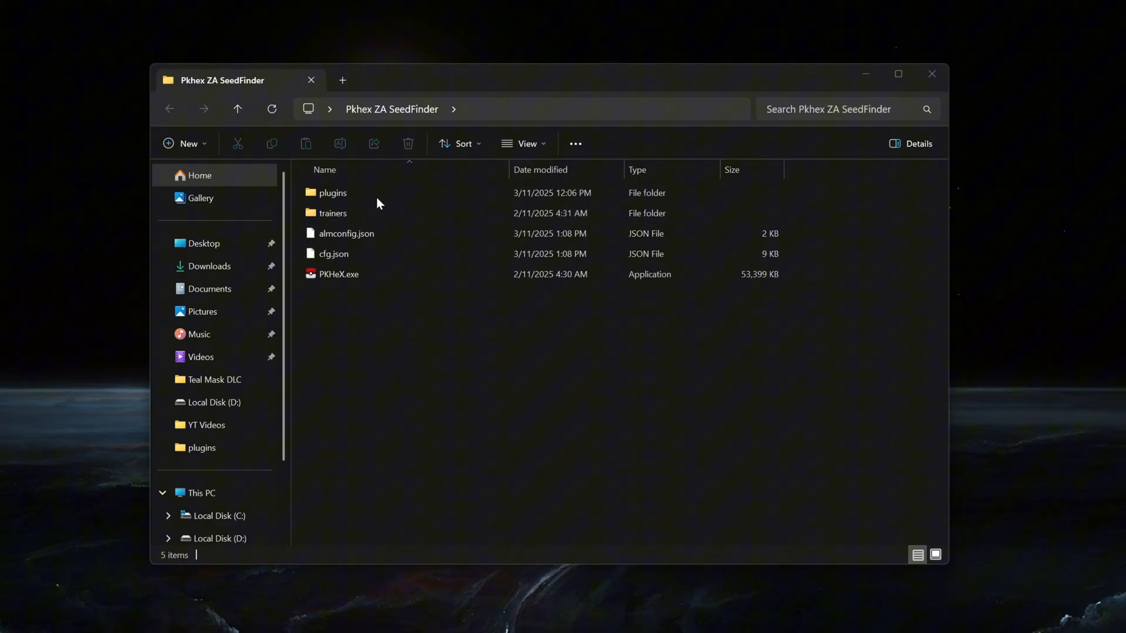
pyautogui.doubleClick(332, 192)
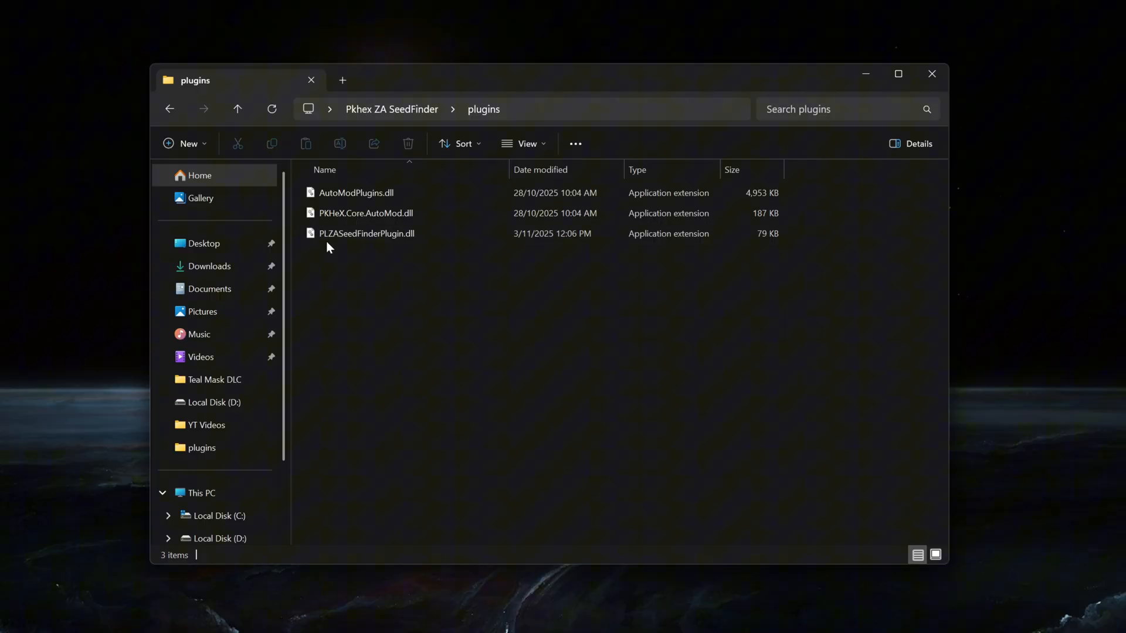
pyautogui.moveTo(366, 234)
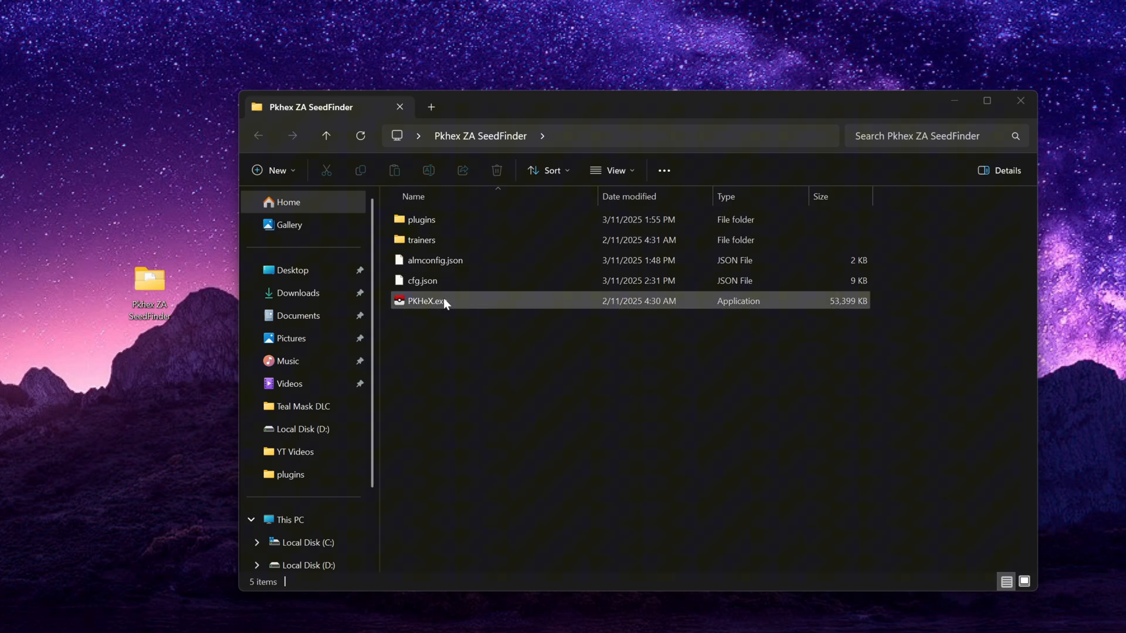
# Launch PKHeX.exe and start the PLZA Seed Finder plugin from the Tools menu.
pyautogui.doubleClick(424, 301)
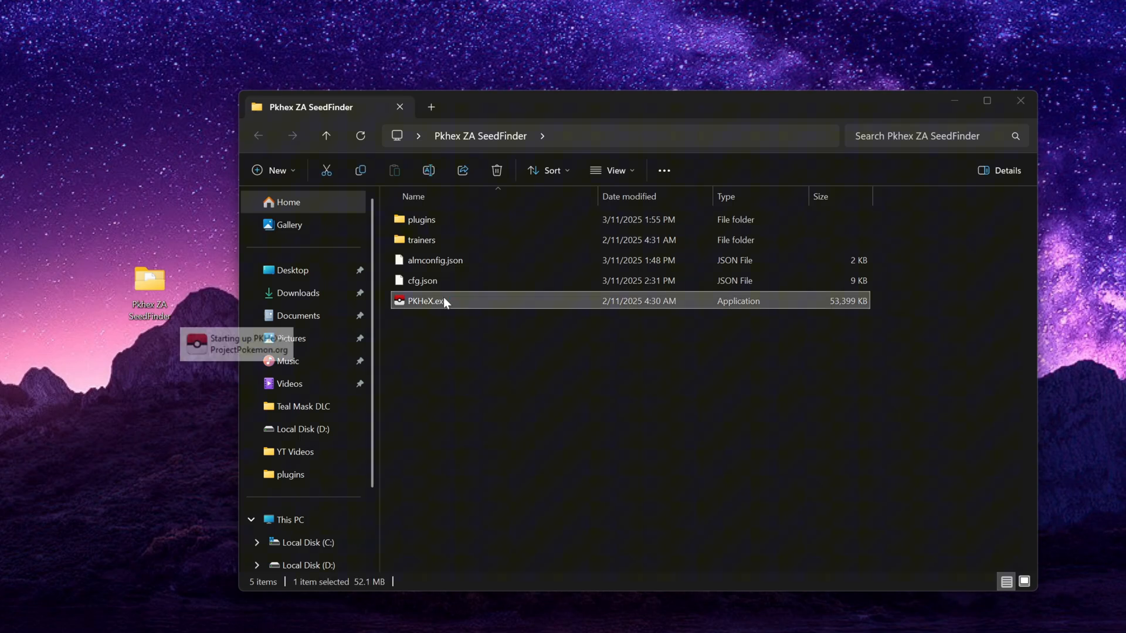
pyautogui.doubleClick(428, 301)
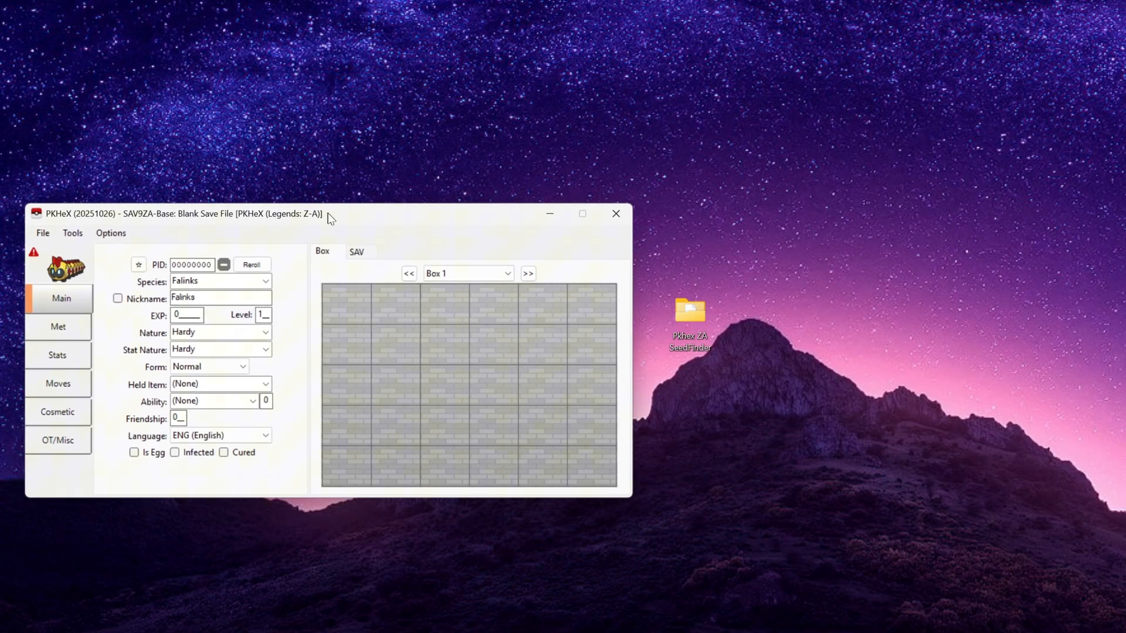
pyautogui.moveTo(179, 214); pyautogui.dragTo(208, 209)
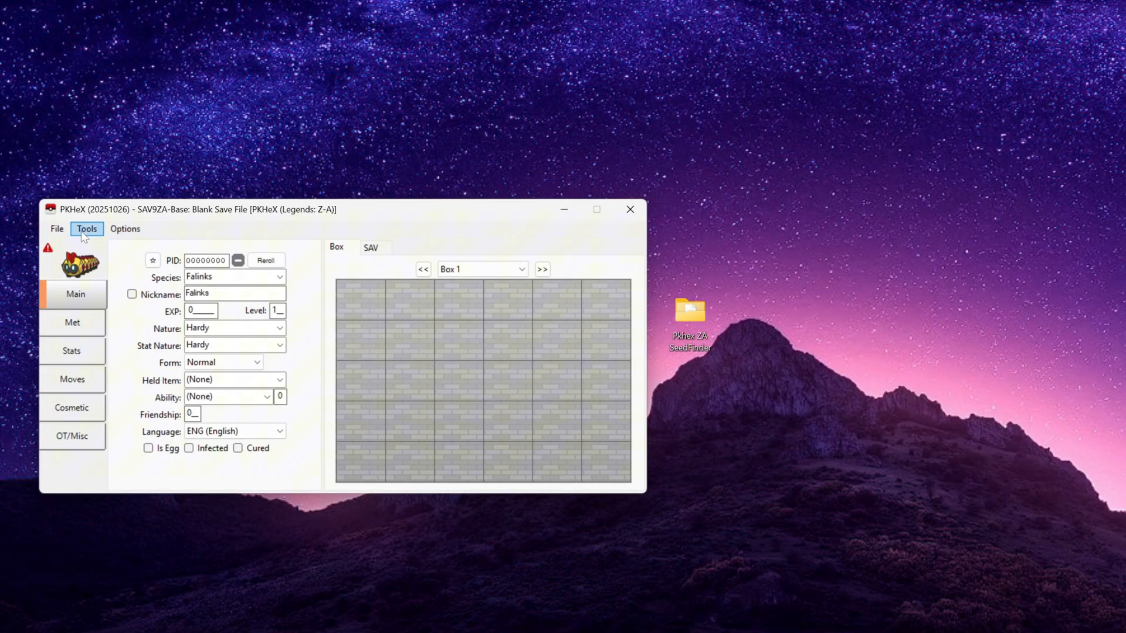
pyautogui.click(86, 228)
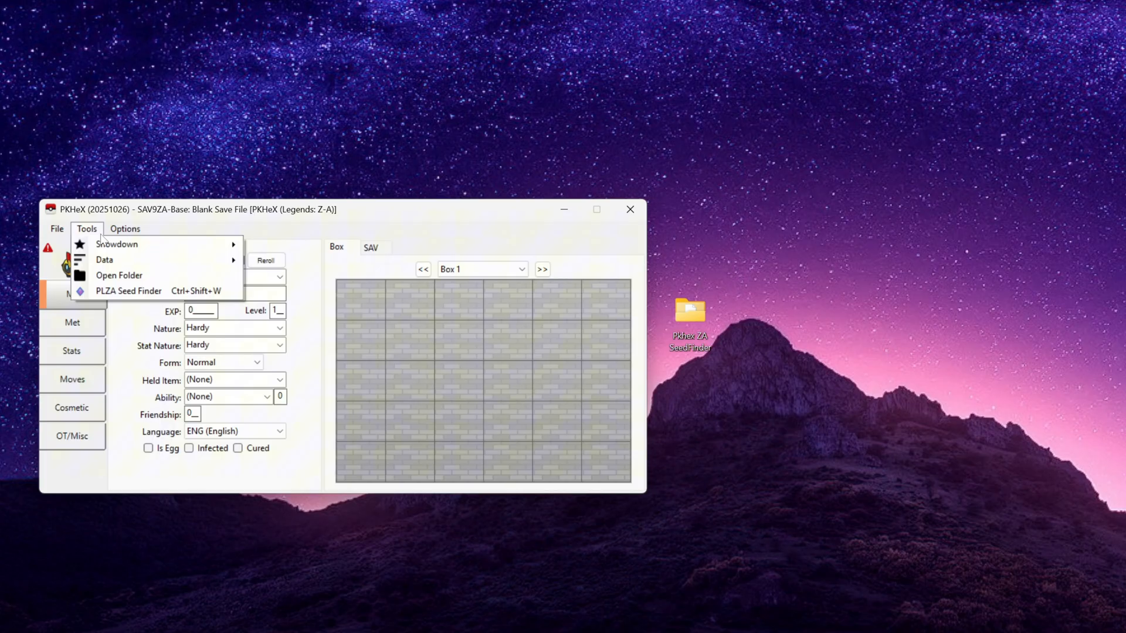
pyautogui.moveTo(128, 291)
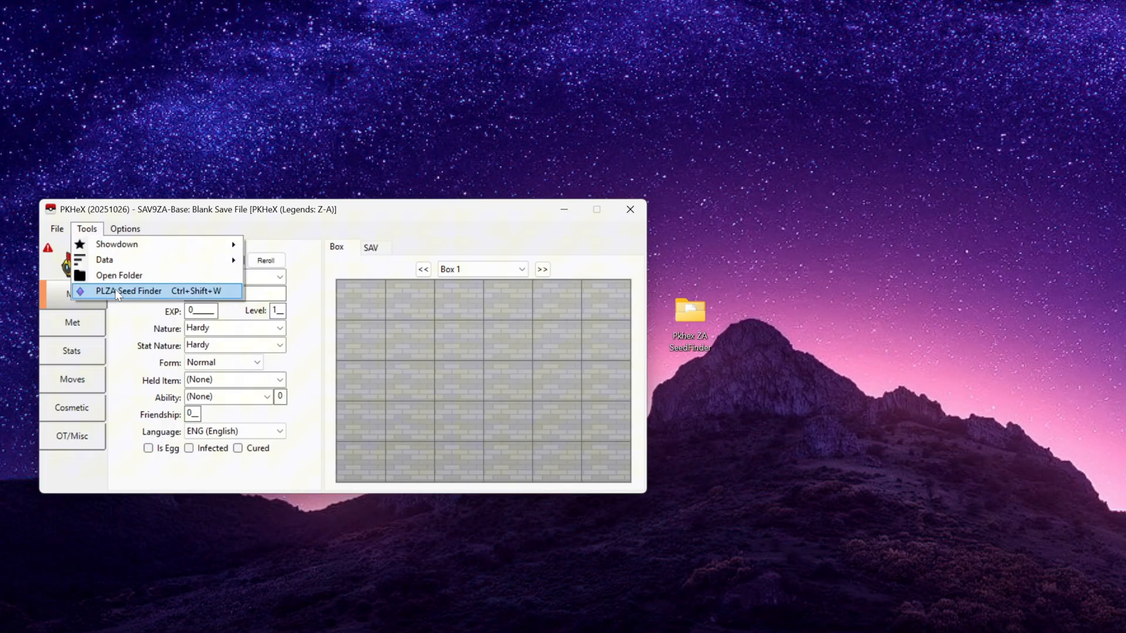
pyautogui.click(129, 291)
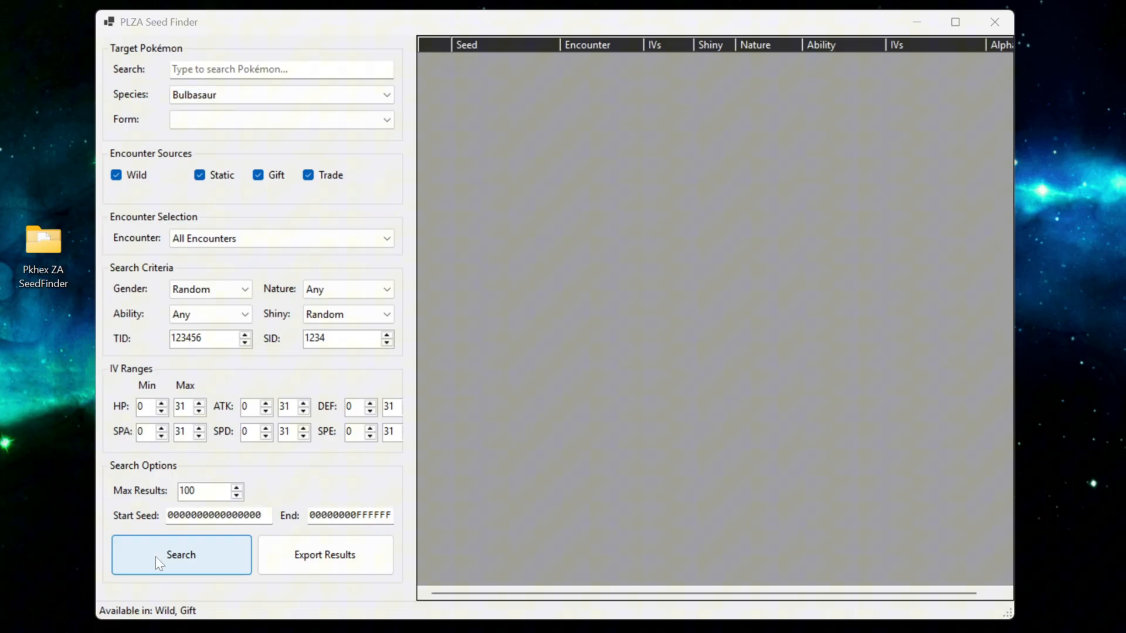
pyautogui.click(180, 554)
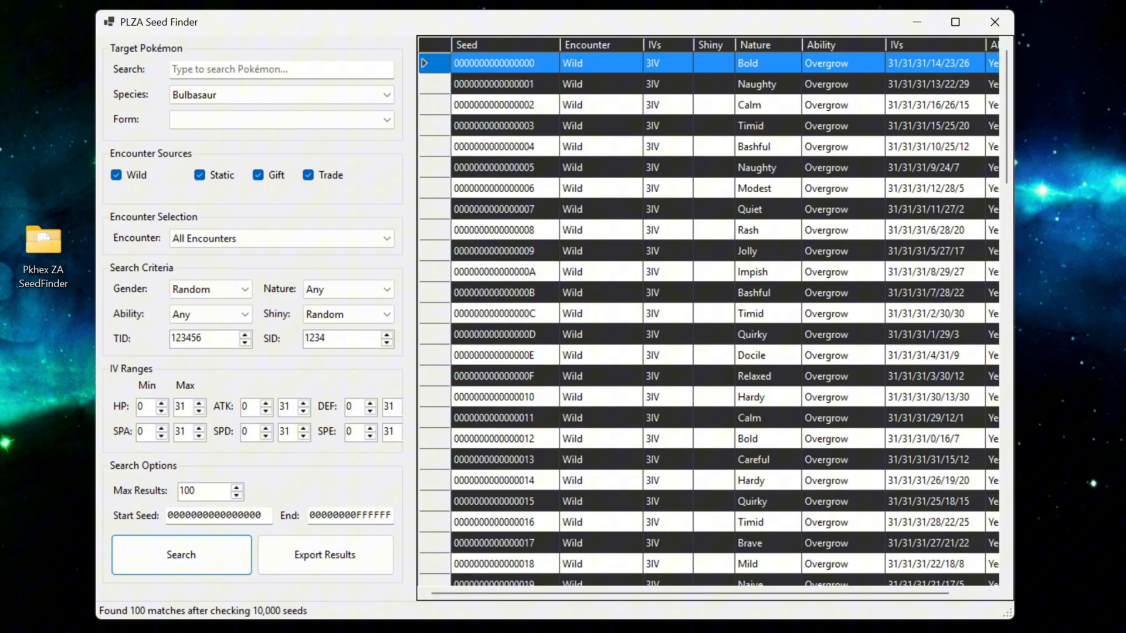
pyautogui.moveTo(720, 339)
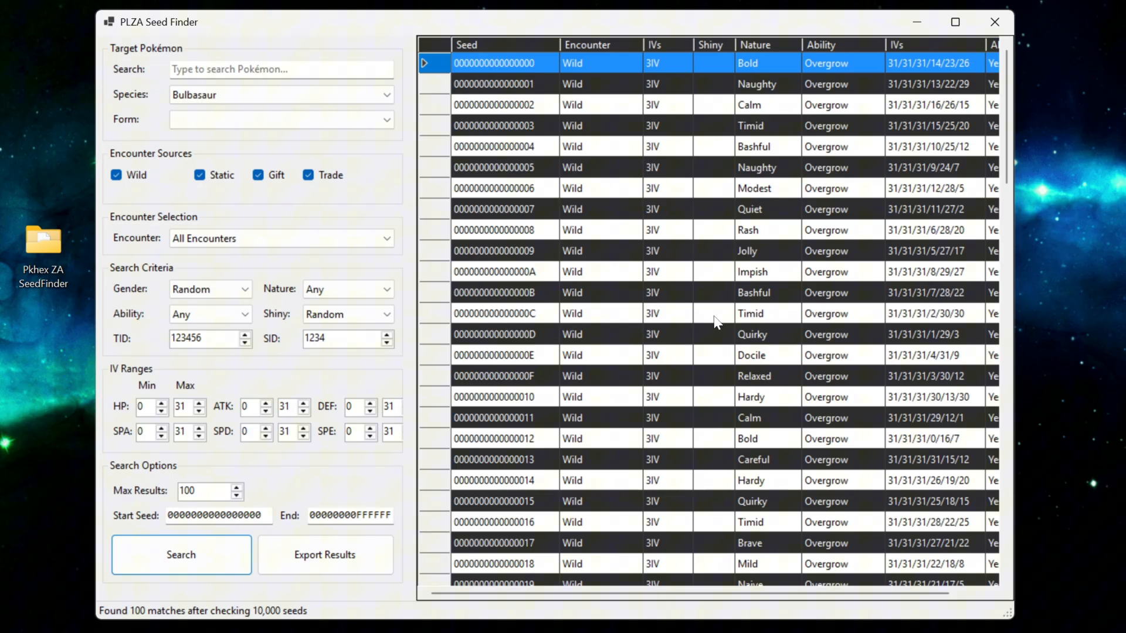
pyautogui.moveTo(682, 366)
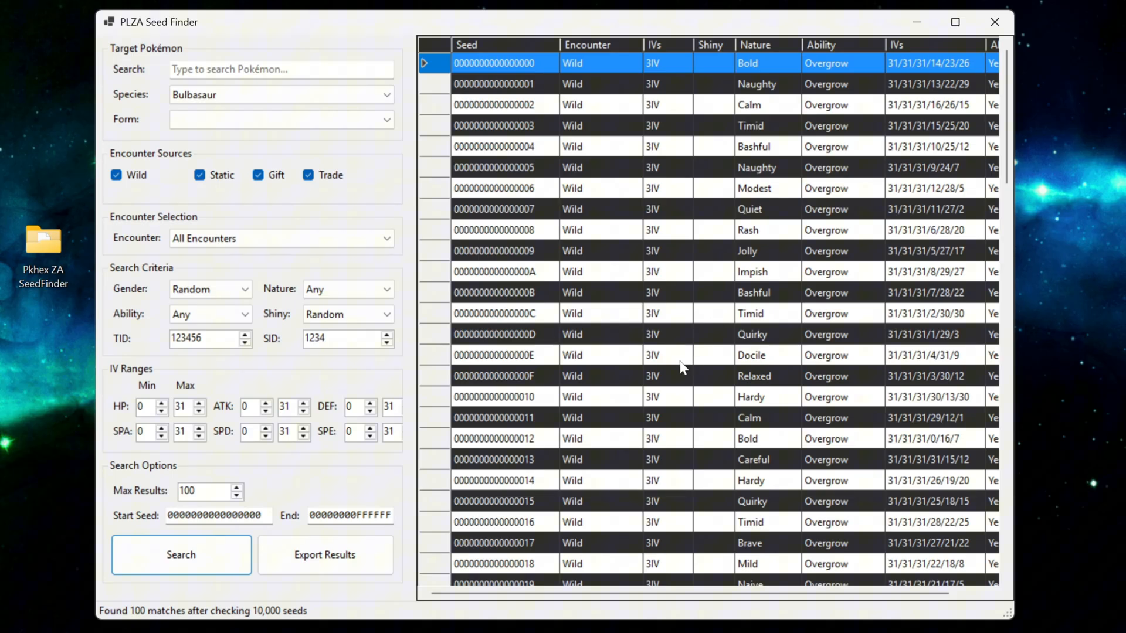
pyautogui.doubleClick(493, 355)
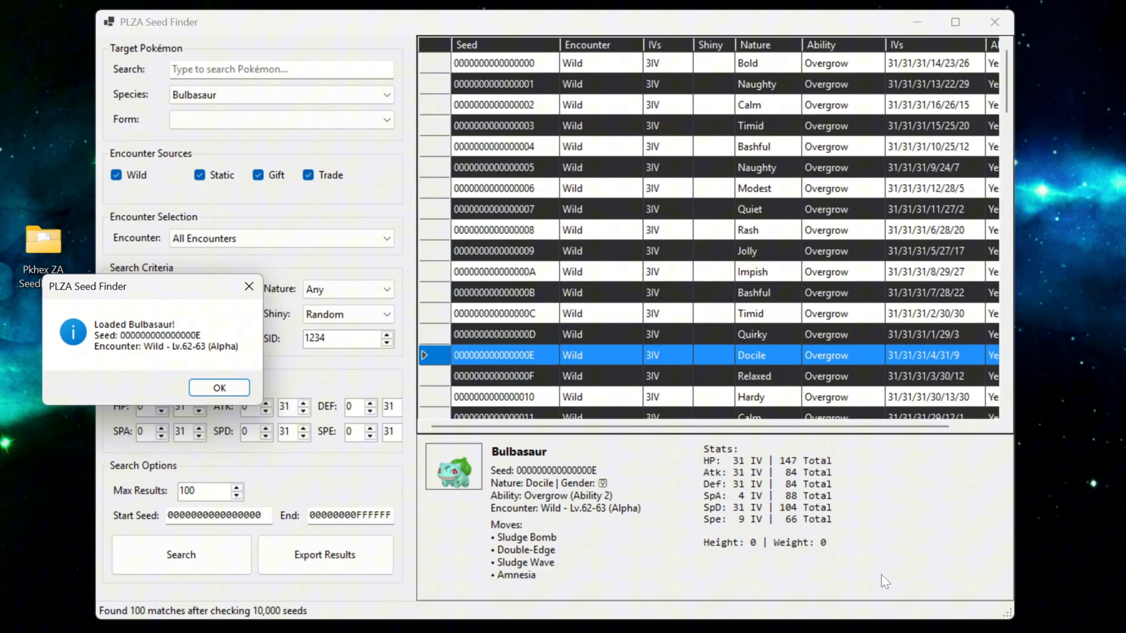
pyautogui.click(219, 387)
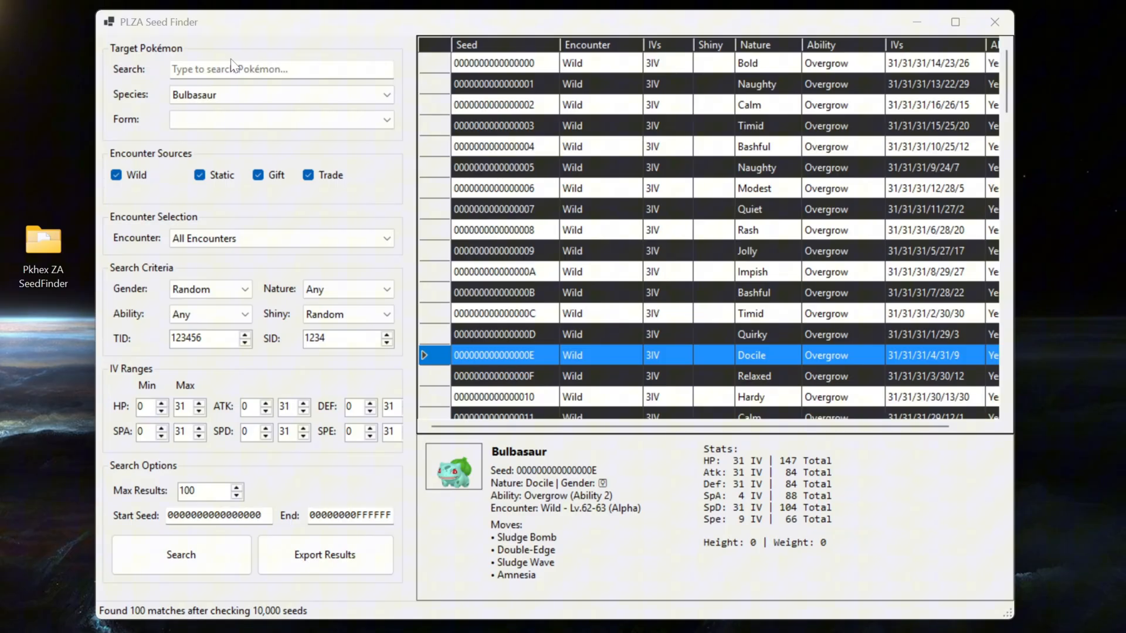
# Filter the Target Pokémon list, trying 'gre' and 'char' before 'fro' for Froakie.
pyautogui.click(280, 69)
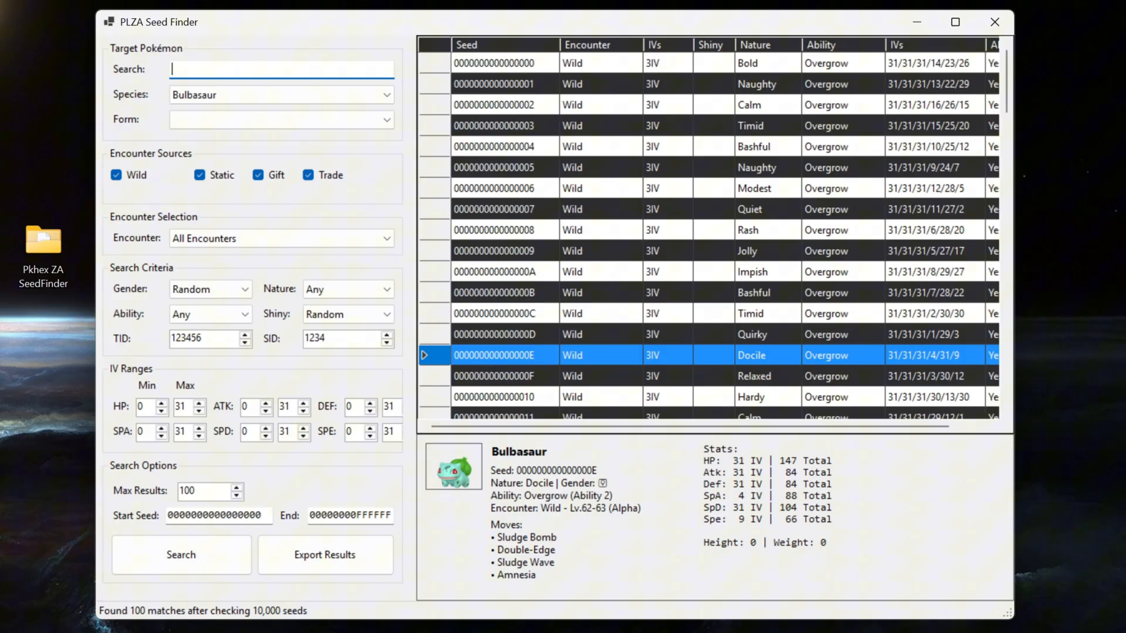
pyautogui.write('gre')
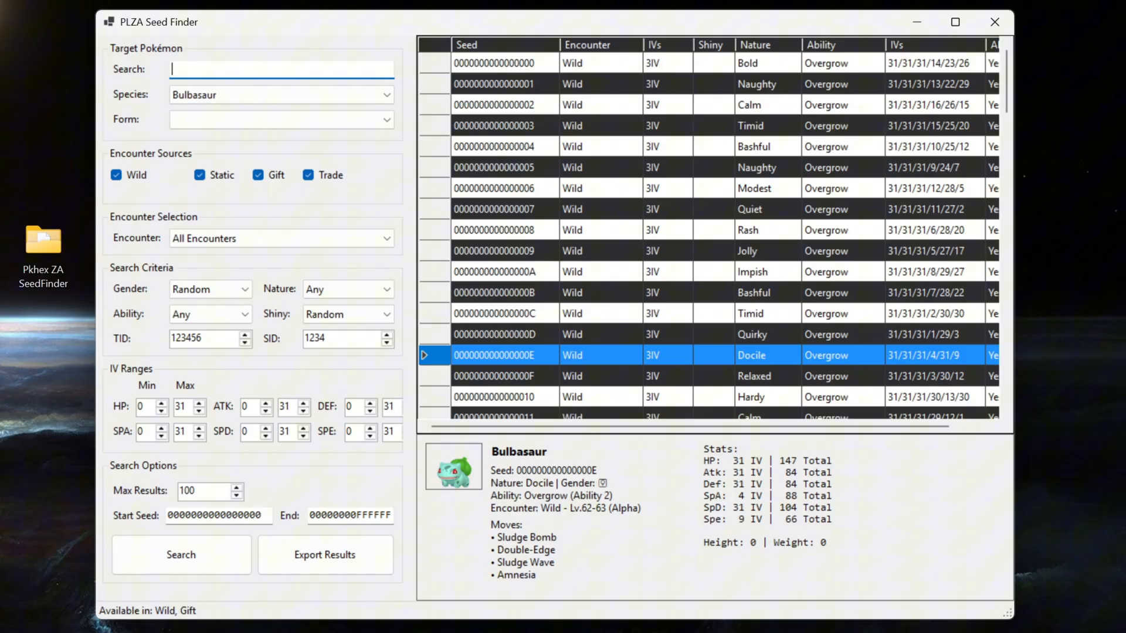
pyautogui.write('char')
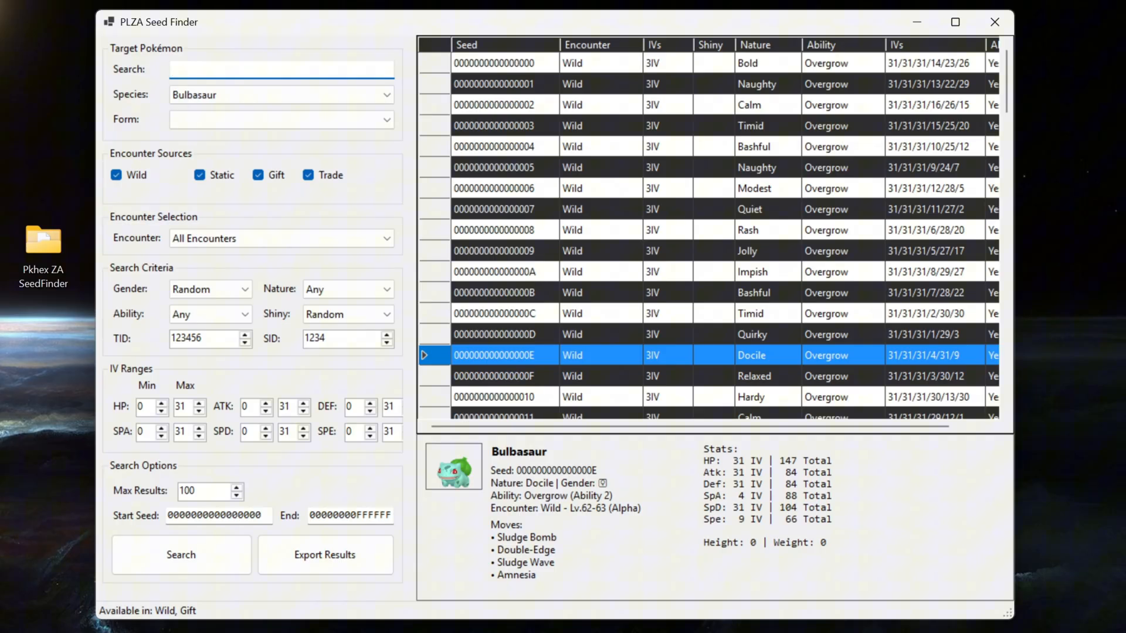
pyautogui.write('froak')
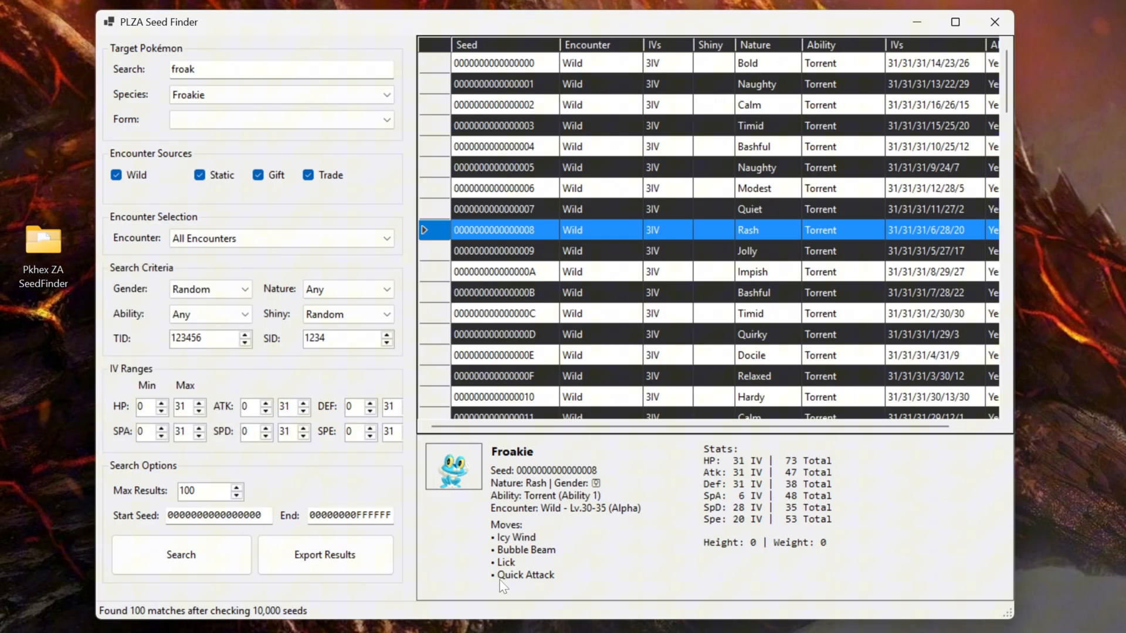
pyautogui.moveTo(1033, 611)
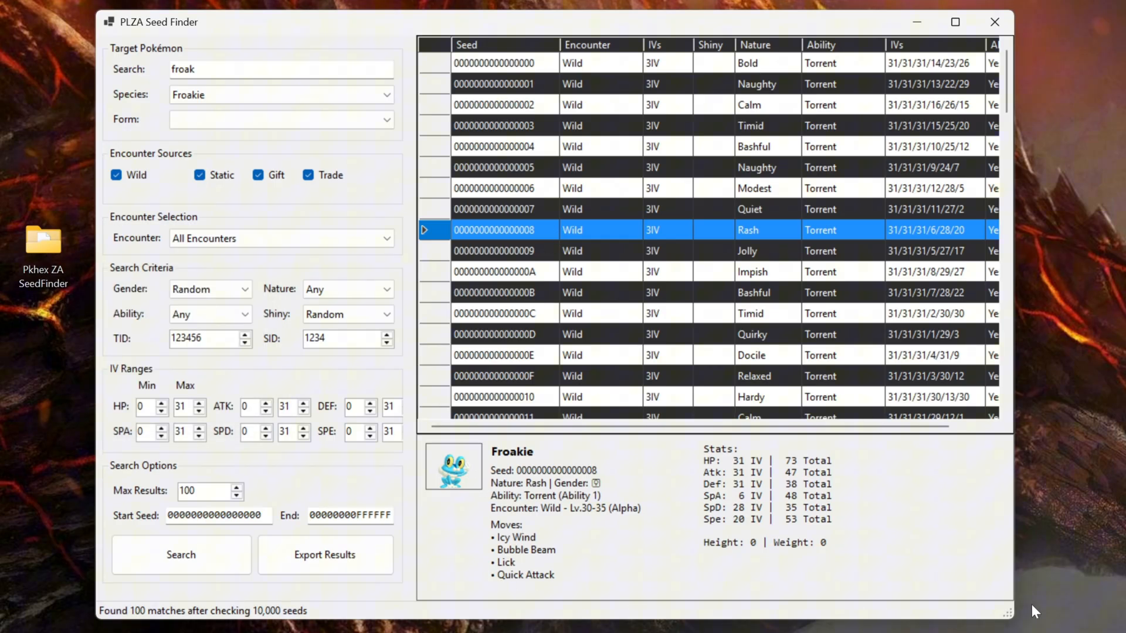
pyautogui.moveTo(741, 489)
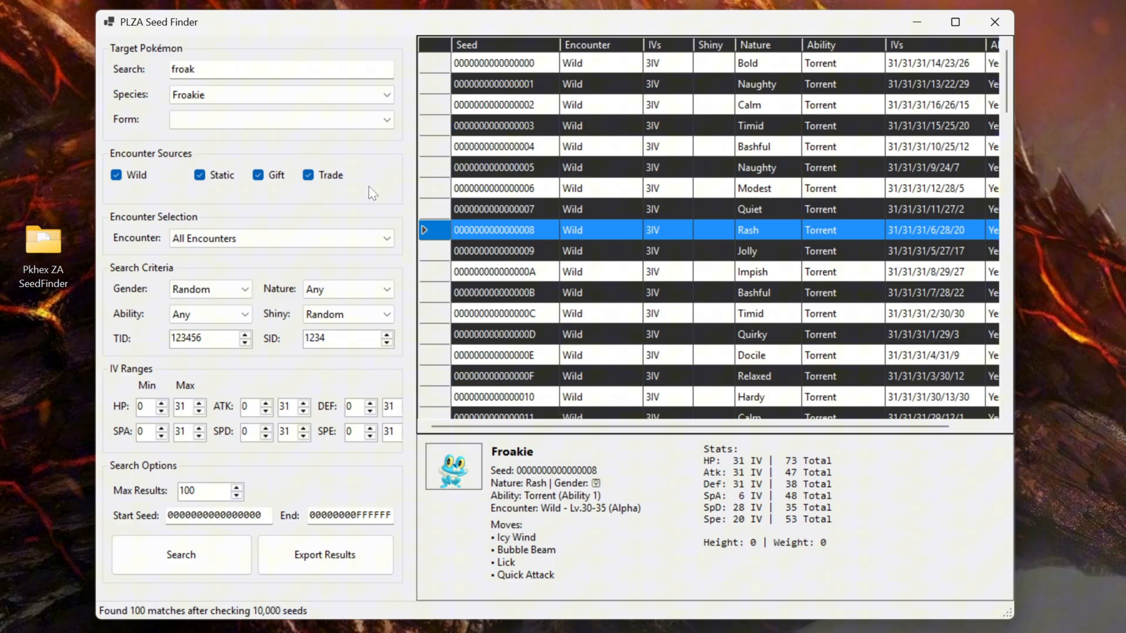
pyautogui.moveTo(238, 162)
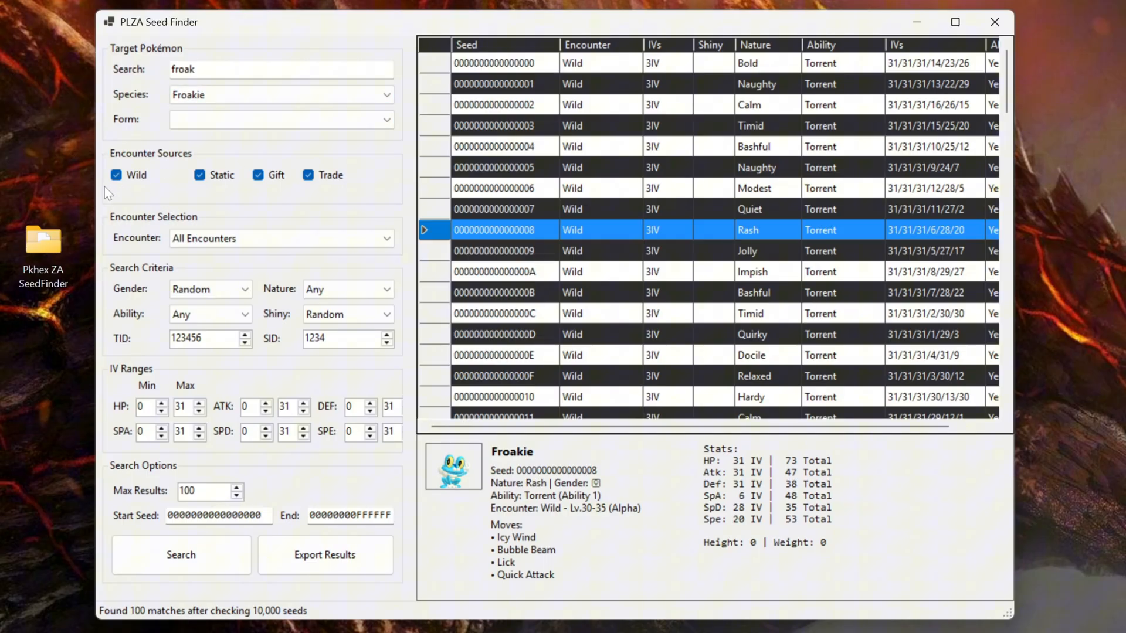
pyautogui.moveTo(352, 192)
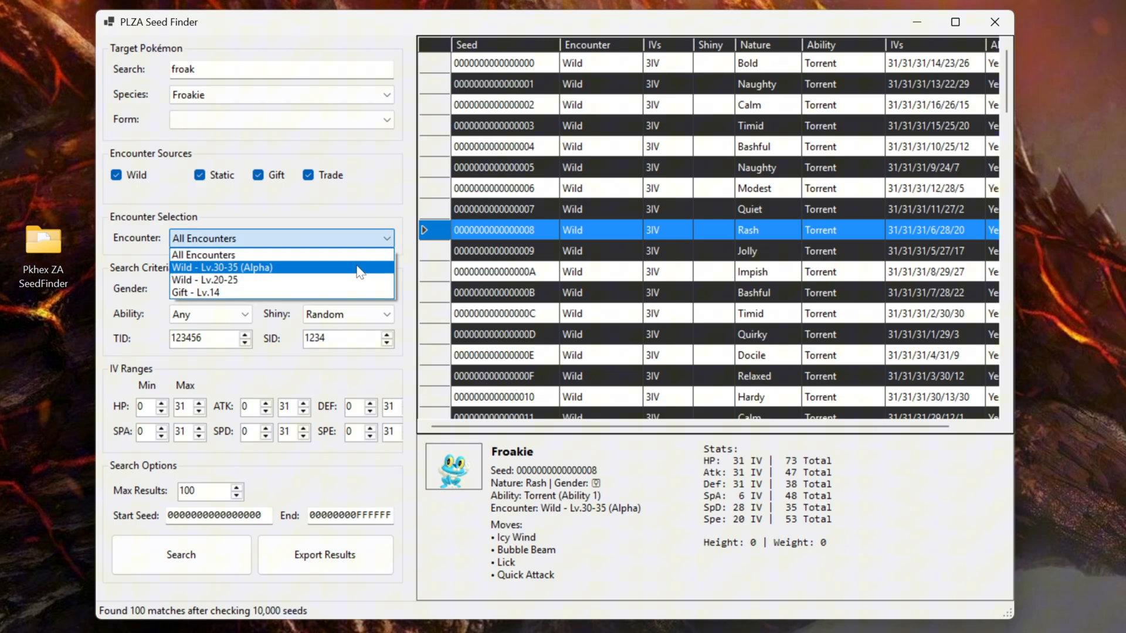
pyautogui.moveTo(358, 280)
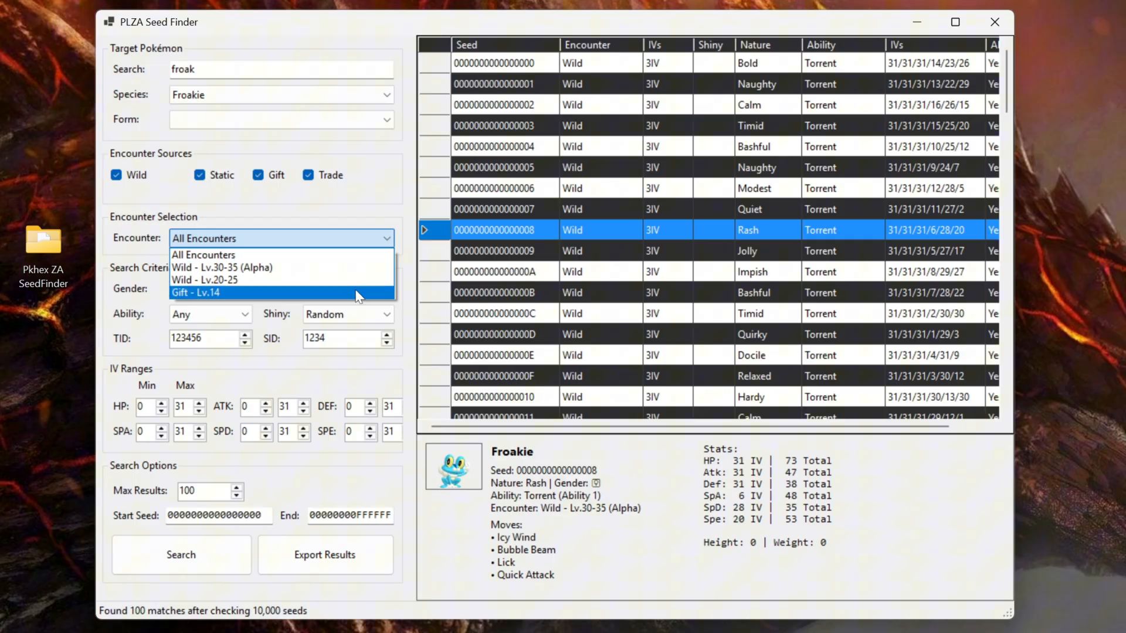
# Choose the Wild Lv.30-35 (Alpha) encounter for Froakie.
pyautogui.click(222, 267)
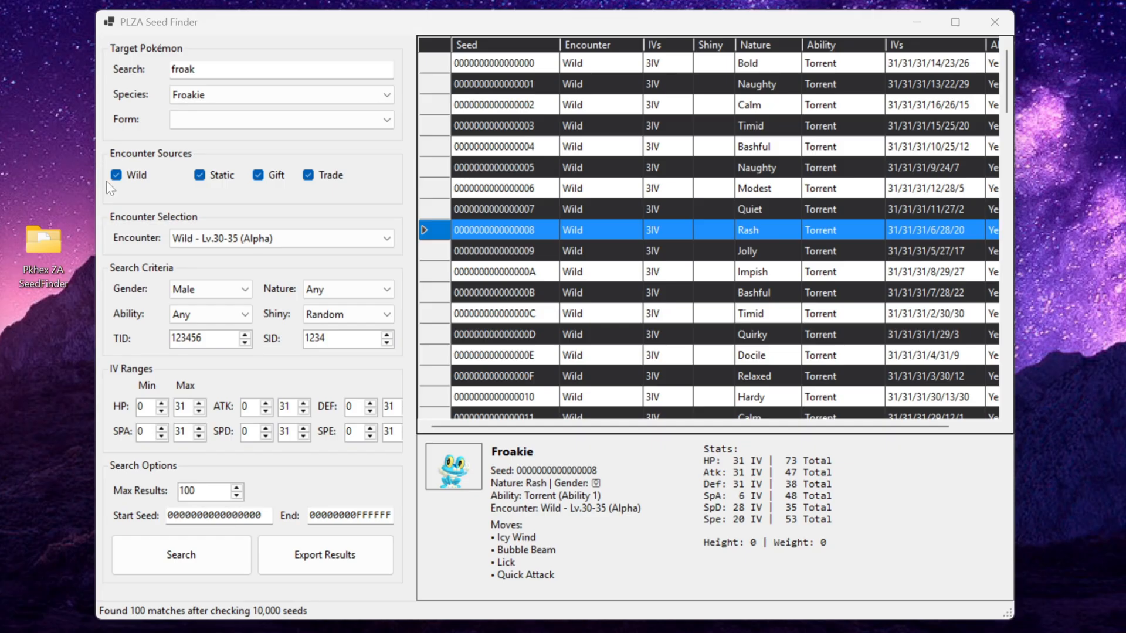
pyautogui.moveTo(123, 195)
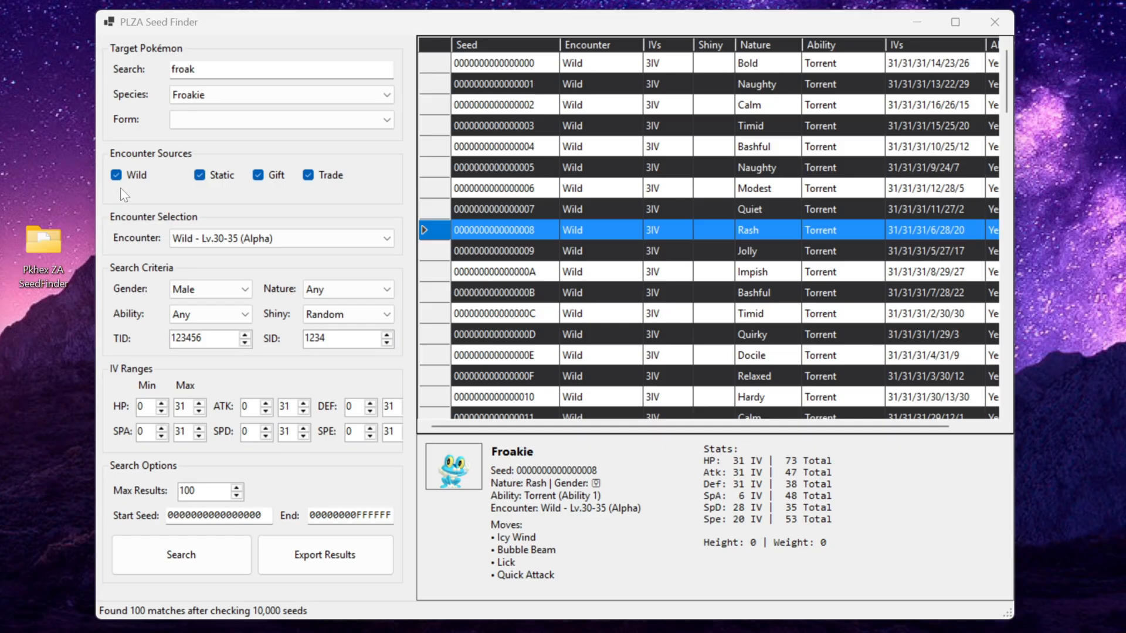
pyautogui.moveTo(137, 278)
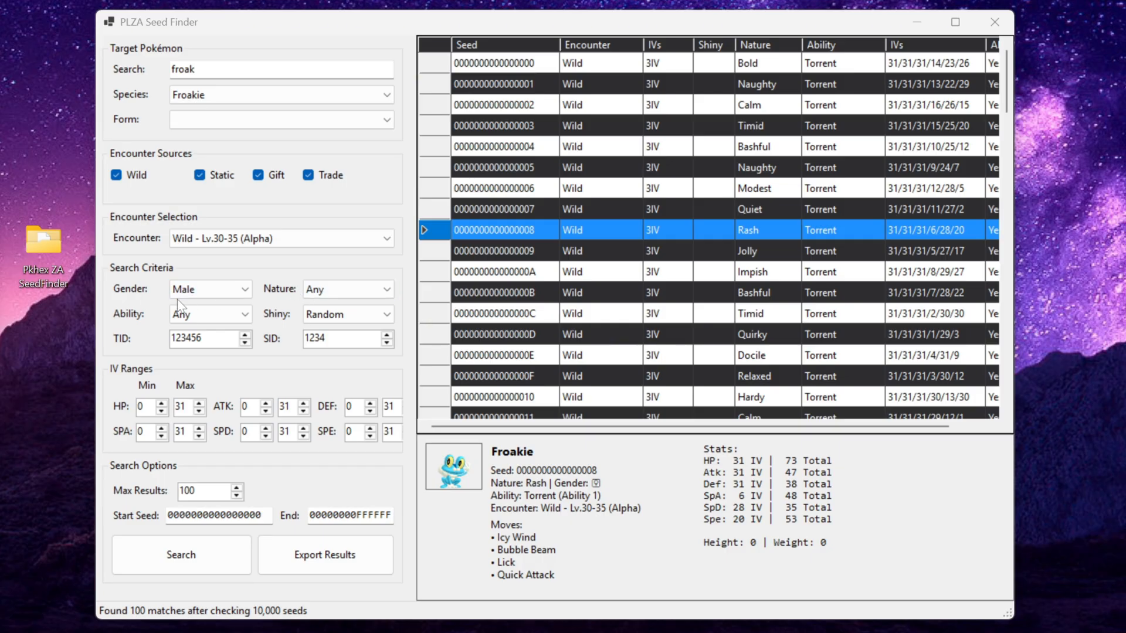
pyautogui.moveTo(137, 350)
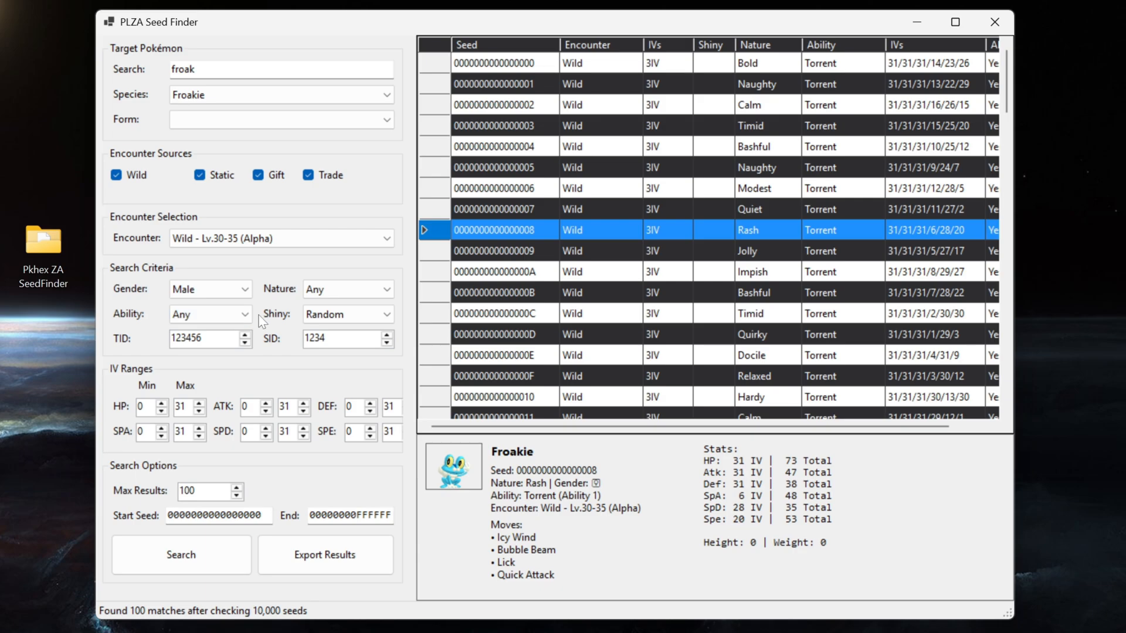
# Set the Nature requirement to Naughty and Shiny to Always.
pyautogui.click(348, 288)
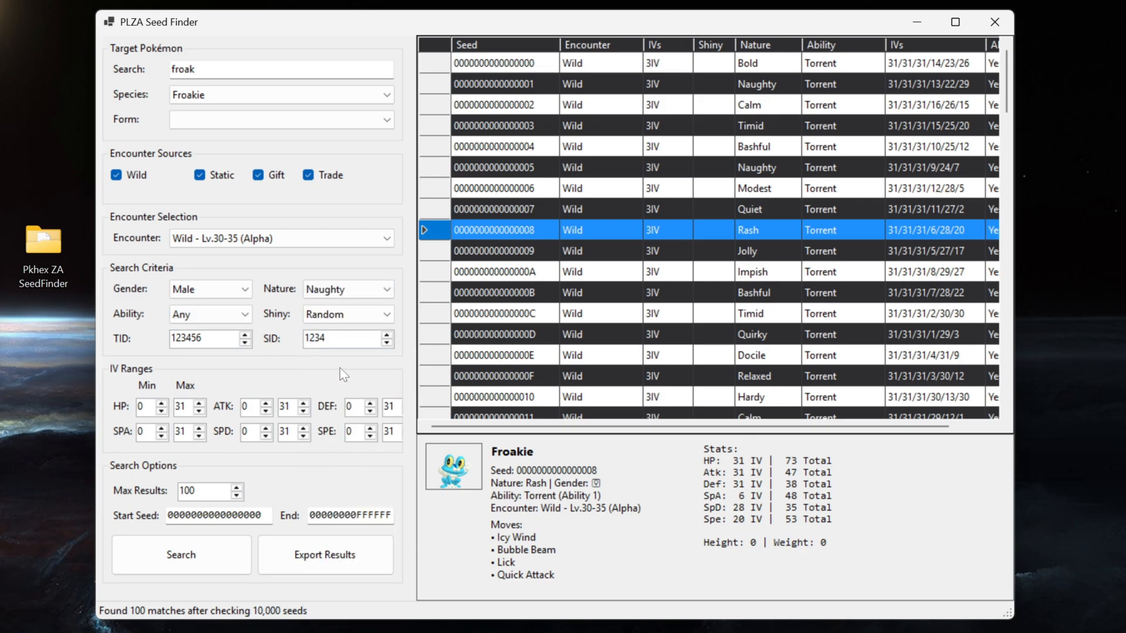
pyautogui.moveTo(137, 322)
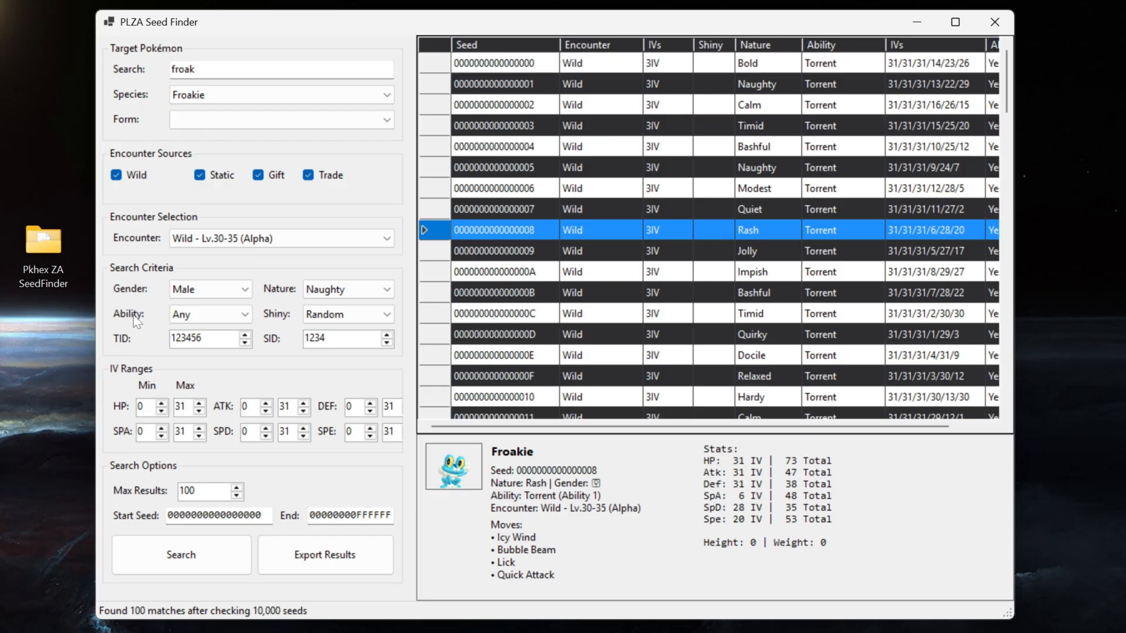
pyautogui.click(348, 314)
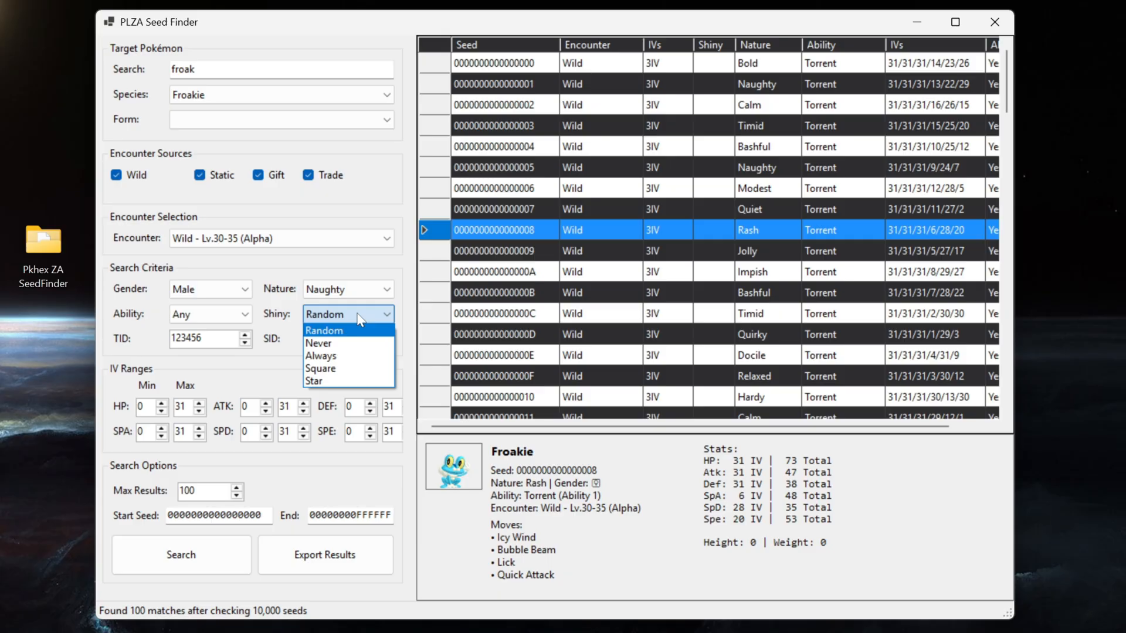
pyautogui.click(320, 356)
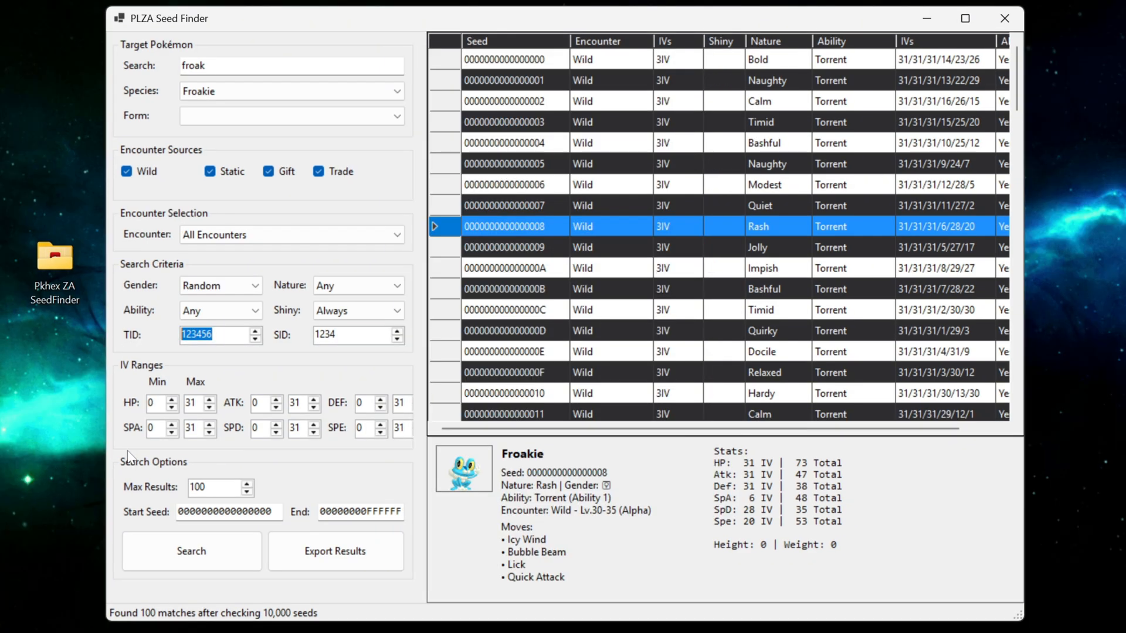
# Enter TID 688374 and SID 4202, then search, yielding three shiny Naughty Alpha Froakie.
pyautogui.write('68837')
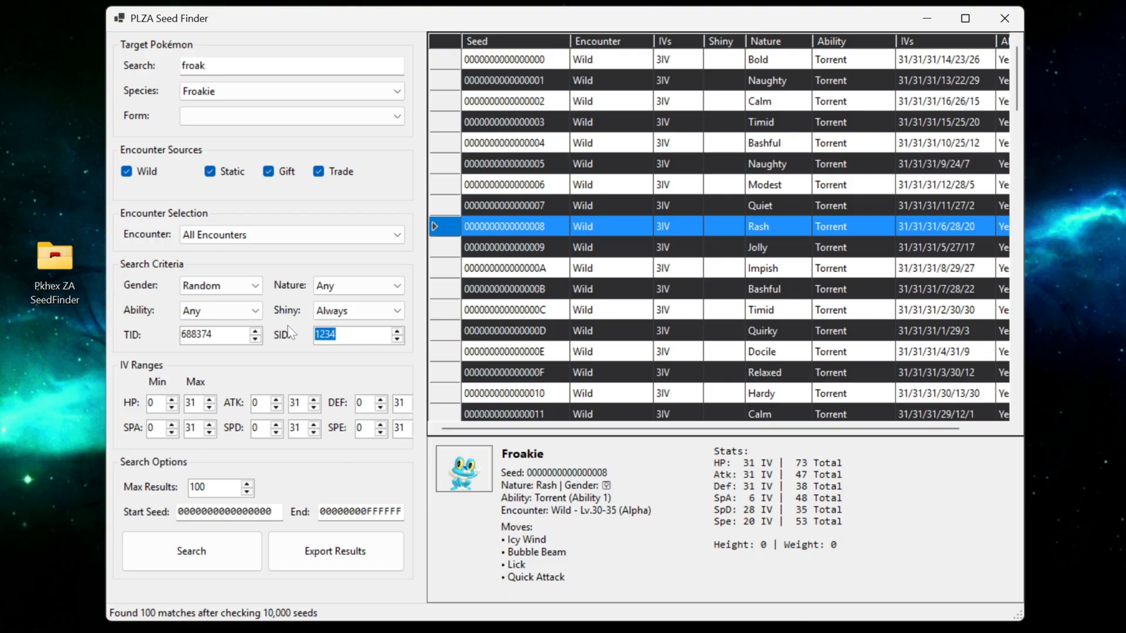
pyautogui.write('4')
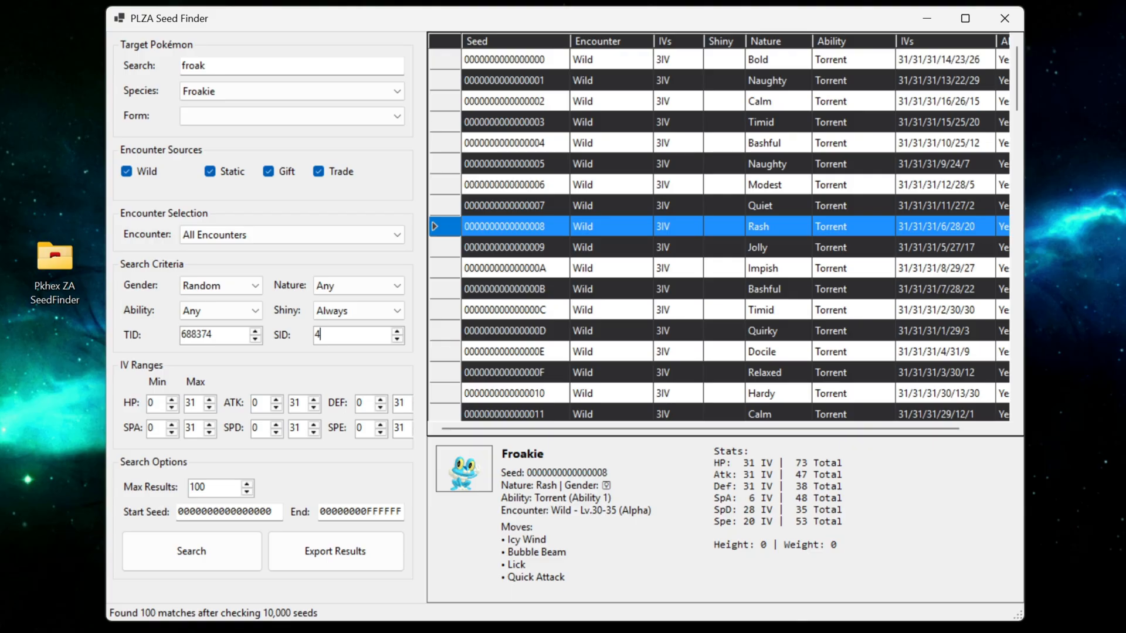
pyautogui.write('202')
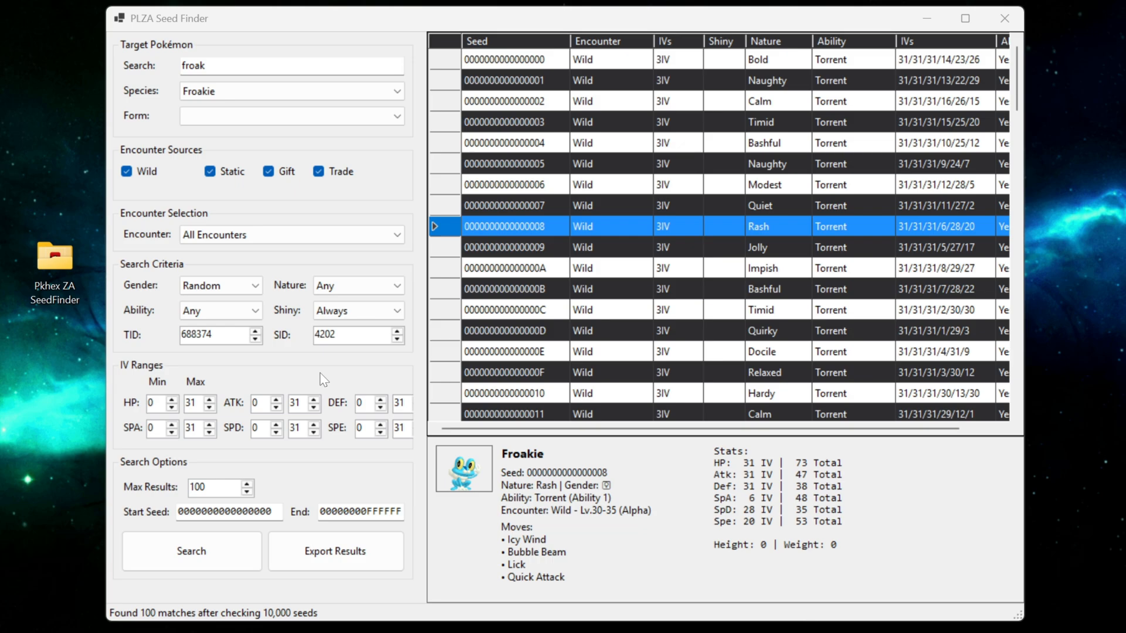
pyautogui.click(190, 551)
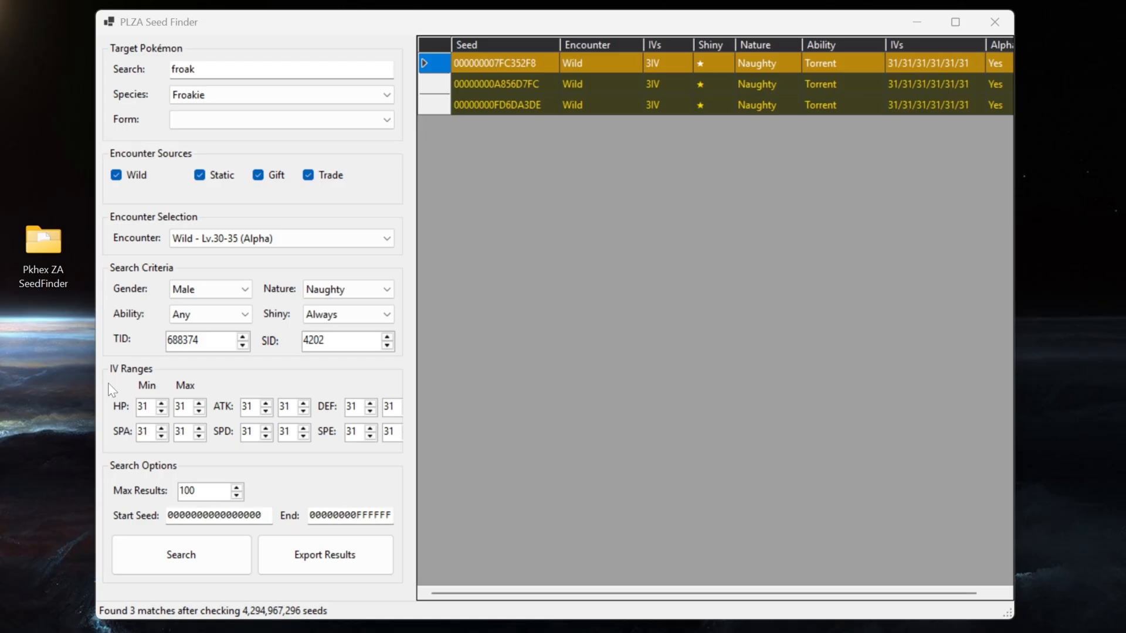
pyautogui.moveTo(196, 400)
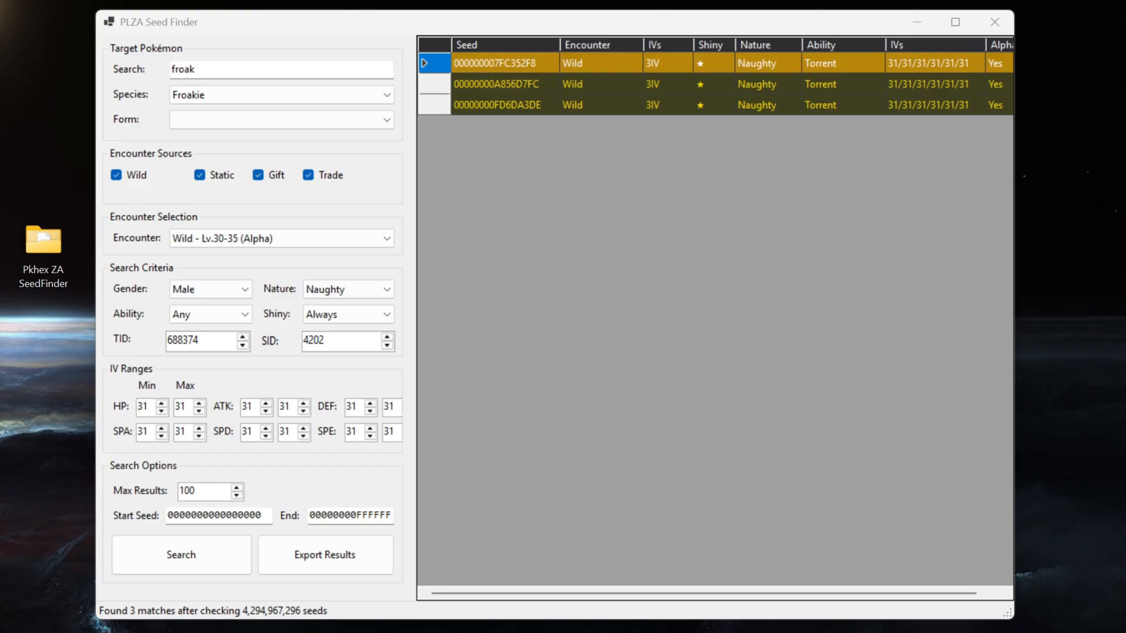
pyautogui.moveTo(461, 121)
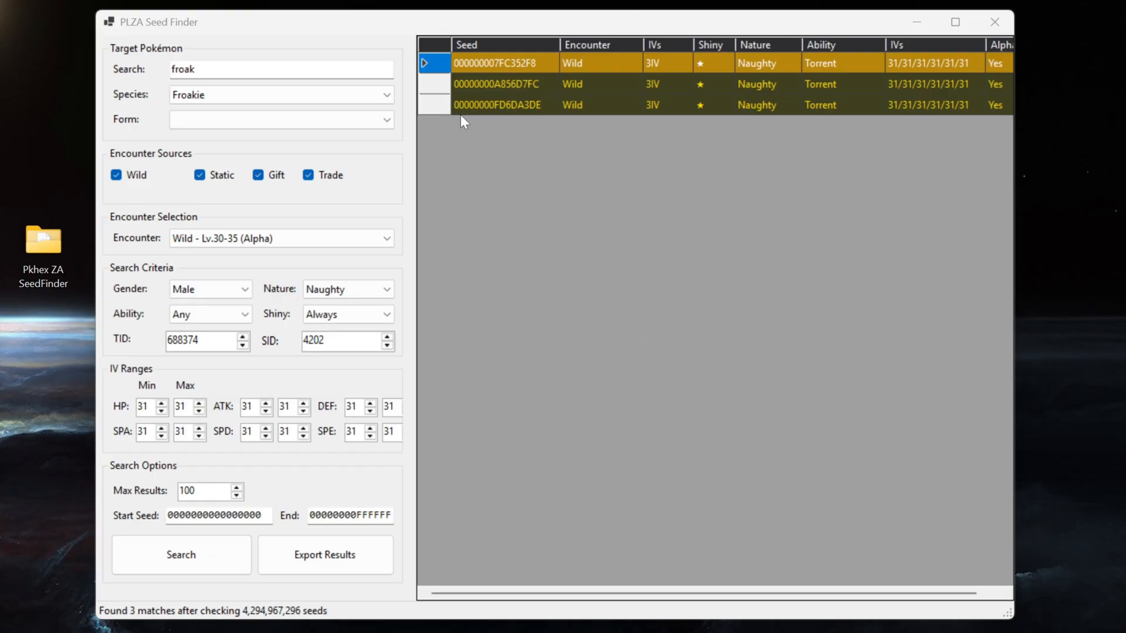
pyautogui.moveTo(535, 24)
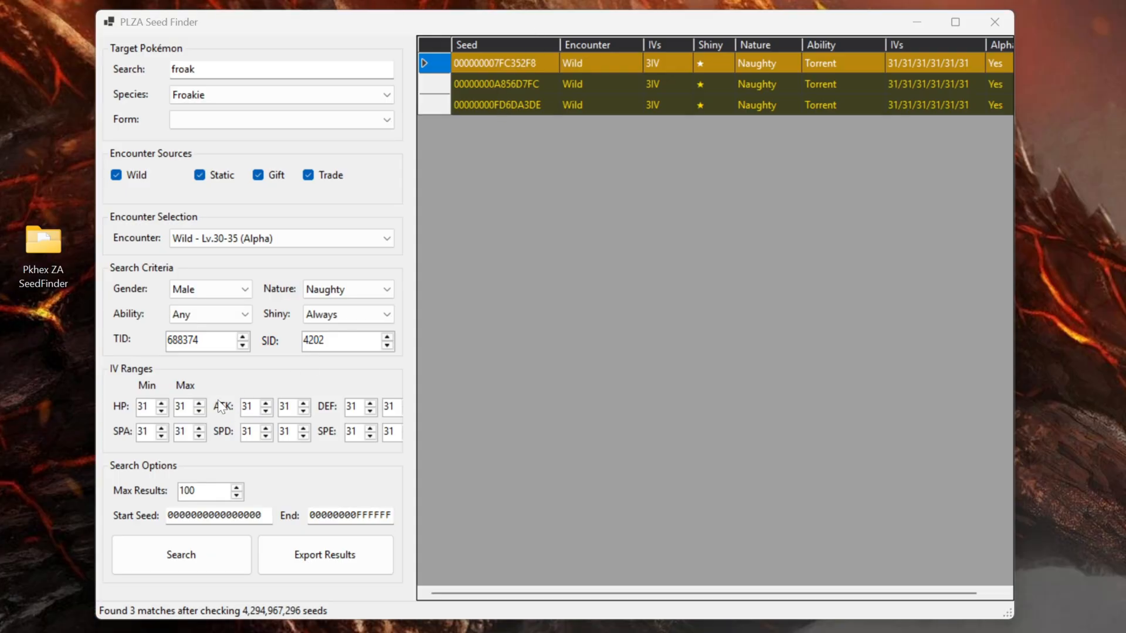
pyautogui.moveTo(771, 75)
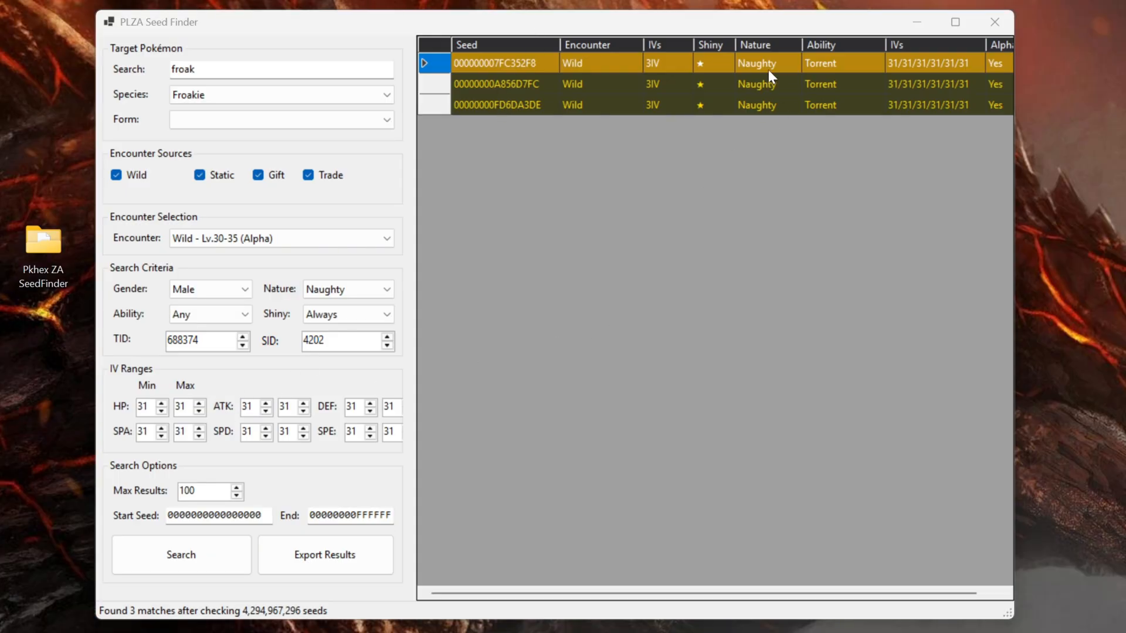
pyautogui.moveTo(287, 306)
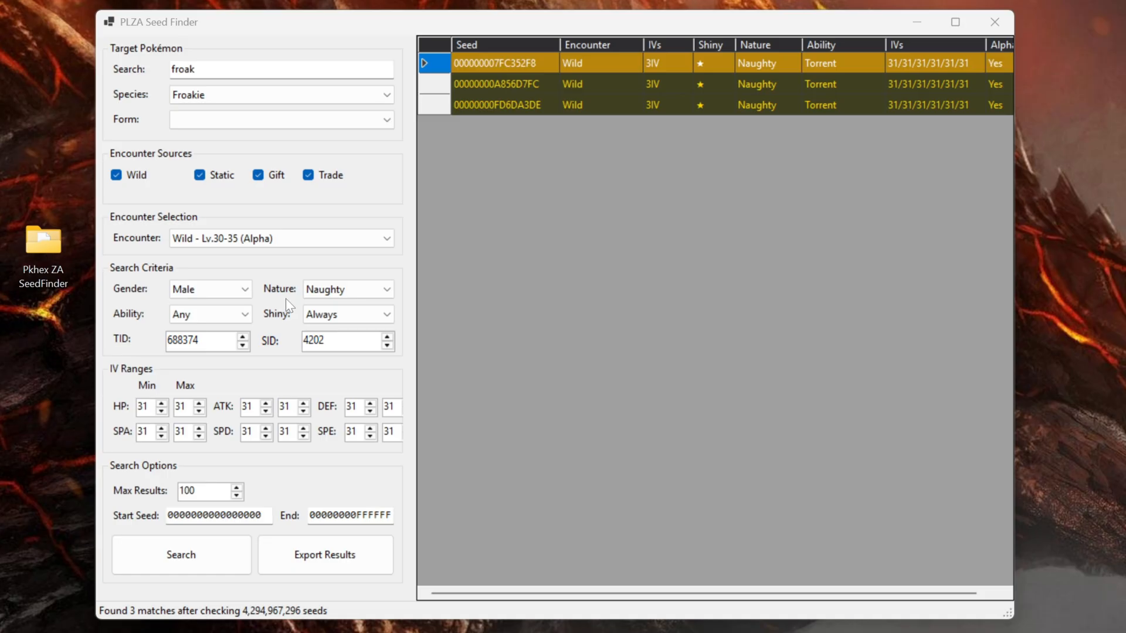
pyautogui.moveTo(846, 47)
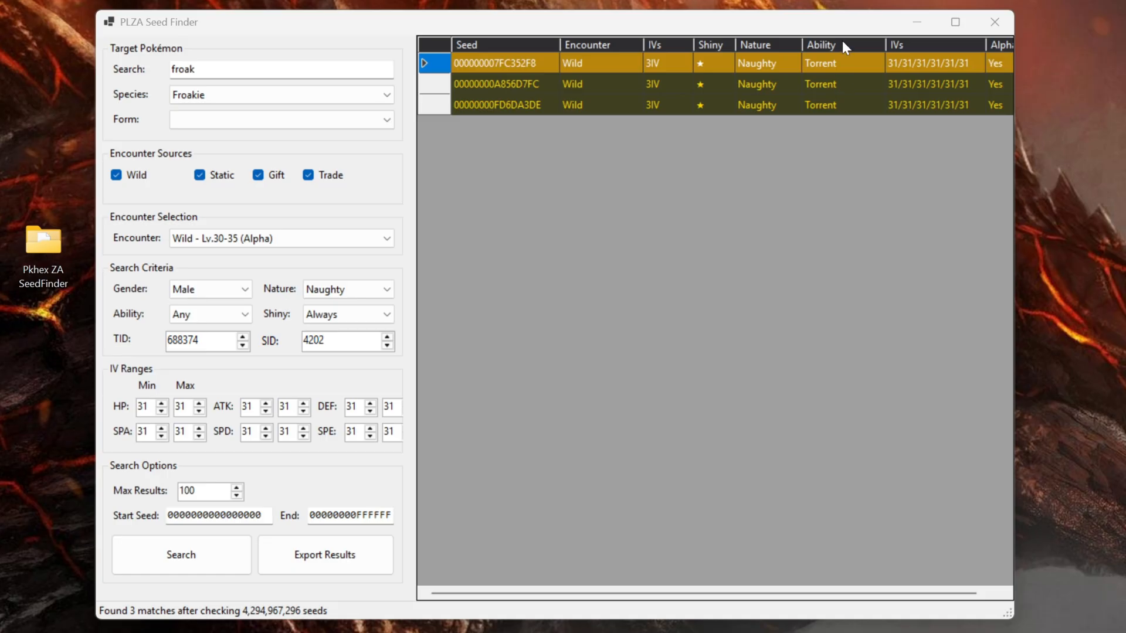
pyautogui.moveTo(592, 300)
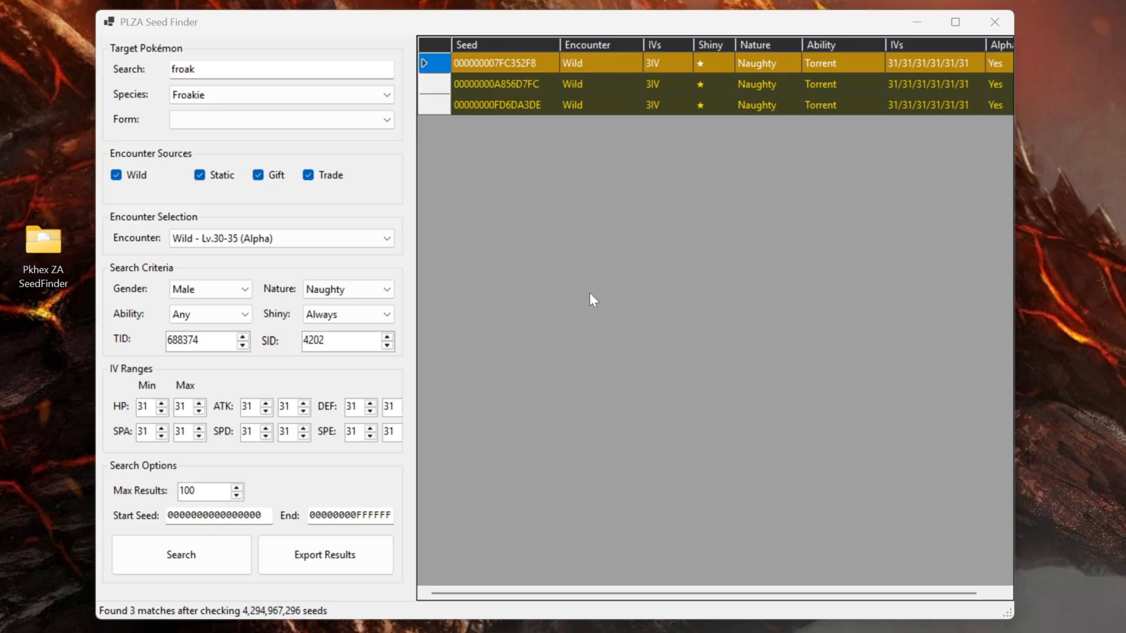
pyautogui.moveTo(323, 280)
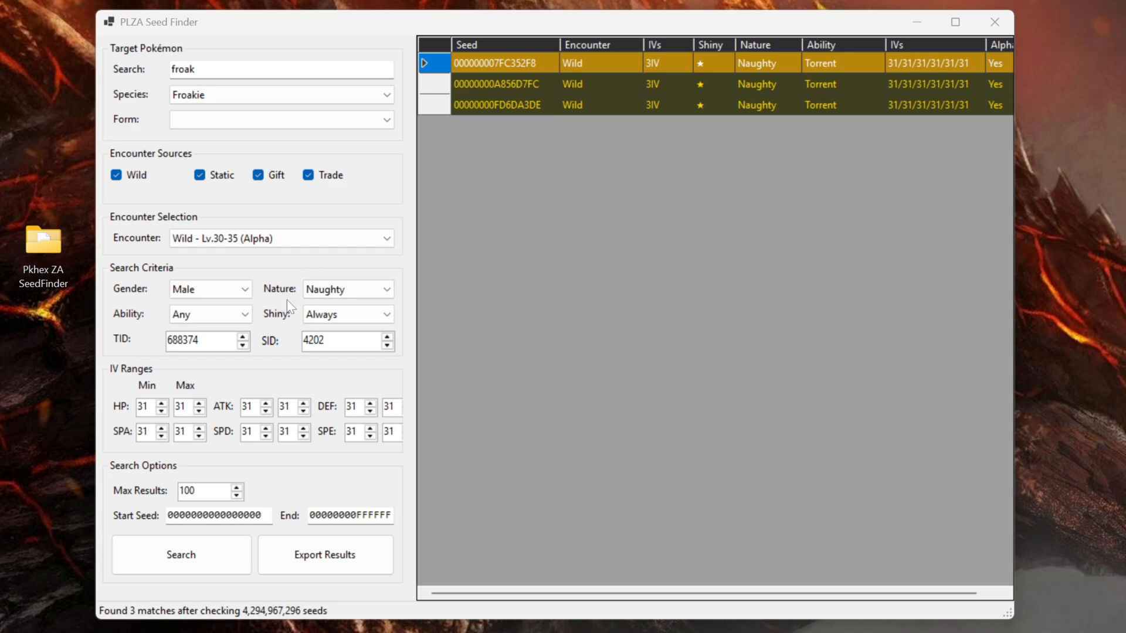
pyautogui.moveTo(221, 281)
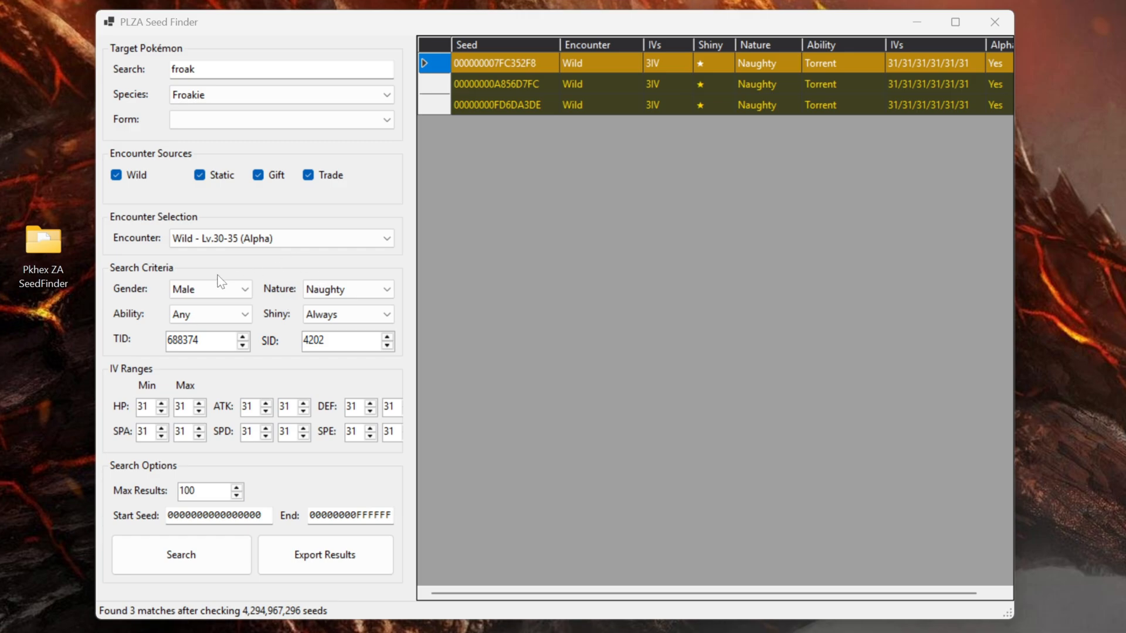
pyautogui.moveTo(352, 272)
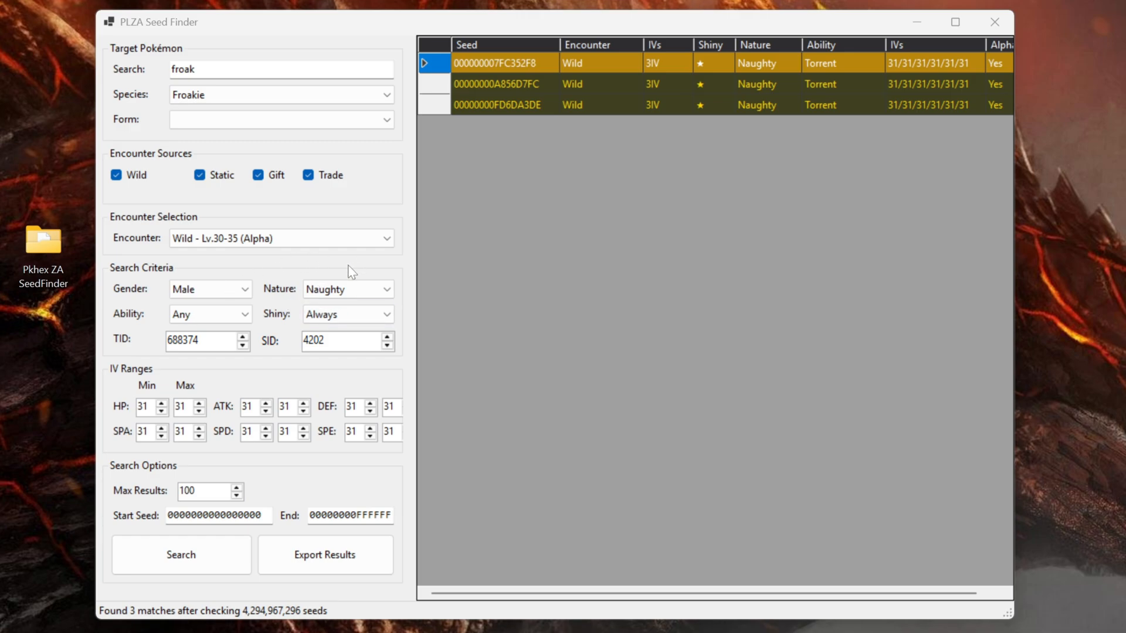
pyautogui.moveTo(370, 269)
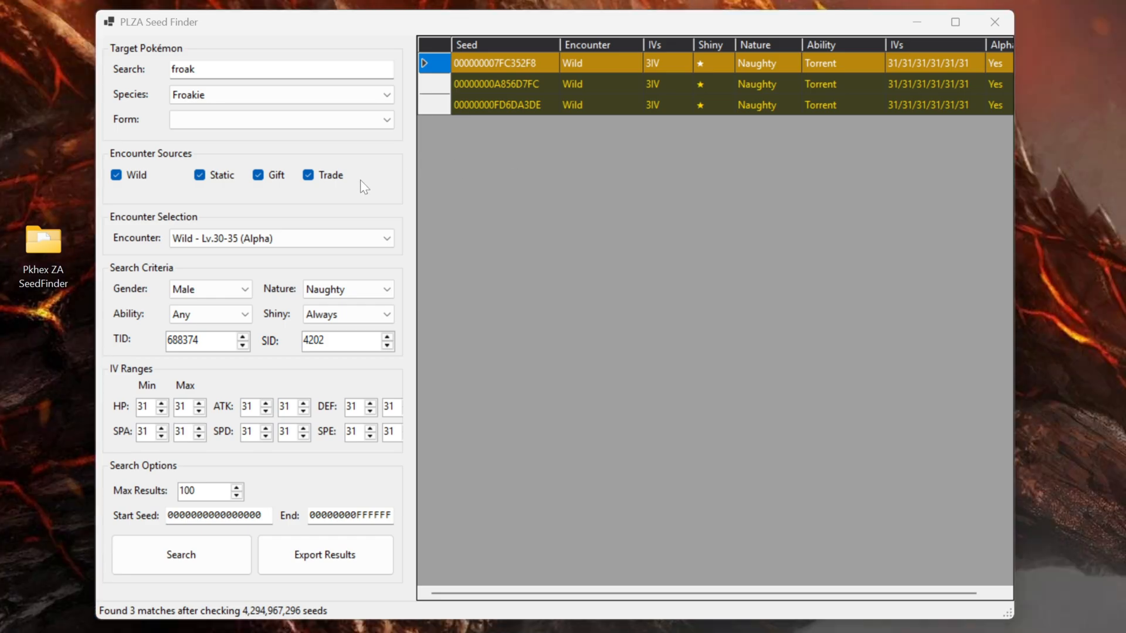
pyautogui.moveTo(330, 190)
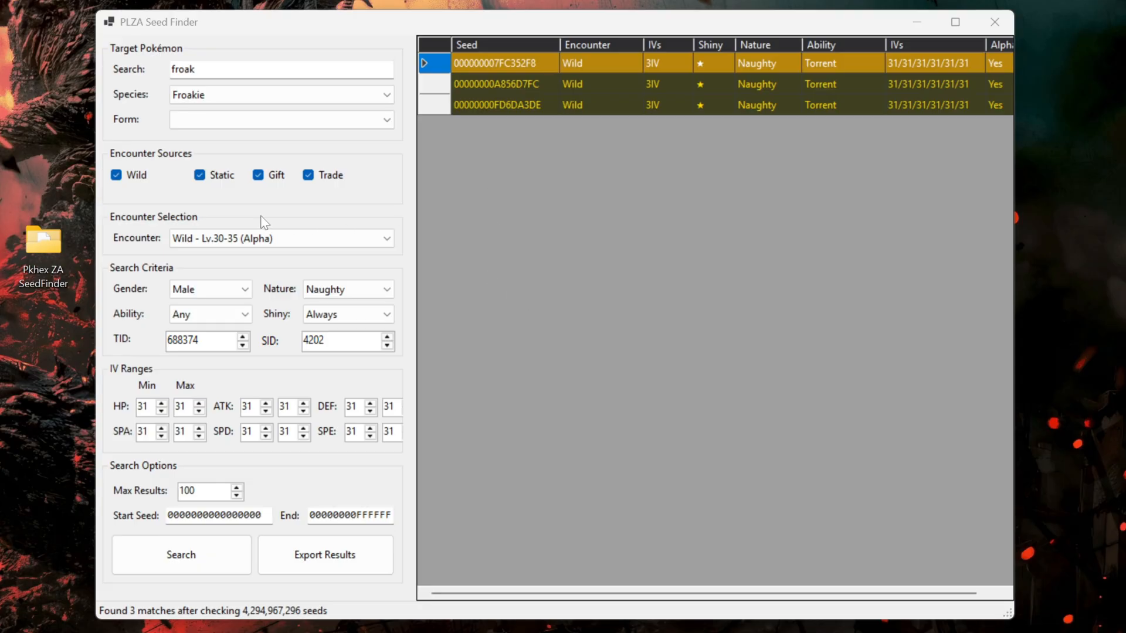
pyautogui.moveTo(621, 137)
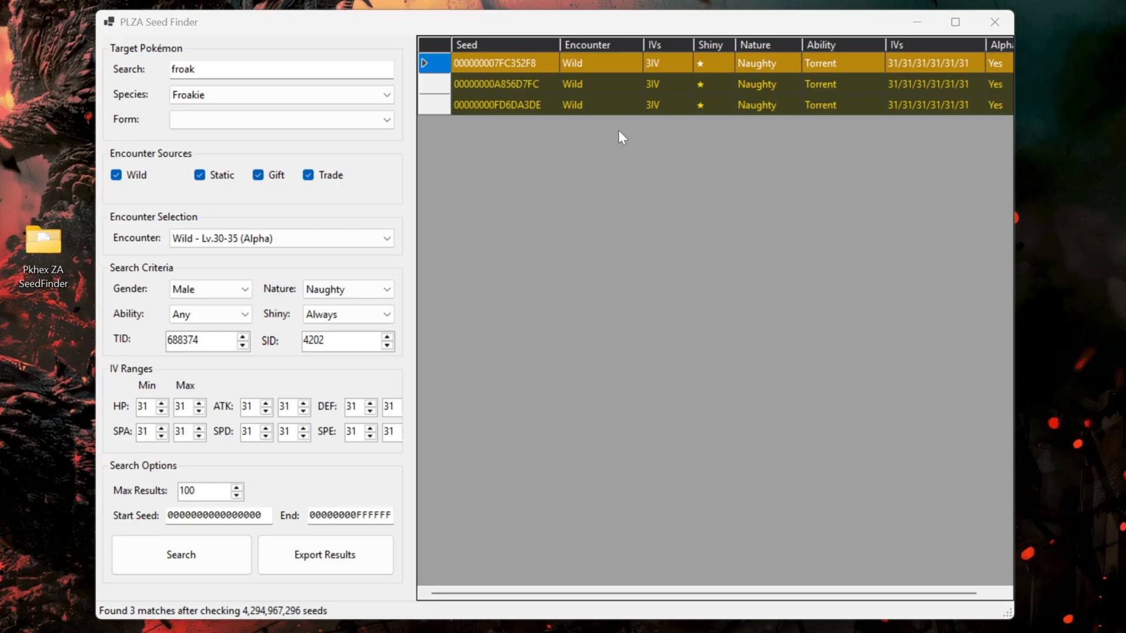
pyautogui.moveTo(729, 189)
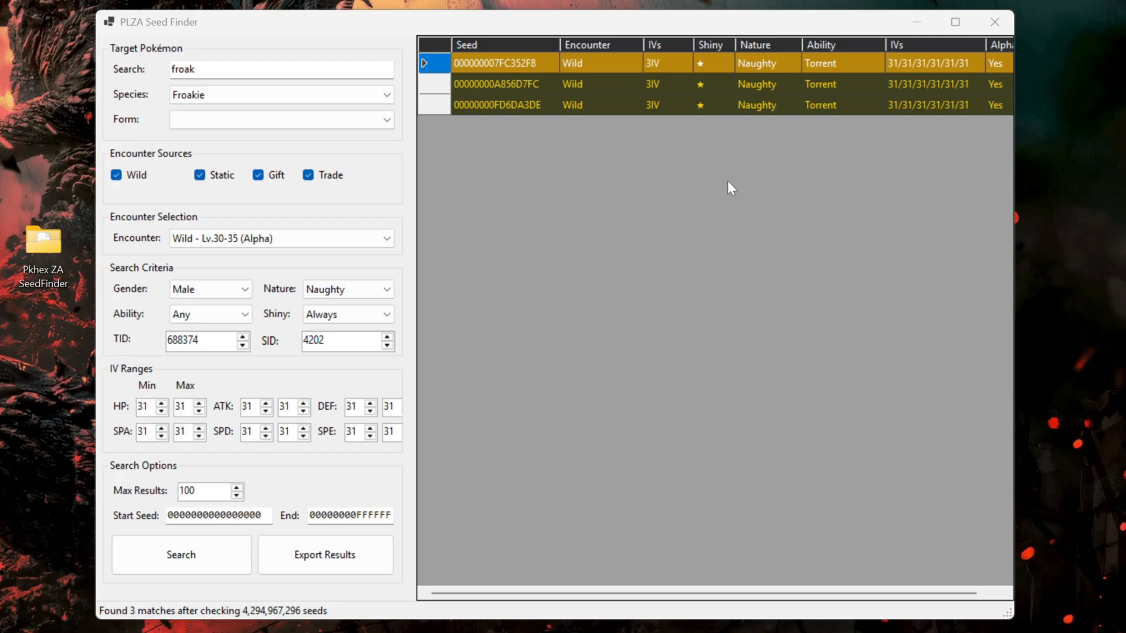
pyautogui.moveTo(655, 286)
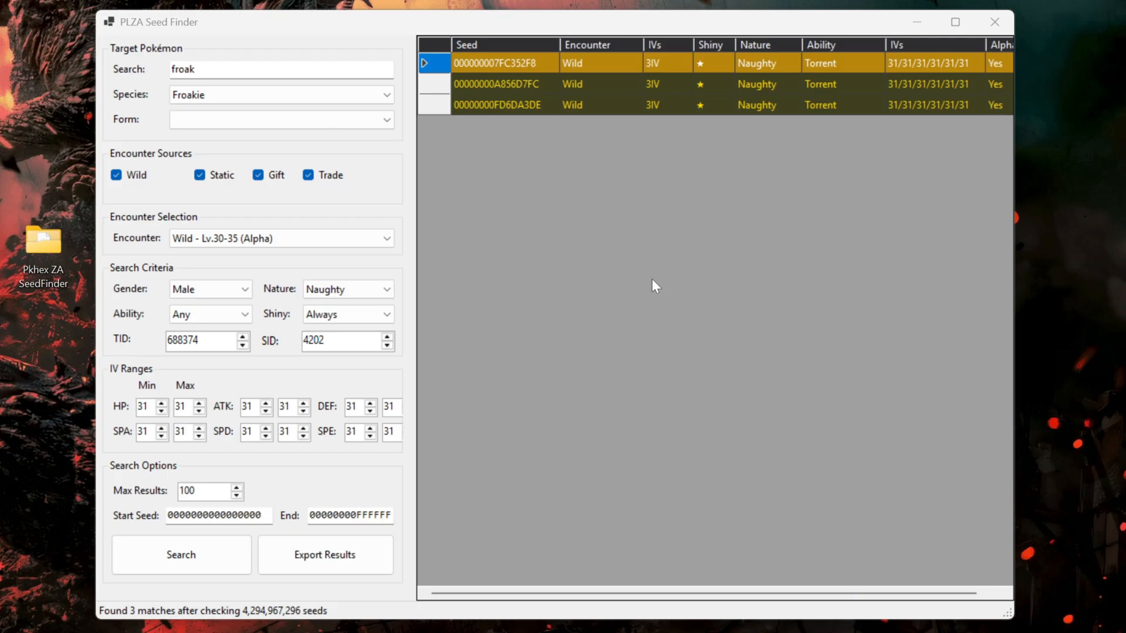
# Load seed 000000007FC352F8's shiny Naughty Froakie into the PKHeX editor and confirm.
pyautogui.click(497, 63)
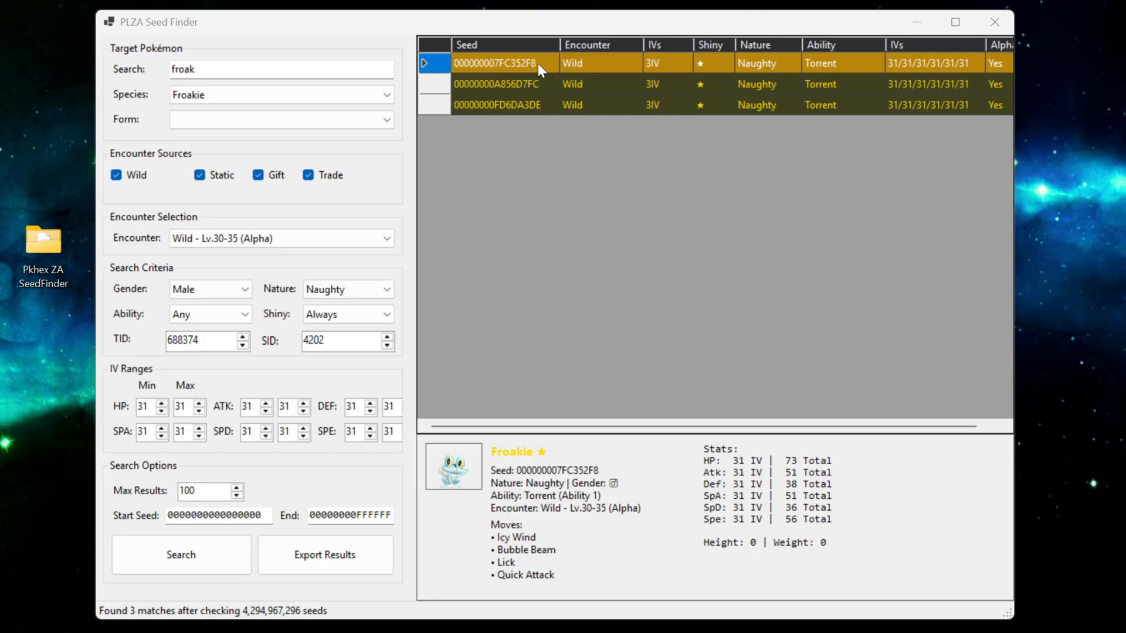
pyautogui.doubleClick(502, 63)
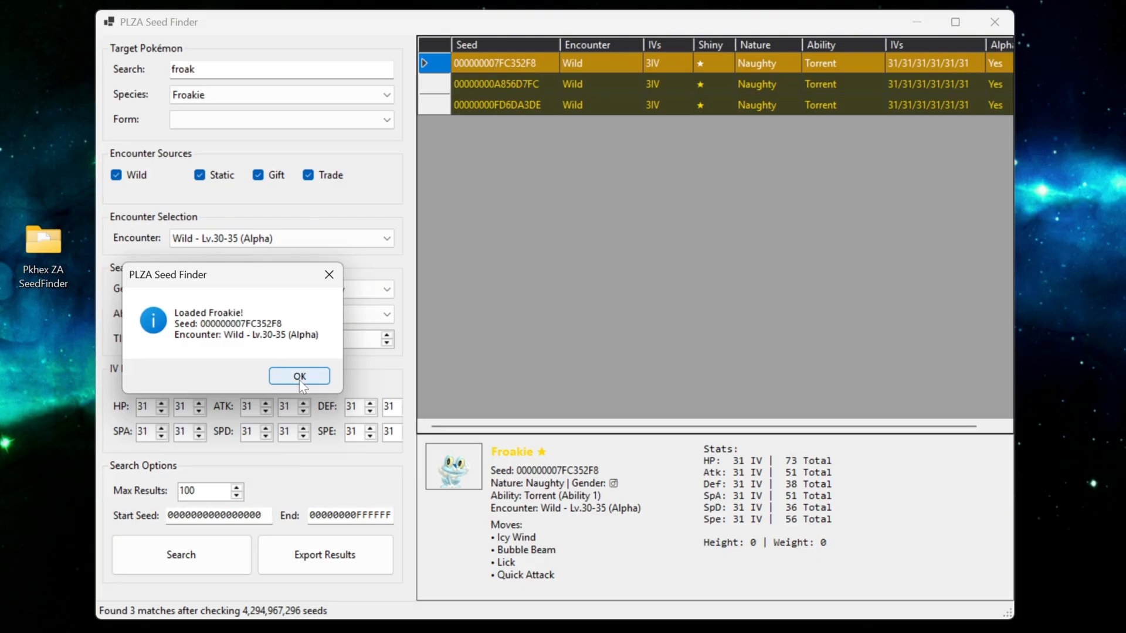
pyautogui.click(298, 376)
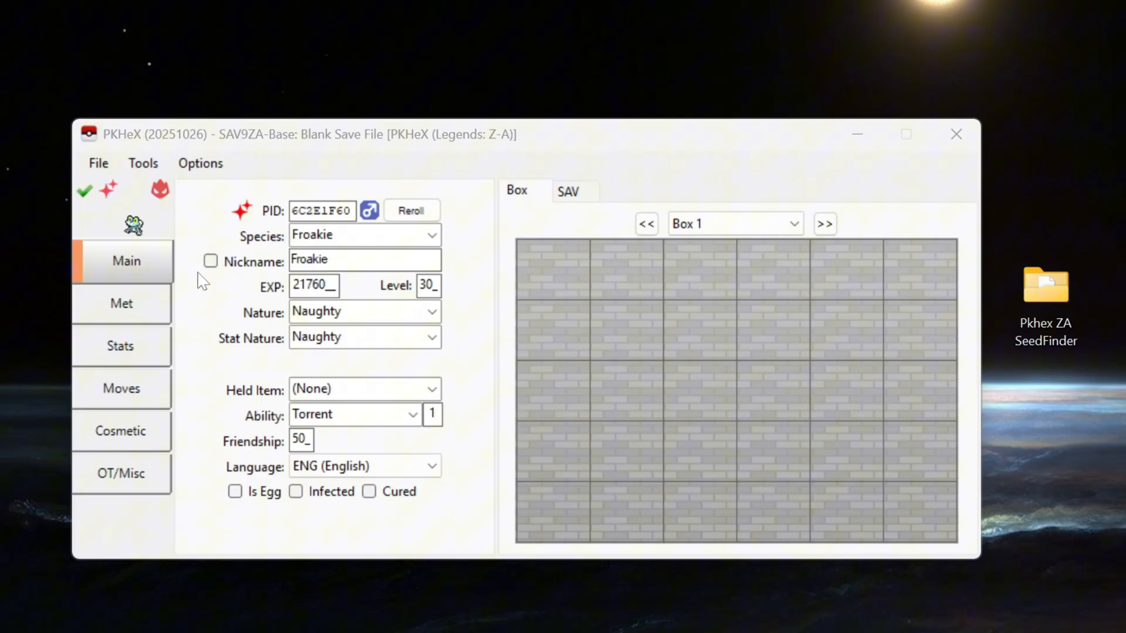
pyautogui.moveTo(85, 191)
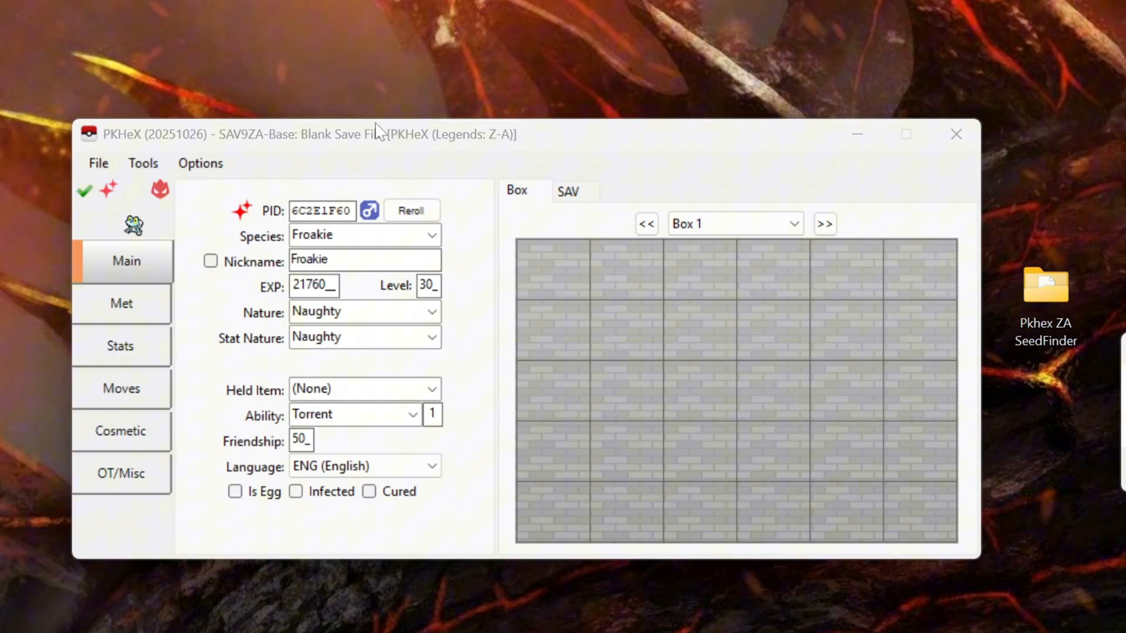
pyautogui.moveTo(208, 269)
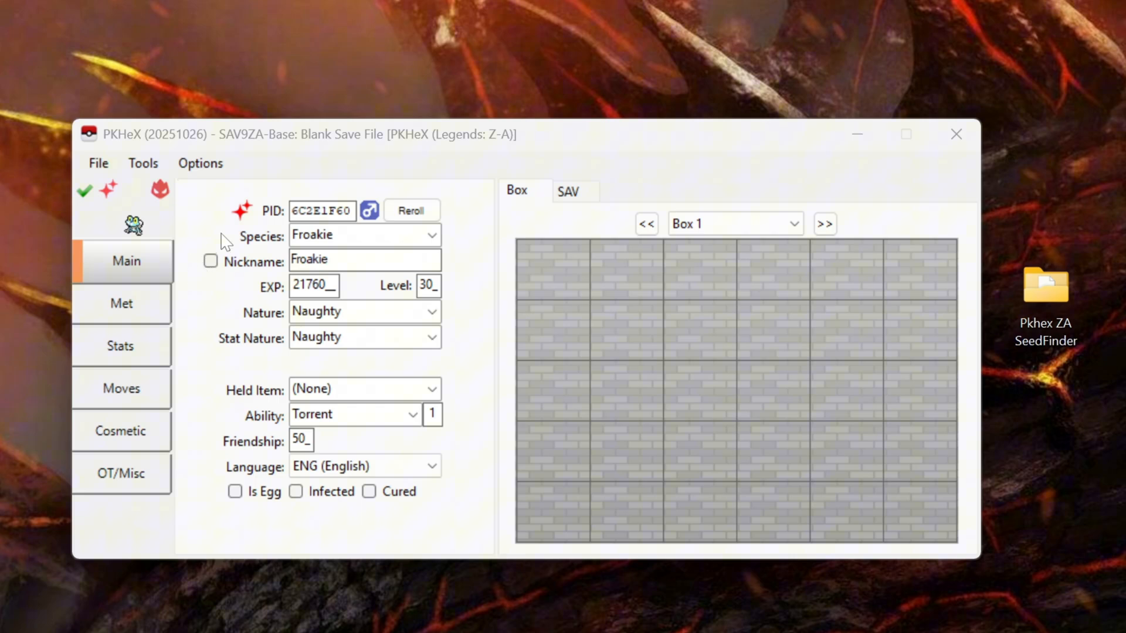
pyautogui.moveTo(146, 494)
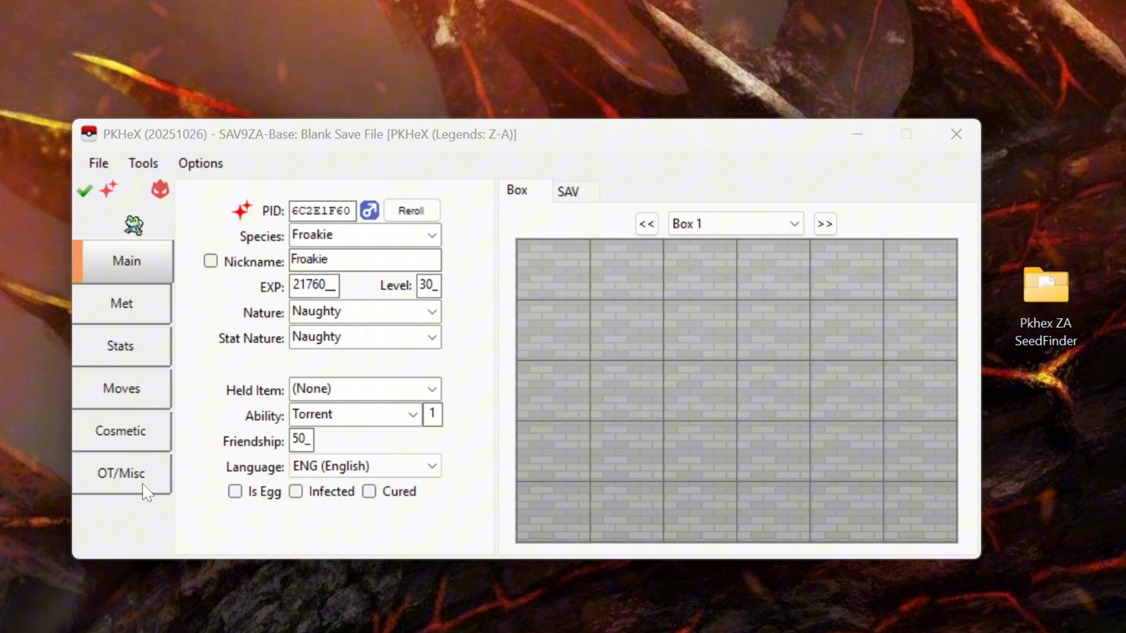
# Change the Froakie's OT name to 'NutellaGuyAU' on the OT/Misc tab.
pyautogui.click(121, 473)
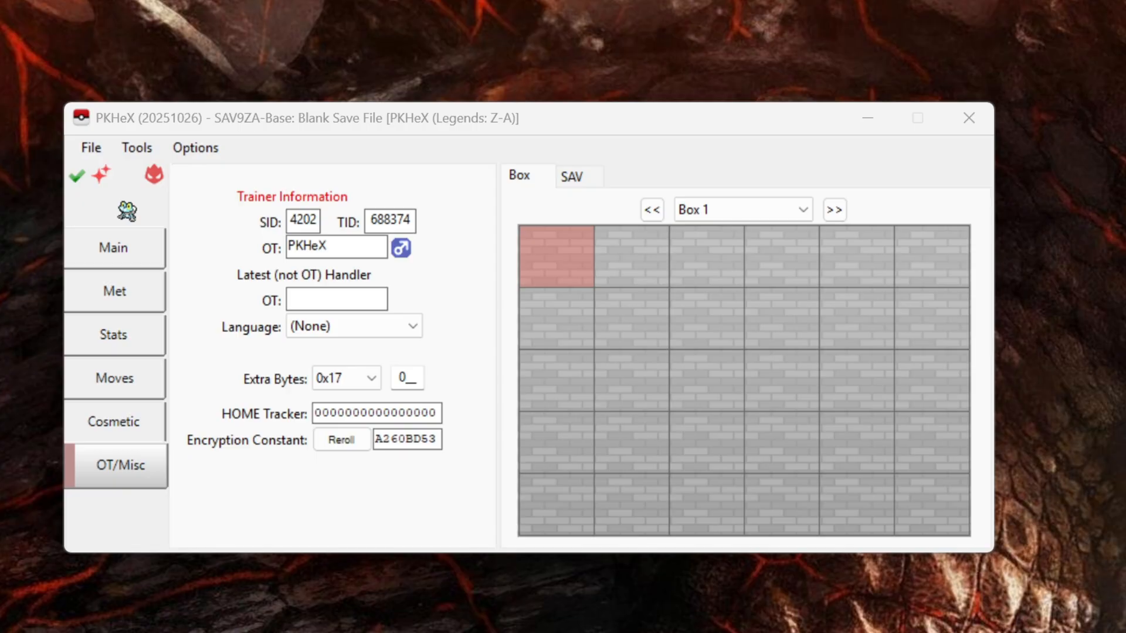
pyautogui.tripleClick(336, 246)
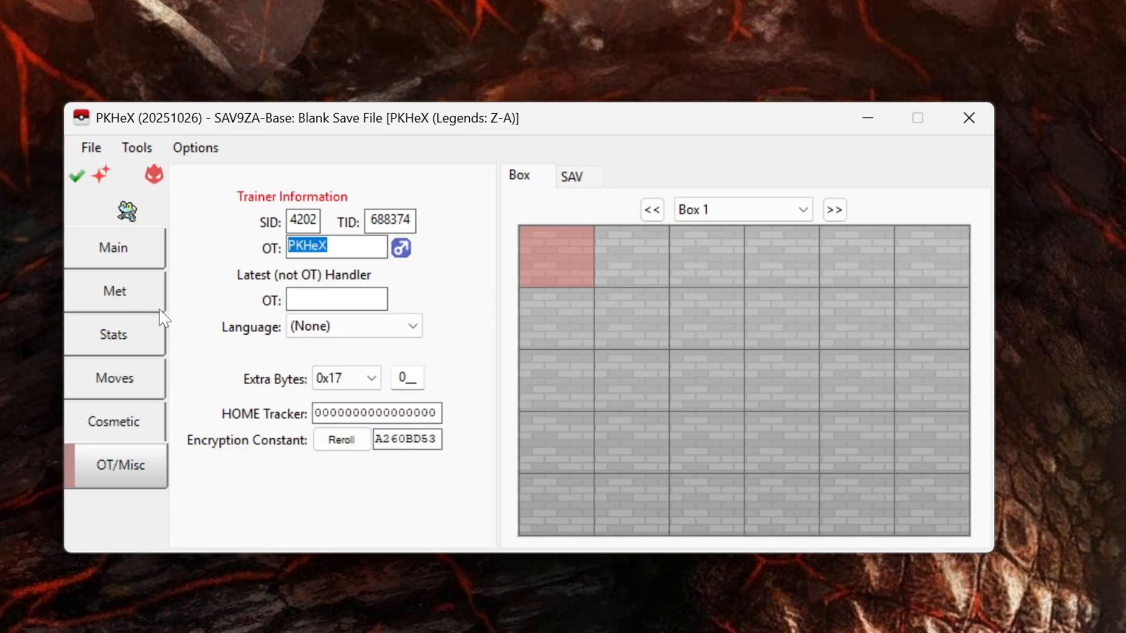
pyautogui.write('N')
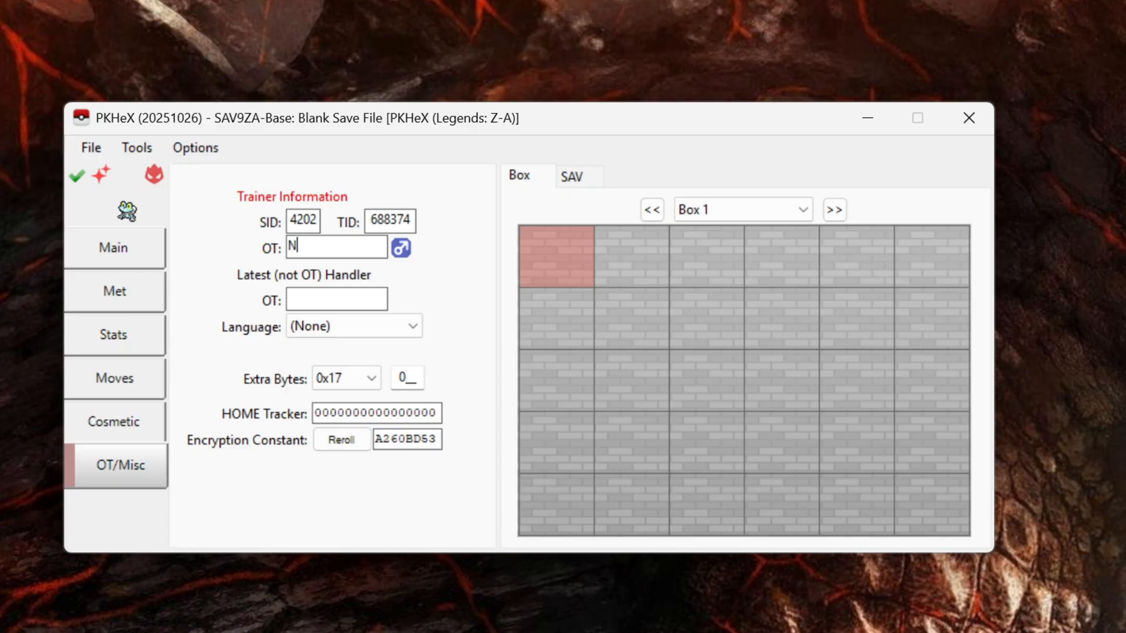
pyautogui.write('utellaGuyAU')
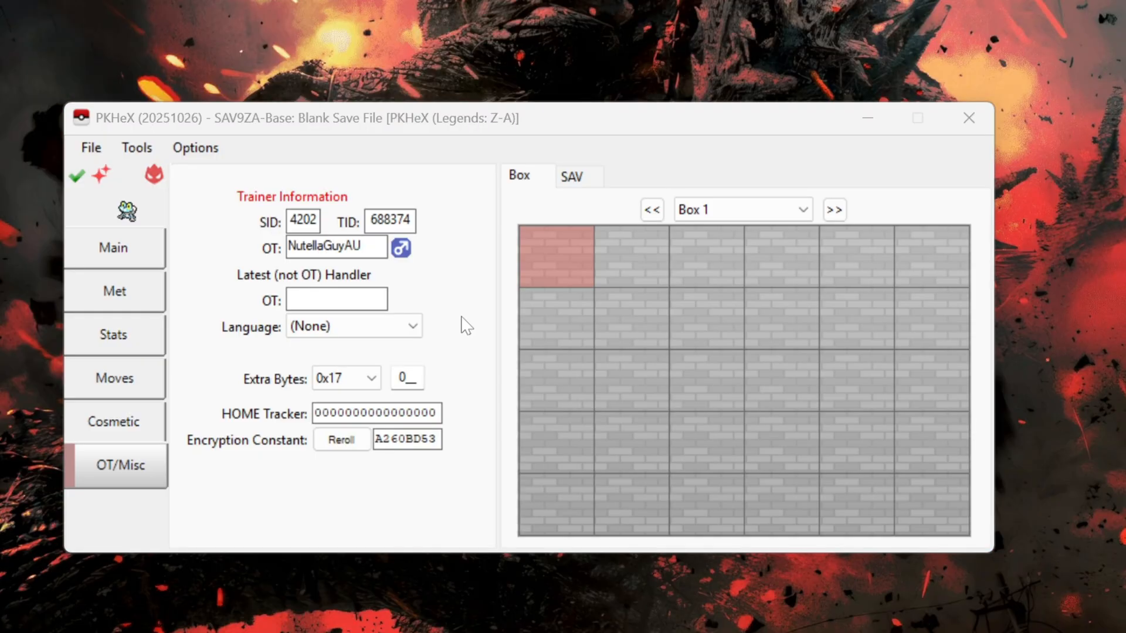
pyautogui.moveTo(279, 197)
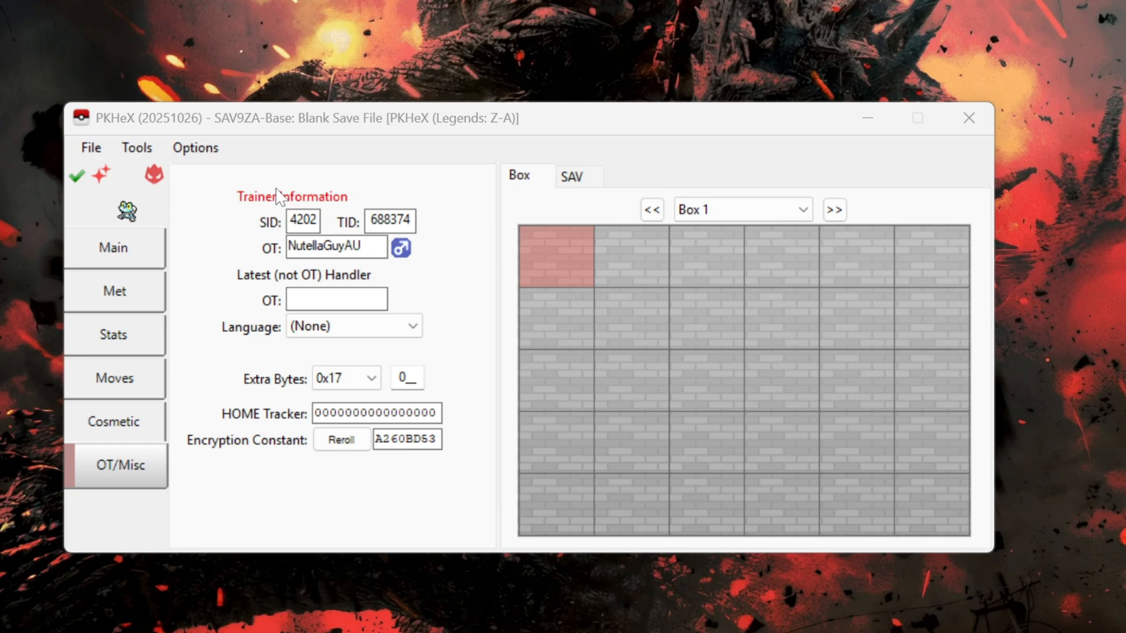
pyautogui.moveTo(352, 210)
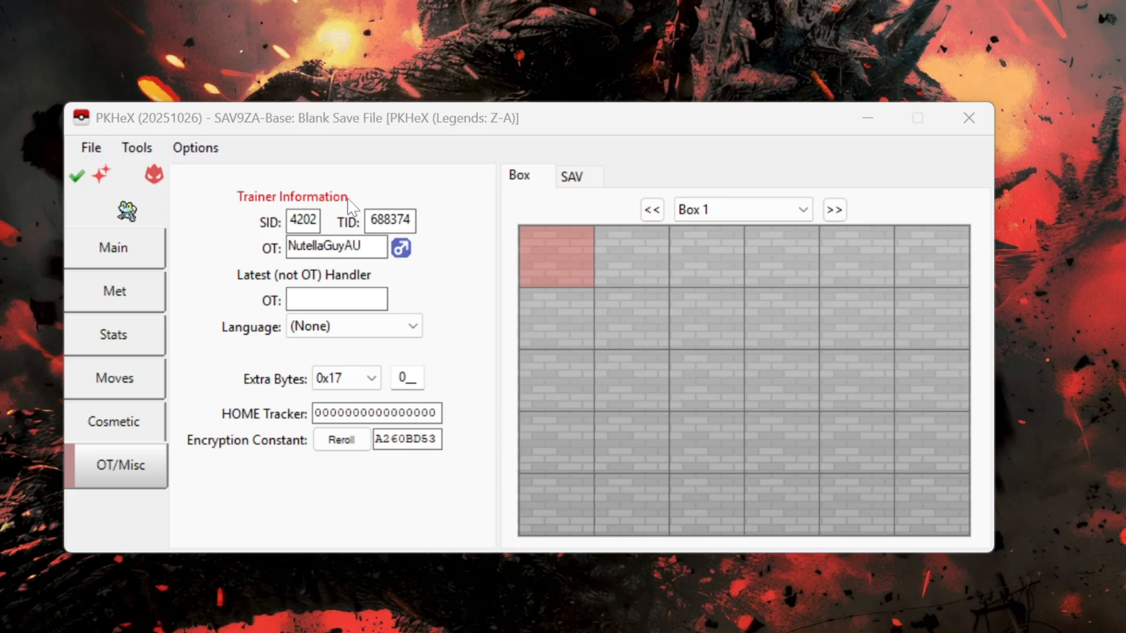
# Return to the Froakie's Main details to view its updated PID 0A681F60.
pyautogui.click(113, 248)
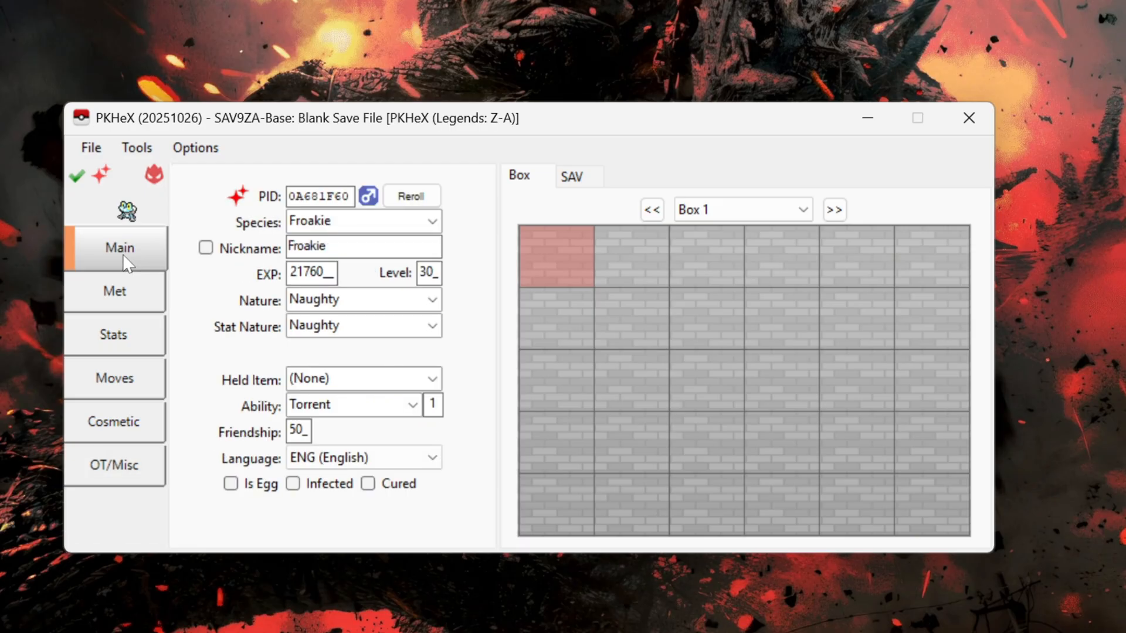
pyautogui.moveTo(282, 210)
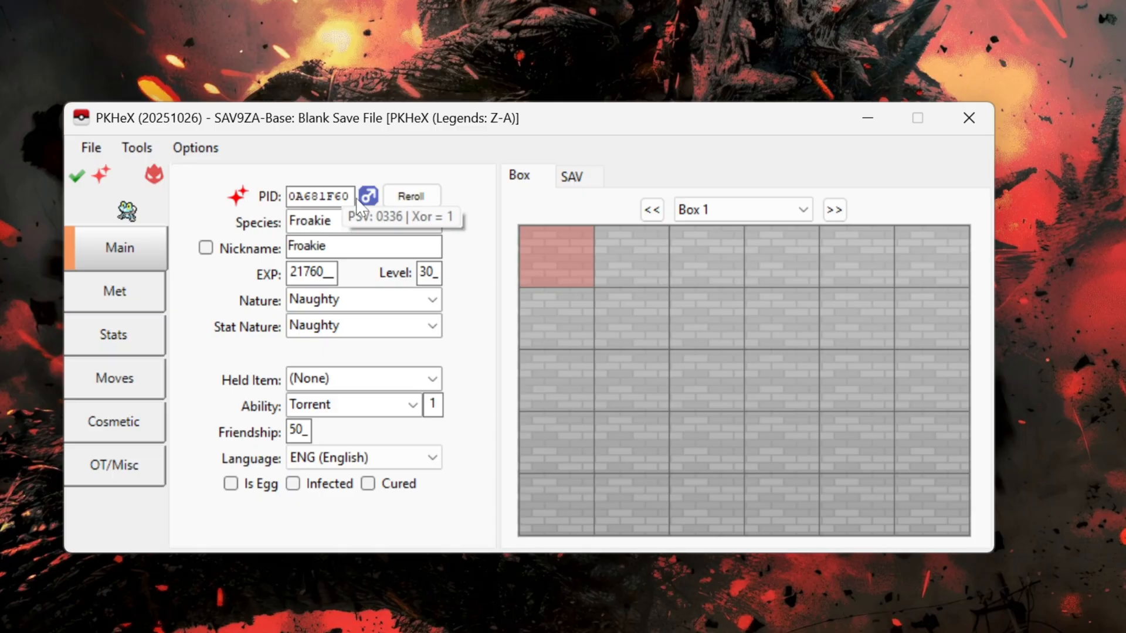
pyautogui.moveTo(358, 203)
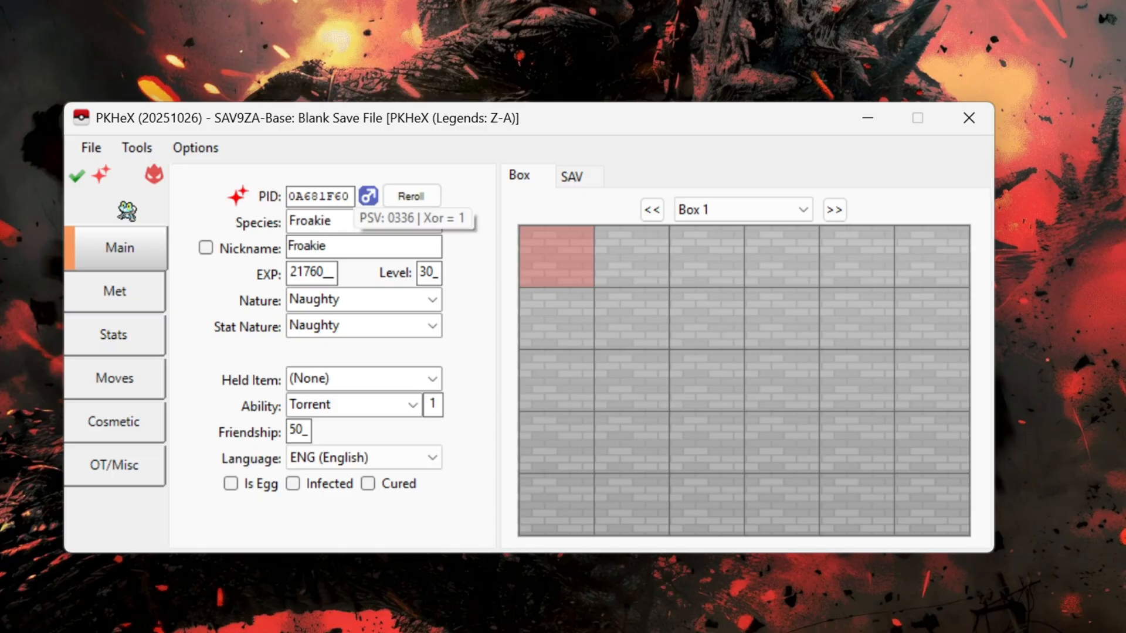
pyautogui.moveTo(147, 302)
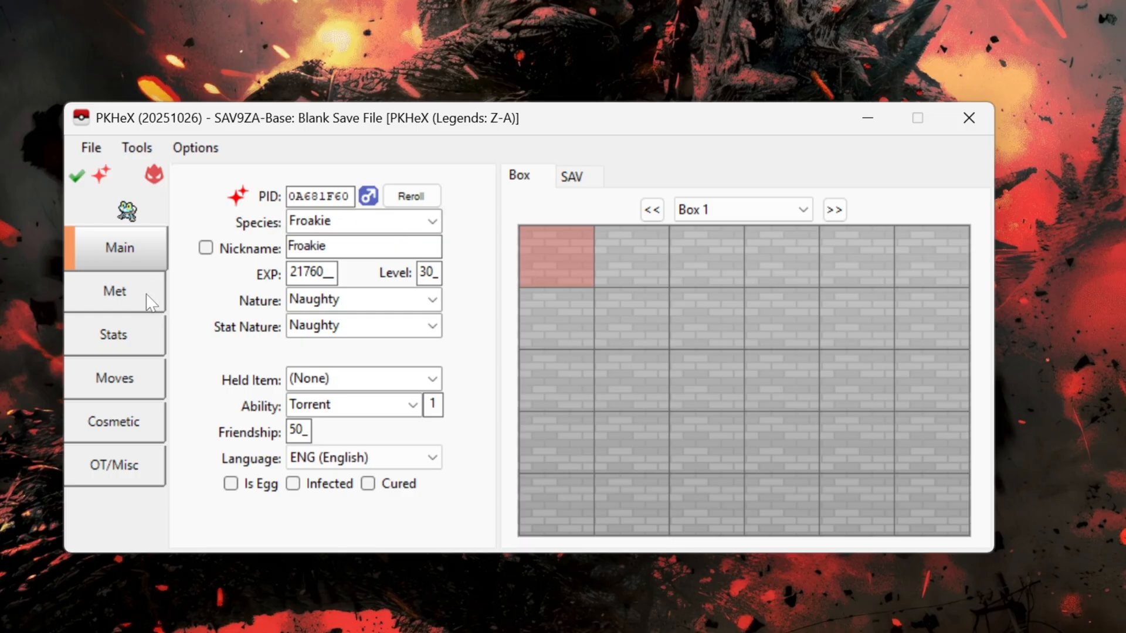
pyautogui.moveTo(145, 473)
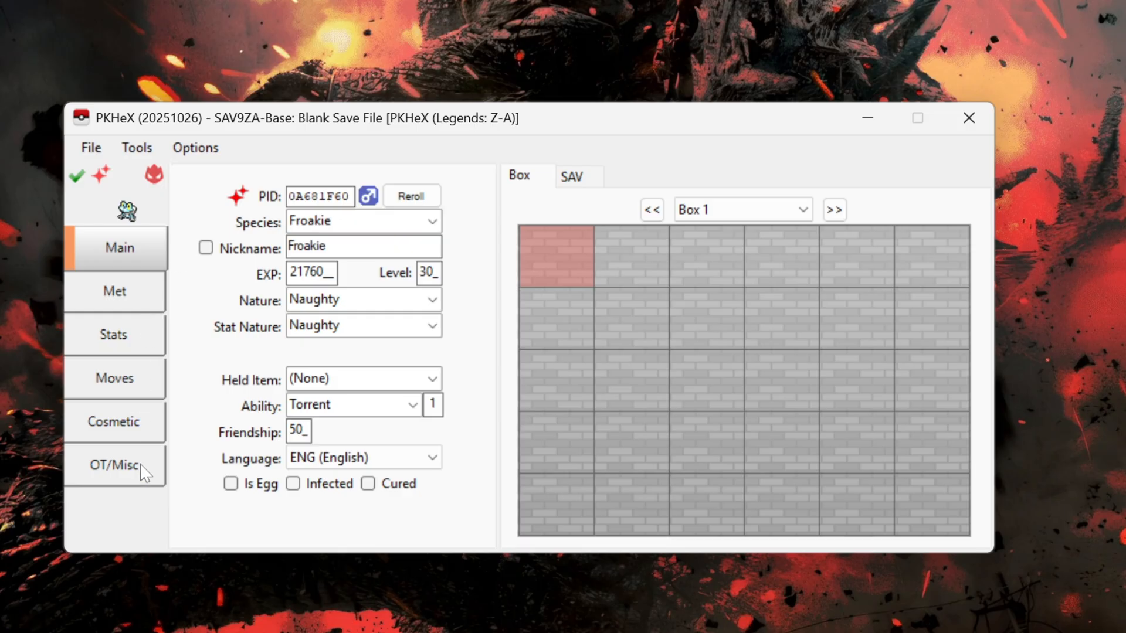
# Set the Froakie's secret ID to 4294, then return to its main details.
pyautogui.click(114, 465)
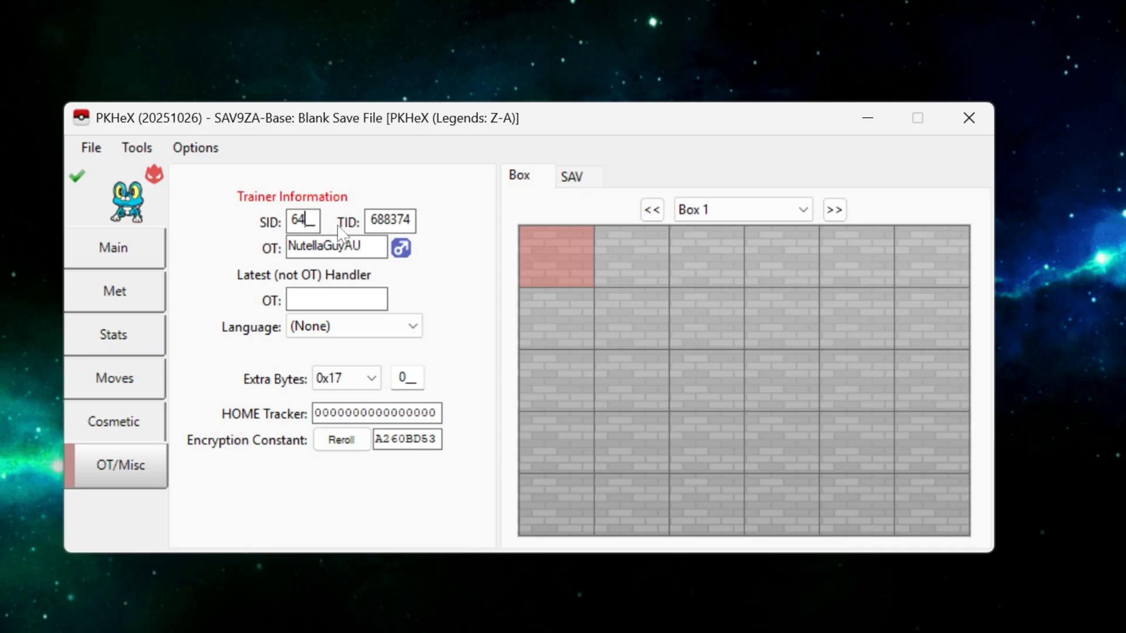
pyautogui.write('4294')
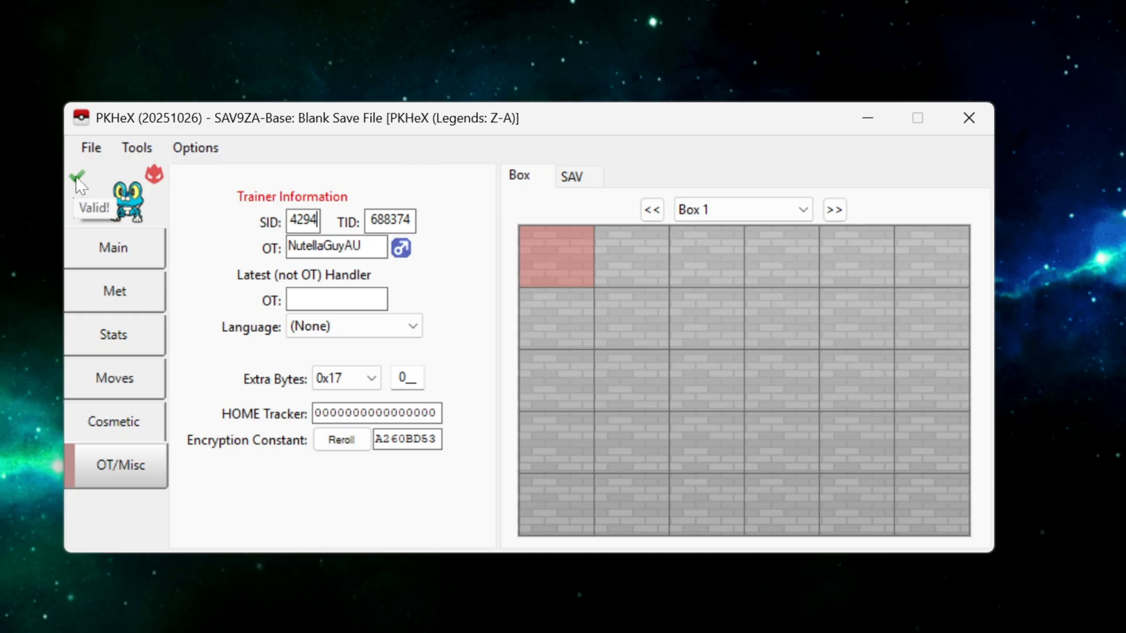
pyautogui.moveTo(81, 185)
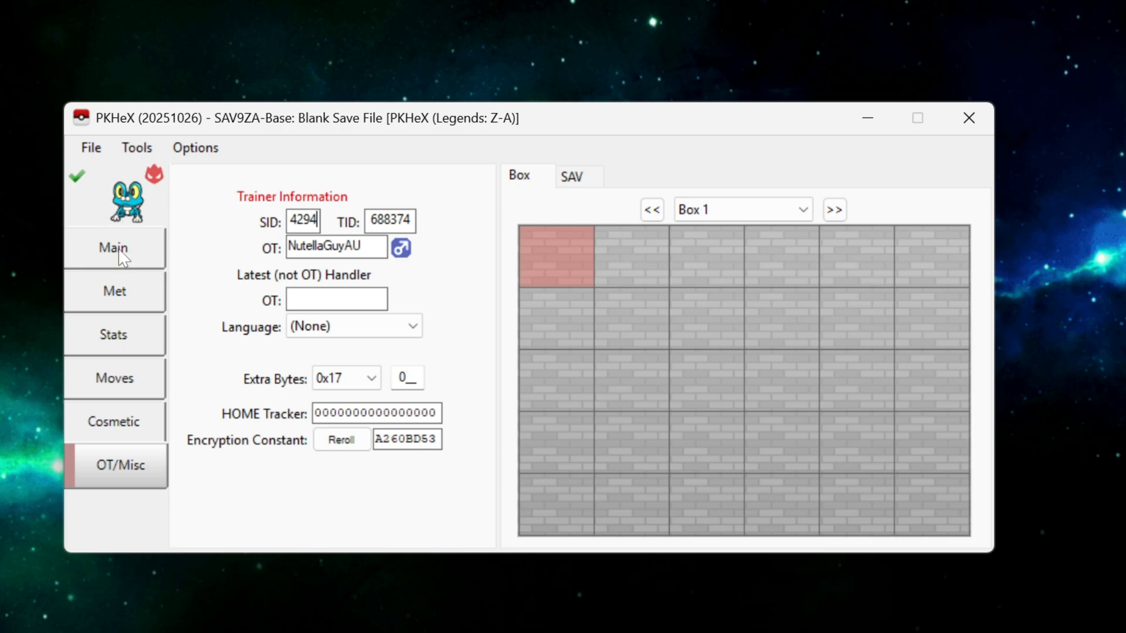
pyautogui.click(114, 248)
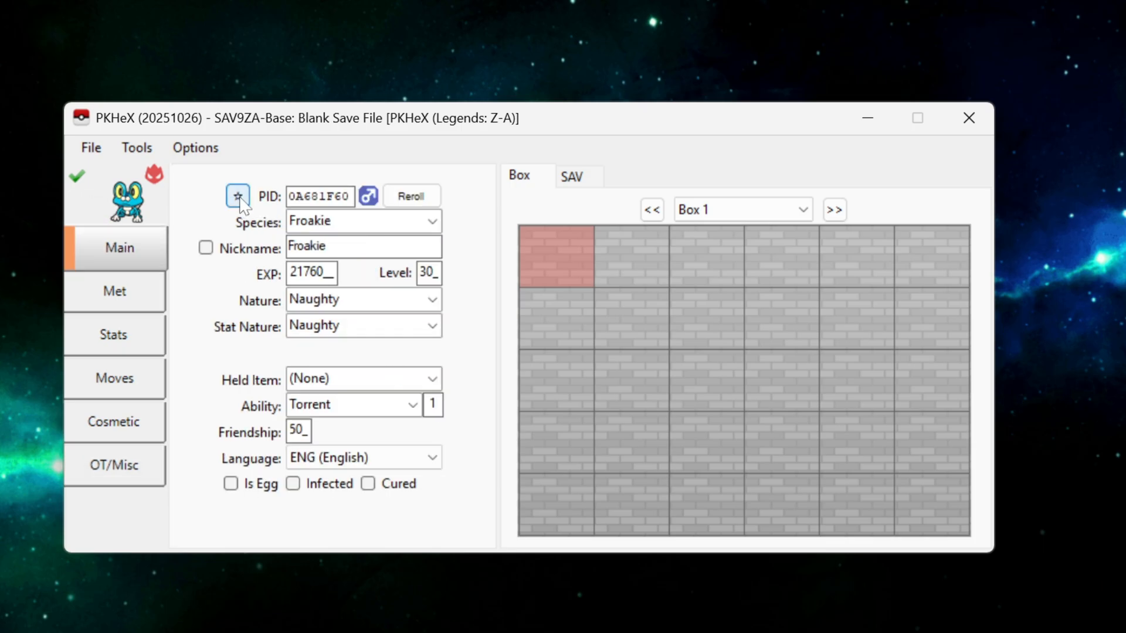
# Make the Froakie shiny again with PID 6C2E1F60 and place it in Box 1's first slot.
pyautogui.click(237, 196)
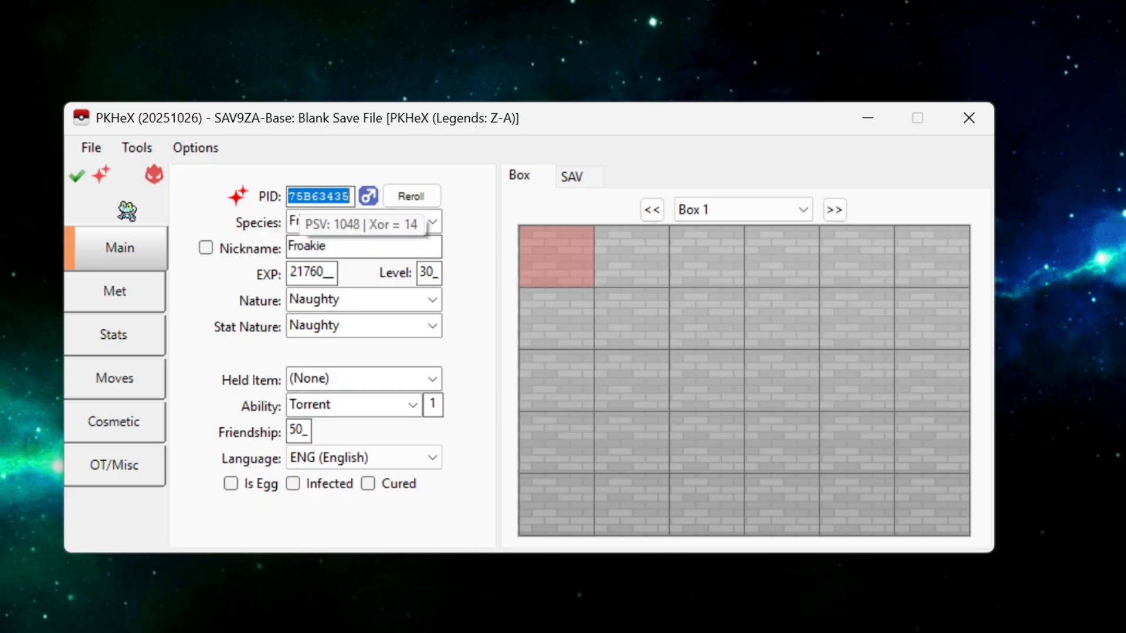
pyautogui.click(411, 195)
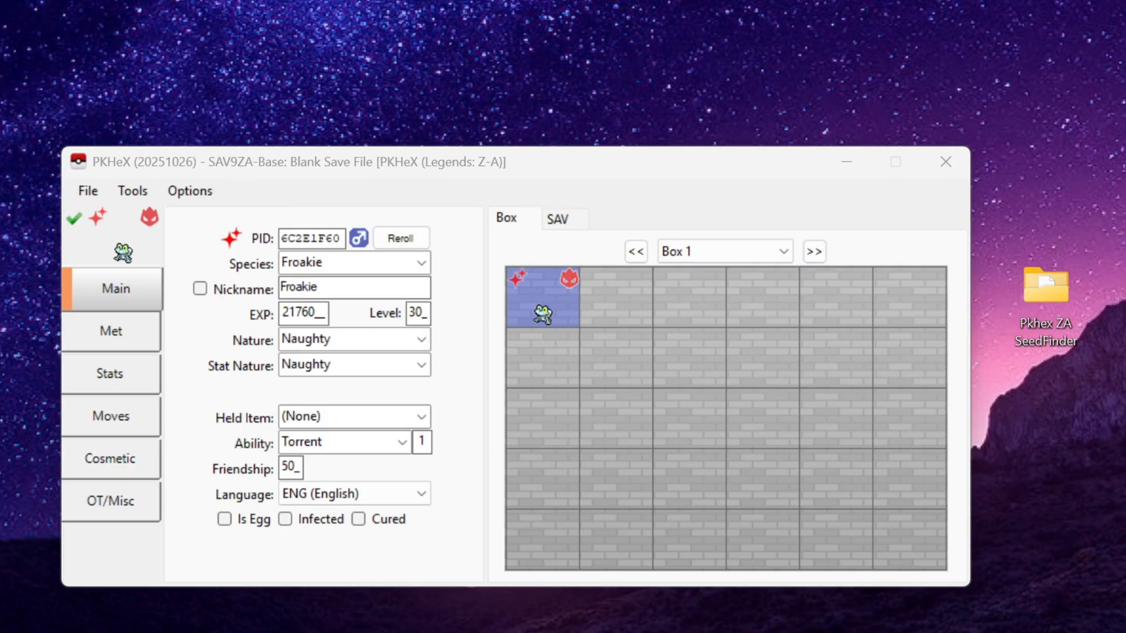
pyautogui.moveTo(437, 319)
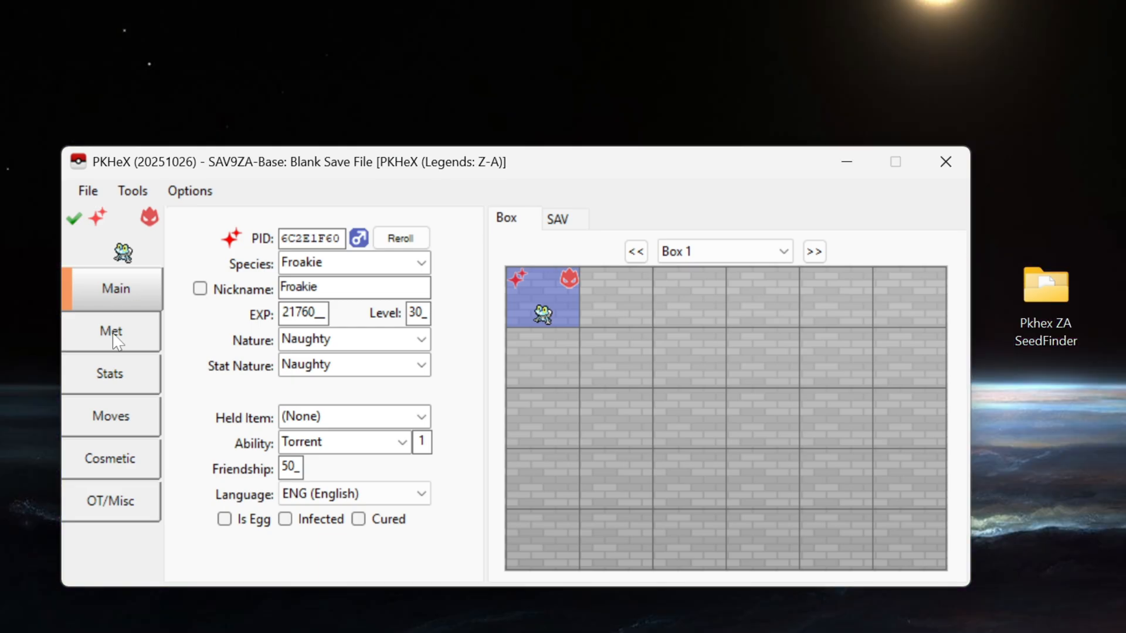
# Change the Froakie's ball to Ultra Ball on the Met tab.
pyautogui.click(110, 330)
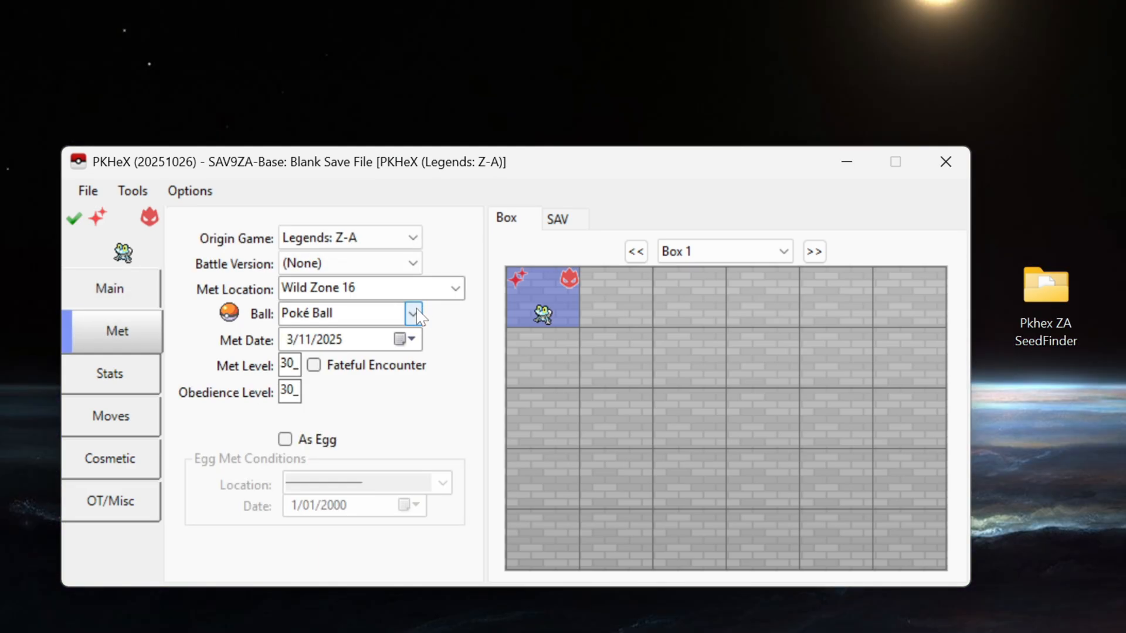
pyautogui.click(412, 313)
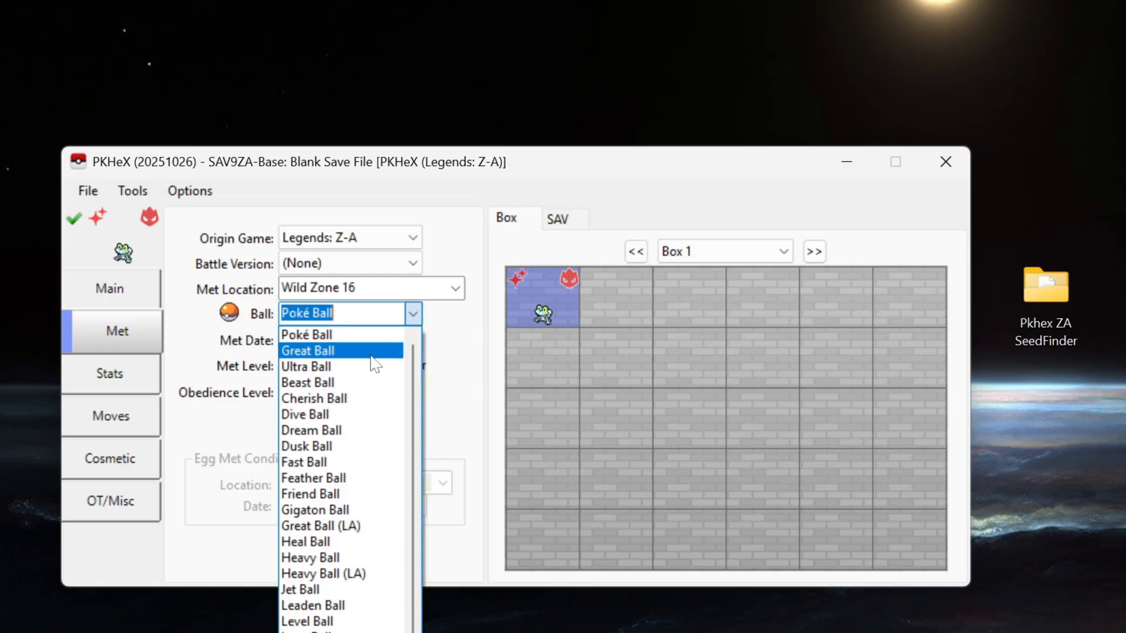
pyautogui.moveTo(331, 366)
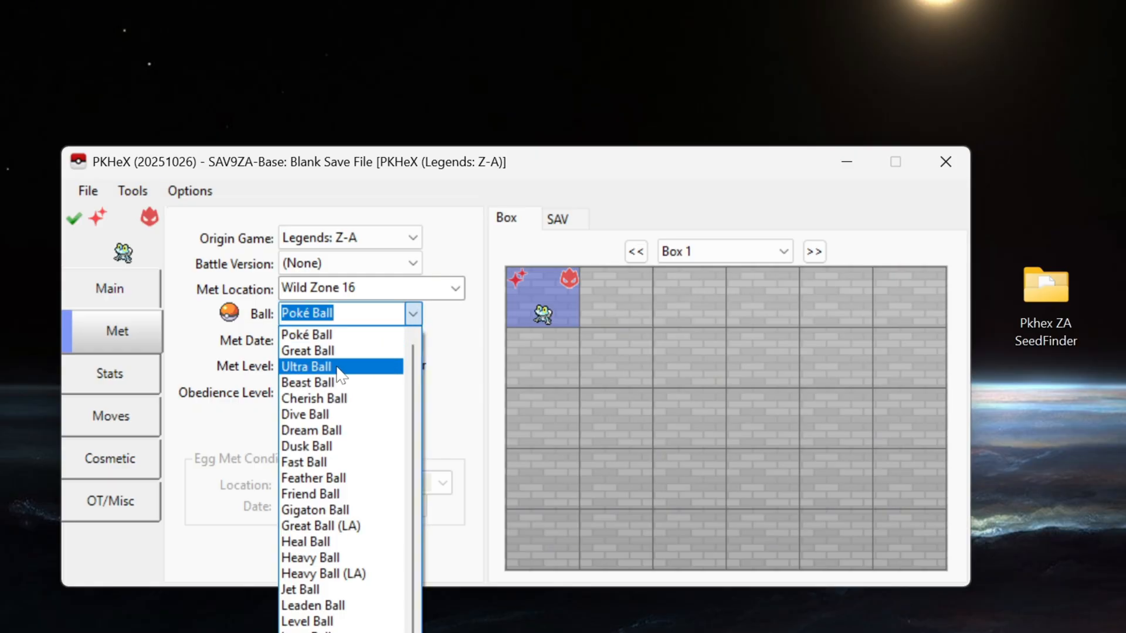
pyautogui.click(307, 366)
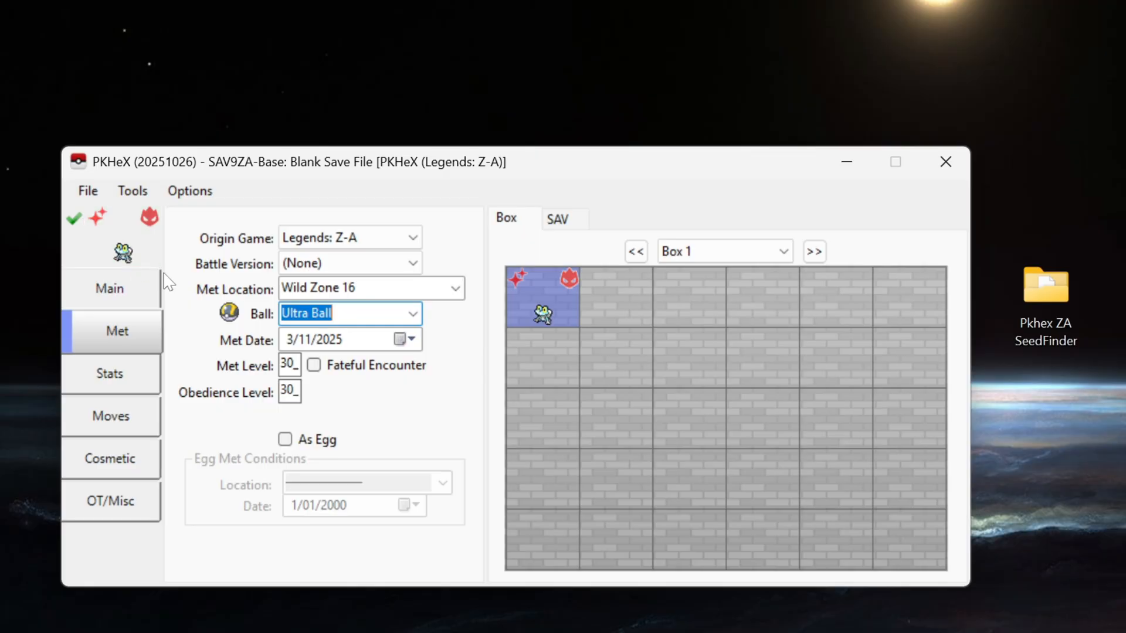
pyautogui.moveTo(74, 218)
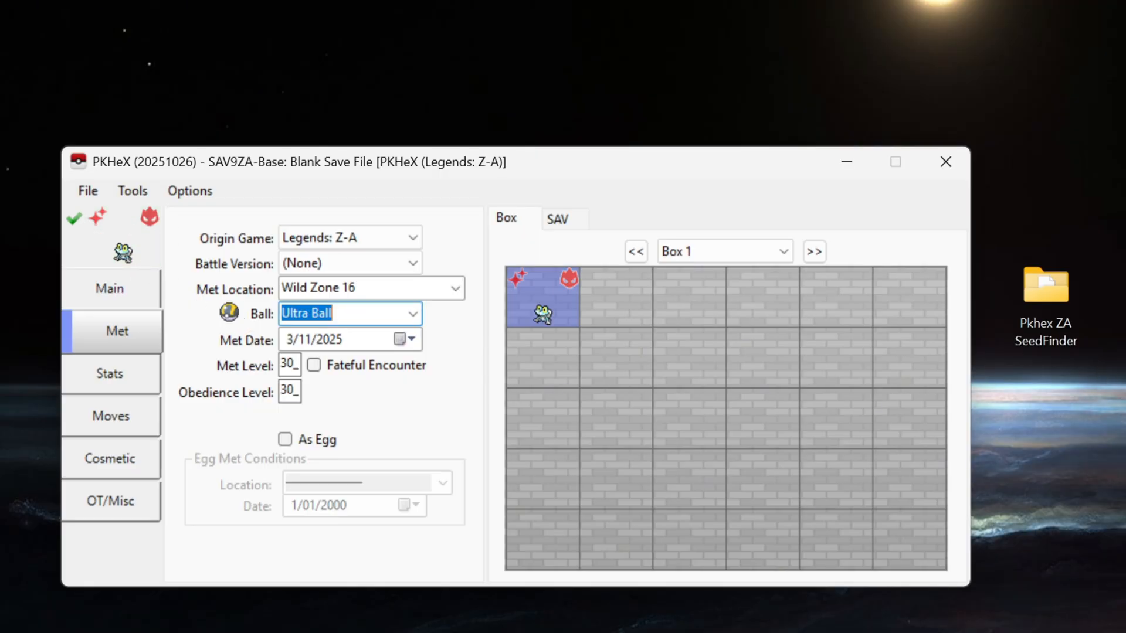
# Set the Froakie's met date to 29/10/2025 and return to its main details.
pyautogui.click(413, 339)
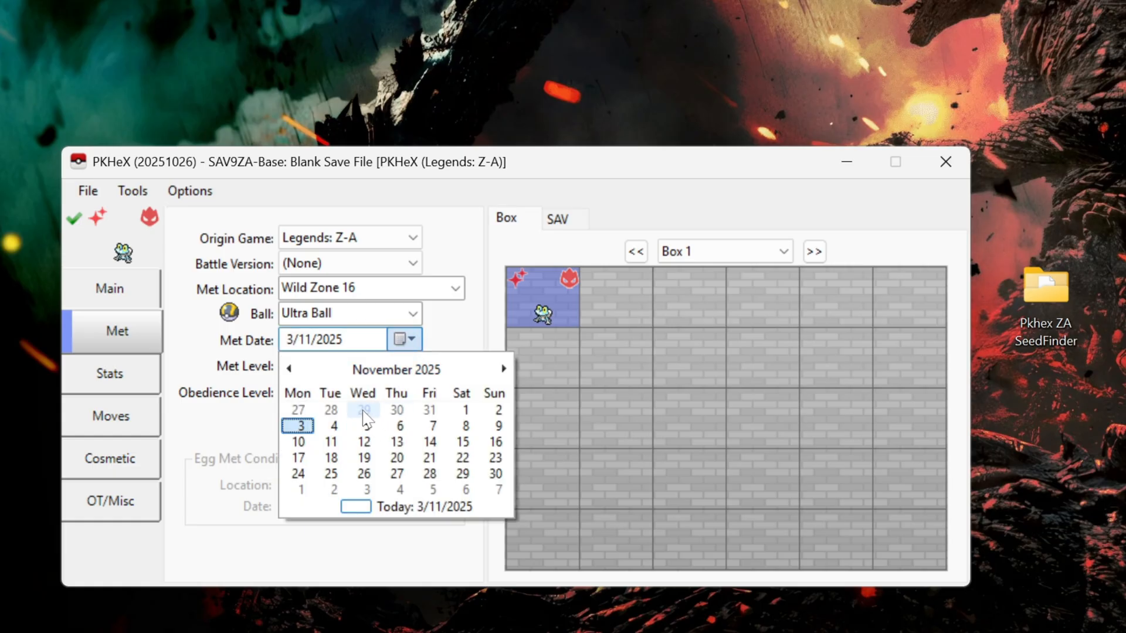
pyautogui.click(362, 410)
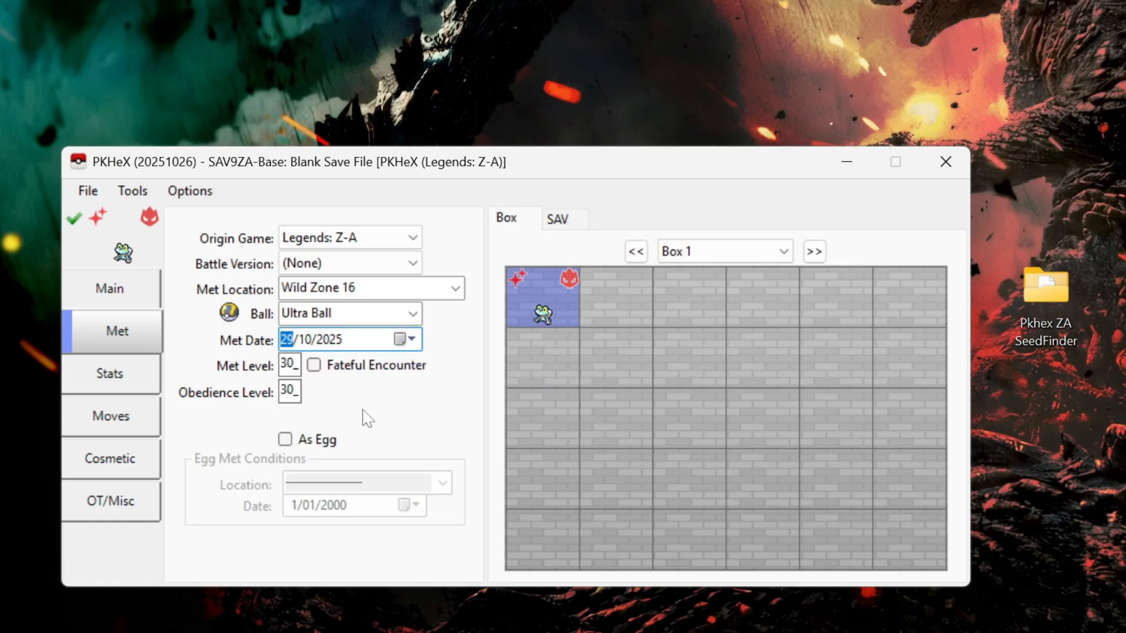
pyautogui.click(111, 289)
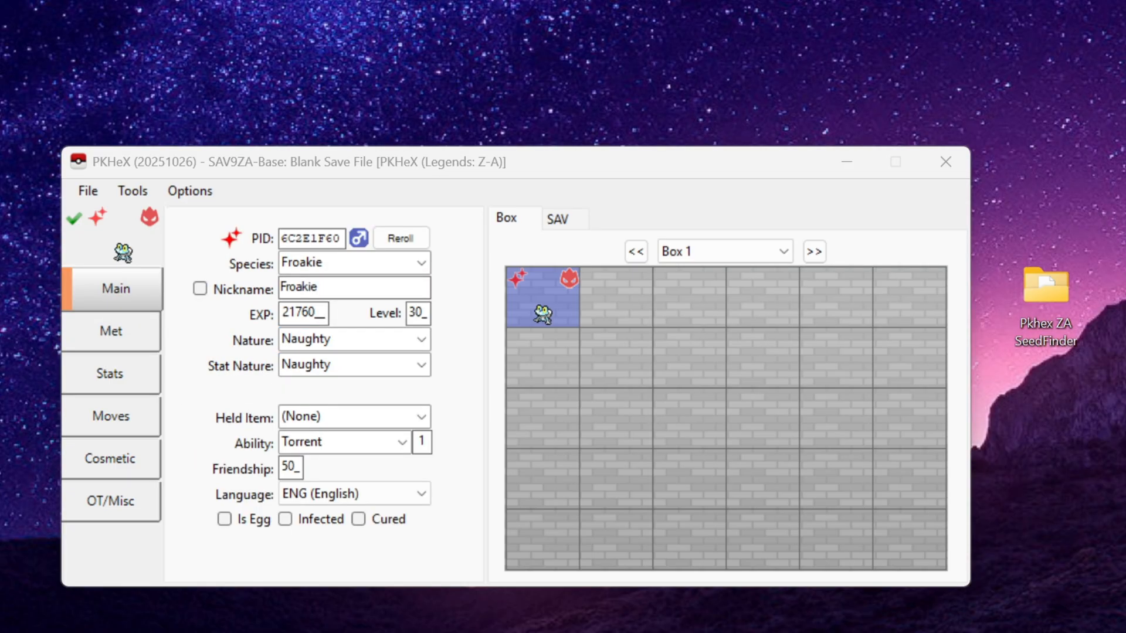
pyautogui.moveTo(129, 175)
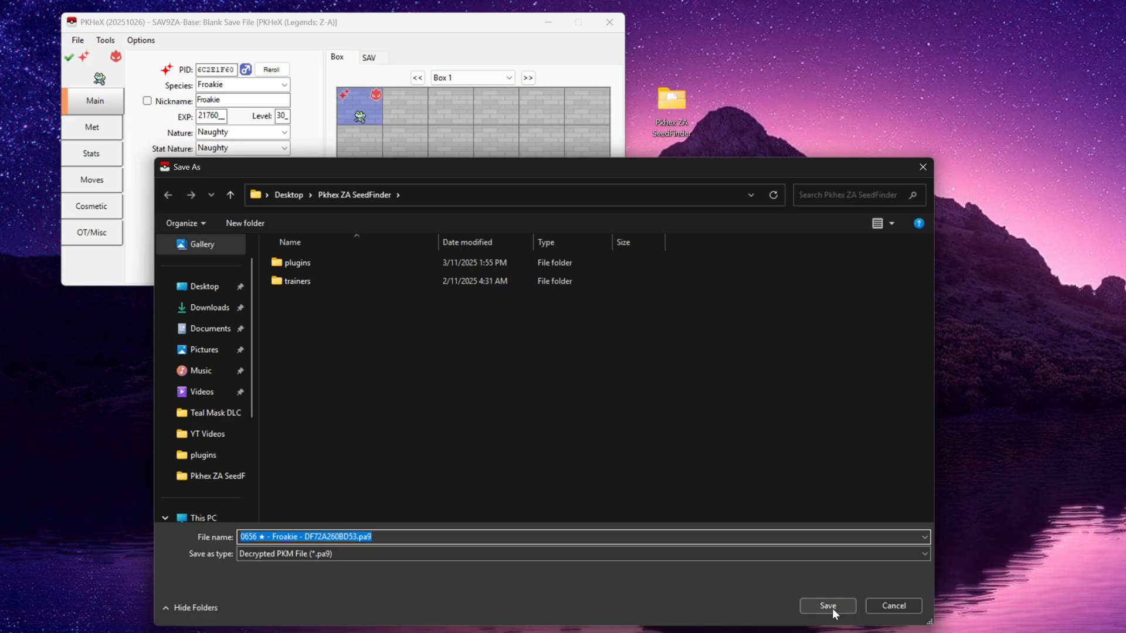
# Save the Froakie as a .pa9 file in the Pkhex ZA SeedFinder folder.
pyautogui.click(826, 605)
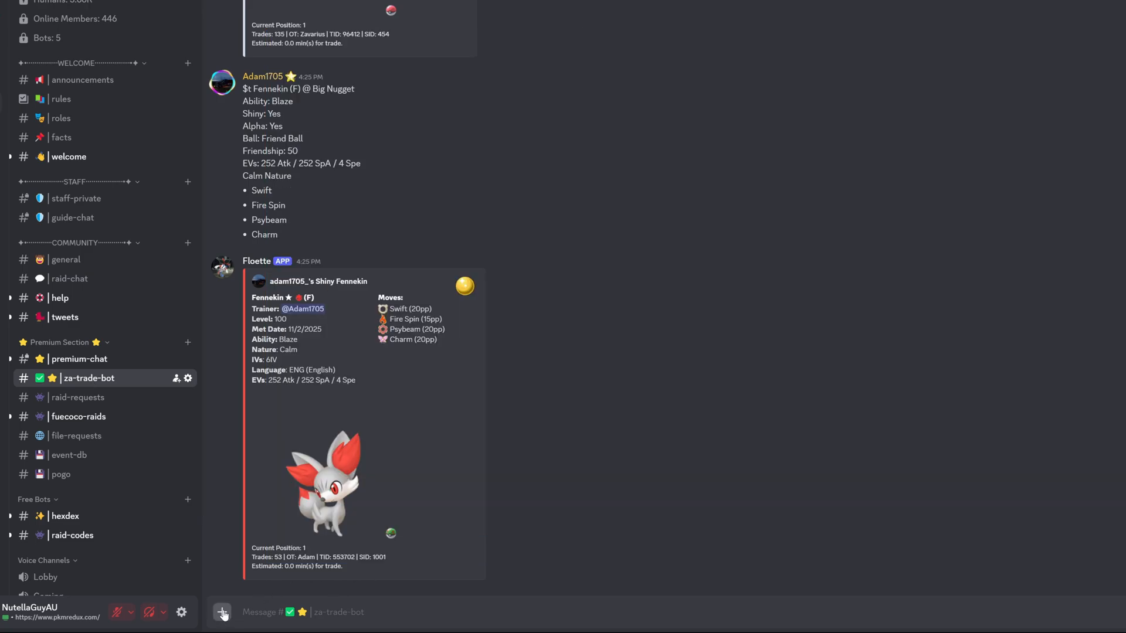
# Upload the Froakie .pa9 file to Discord's za-trade-bot channel.
pyautogui.click(222, 612)
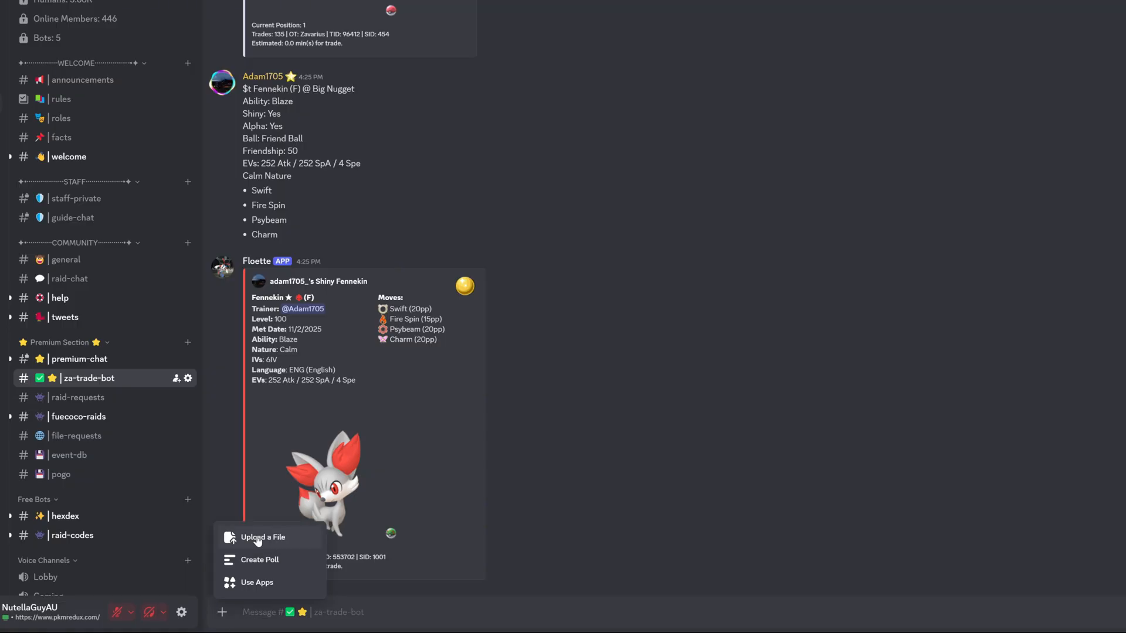
pyautogui.click(263, 537)
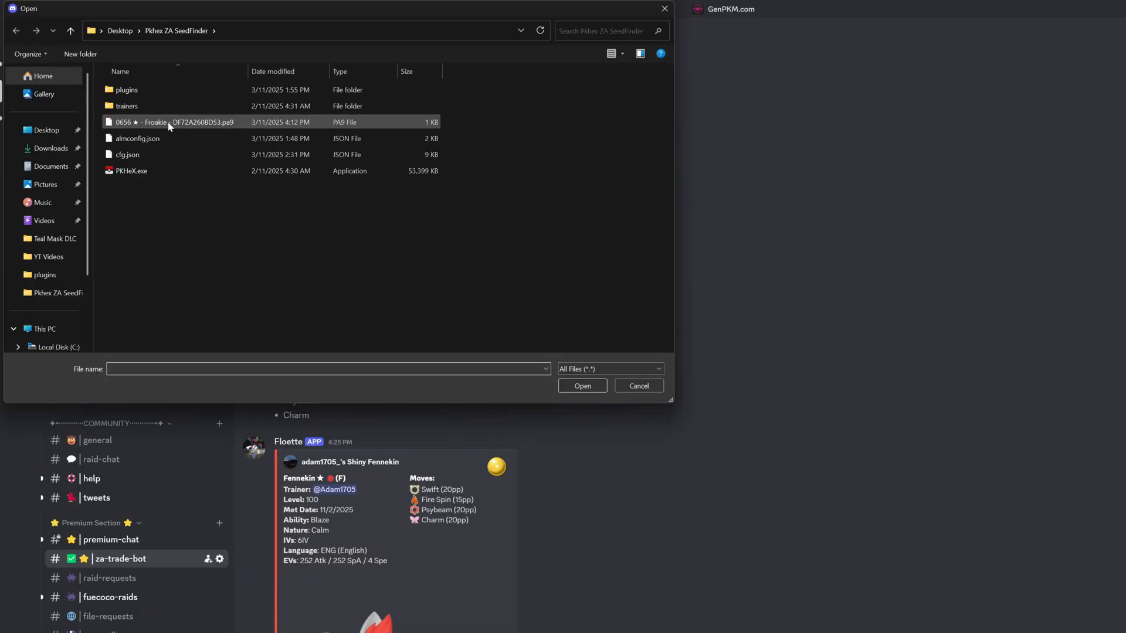
pyautogui.moveTo(172, 122)
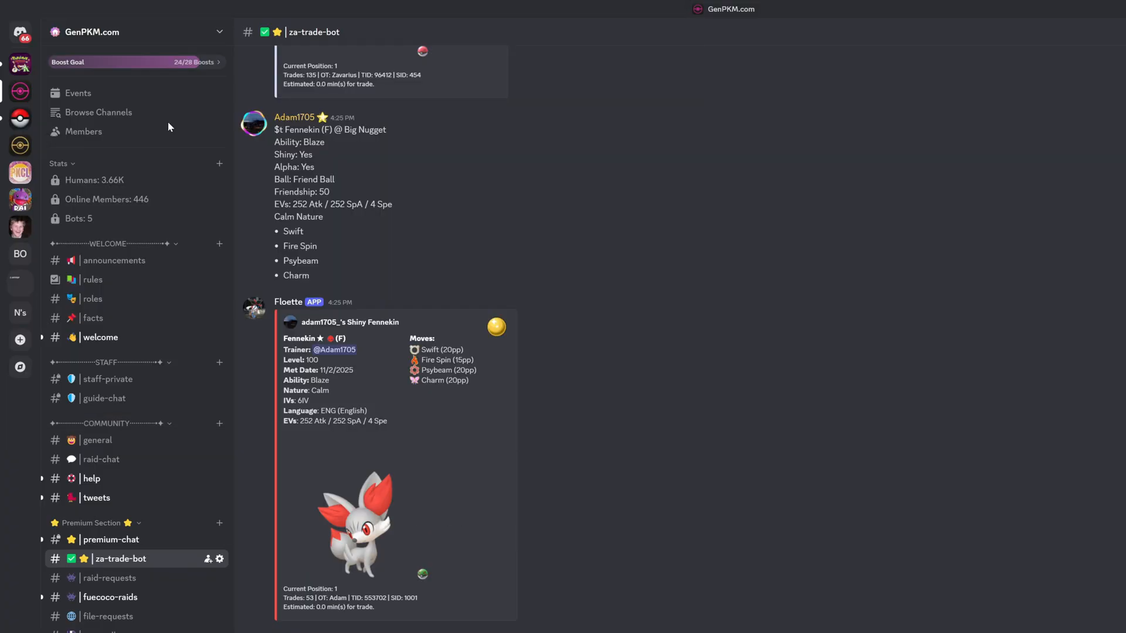
pyautogui.scroll(-3)
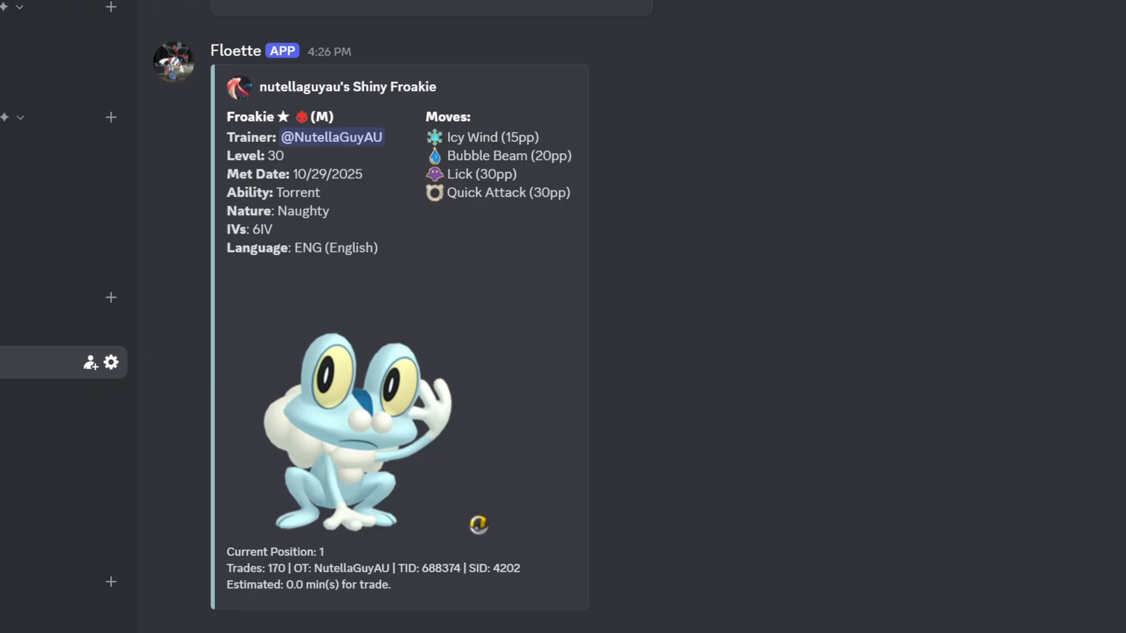
pyautogui.moveTo(276, 237)
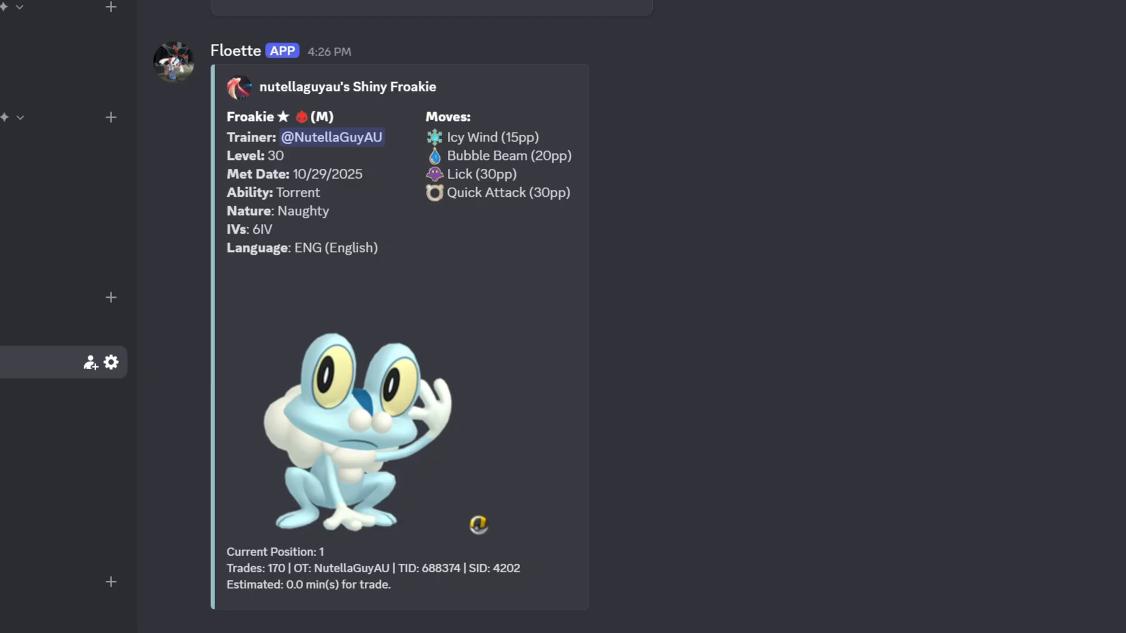
pyautogui.moveTo(459, 479)
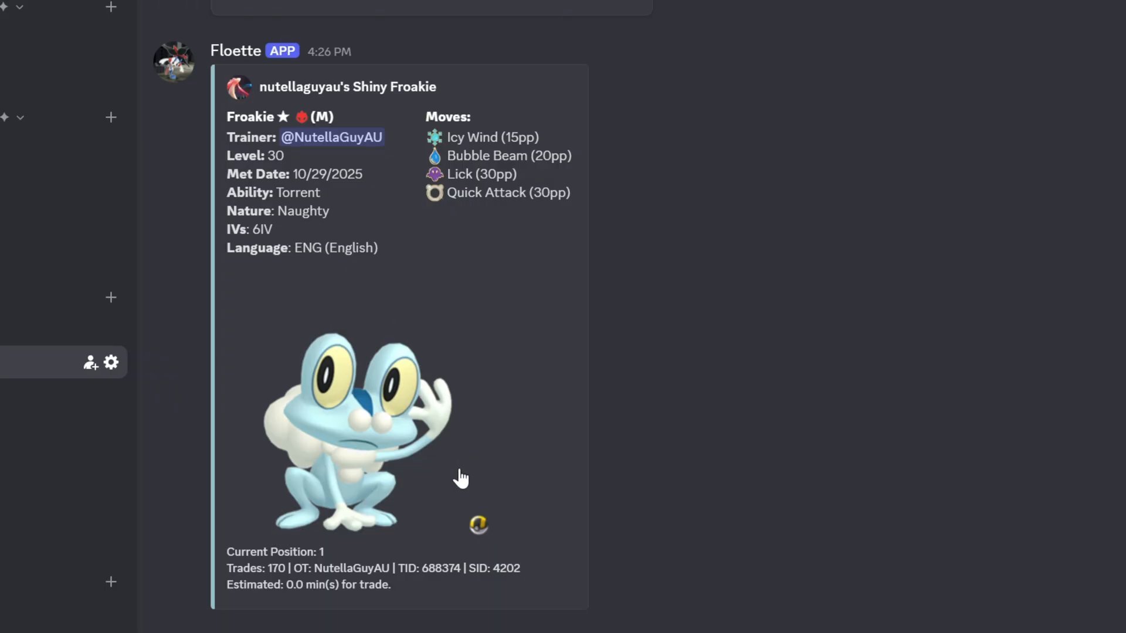
pyautogui.moveTo(481, 532)
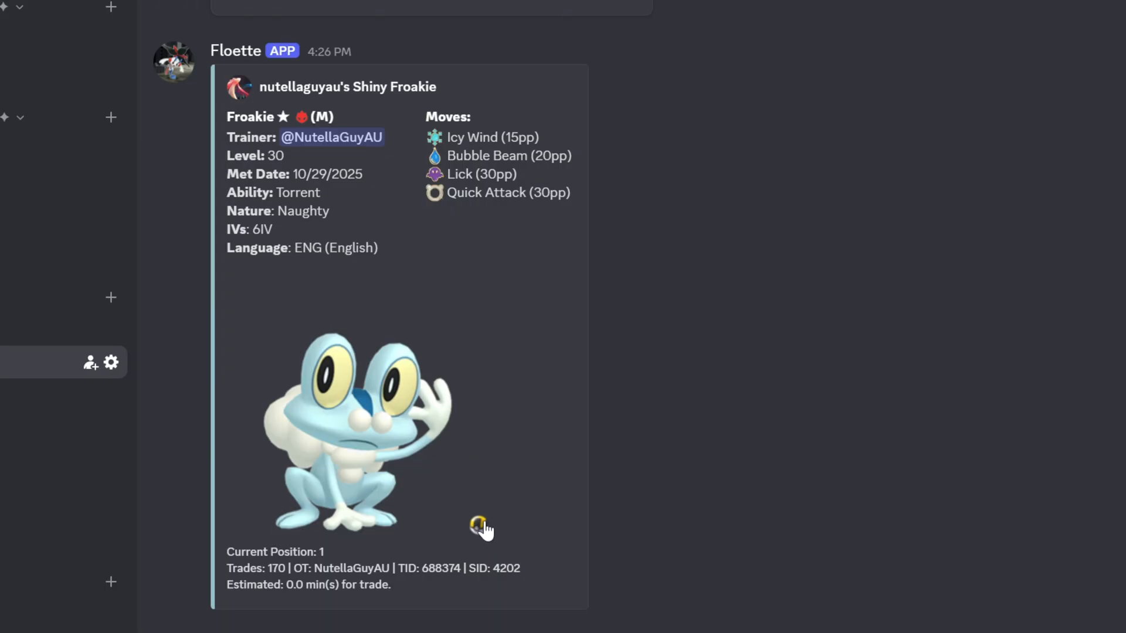
pyautogui.moveTo(494, 526)
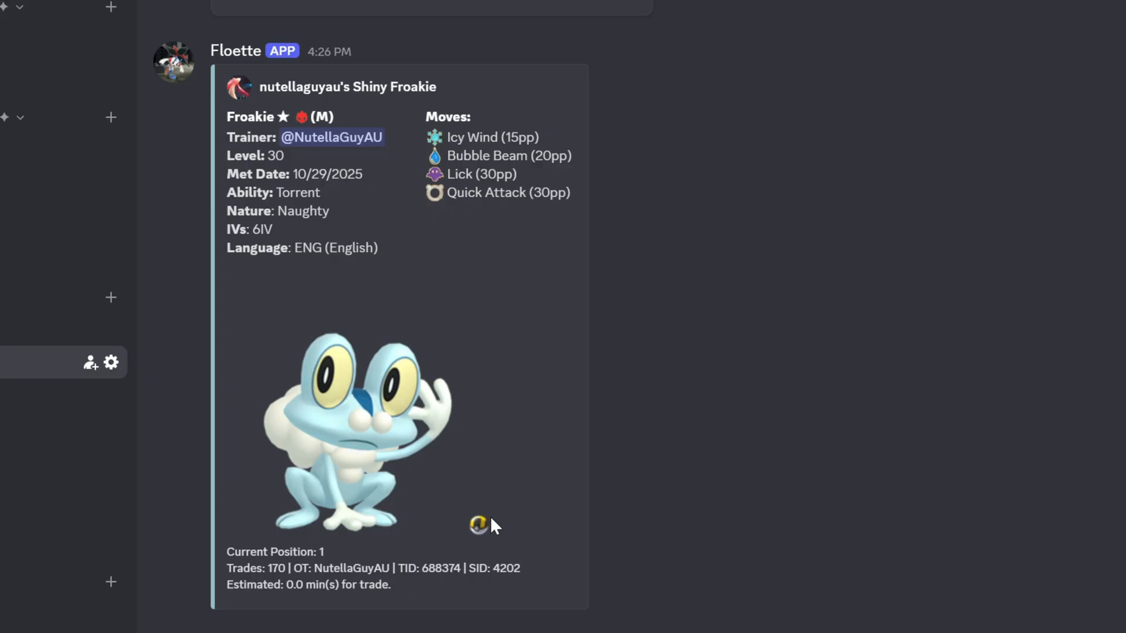